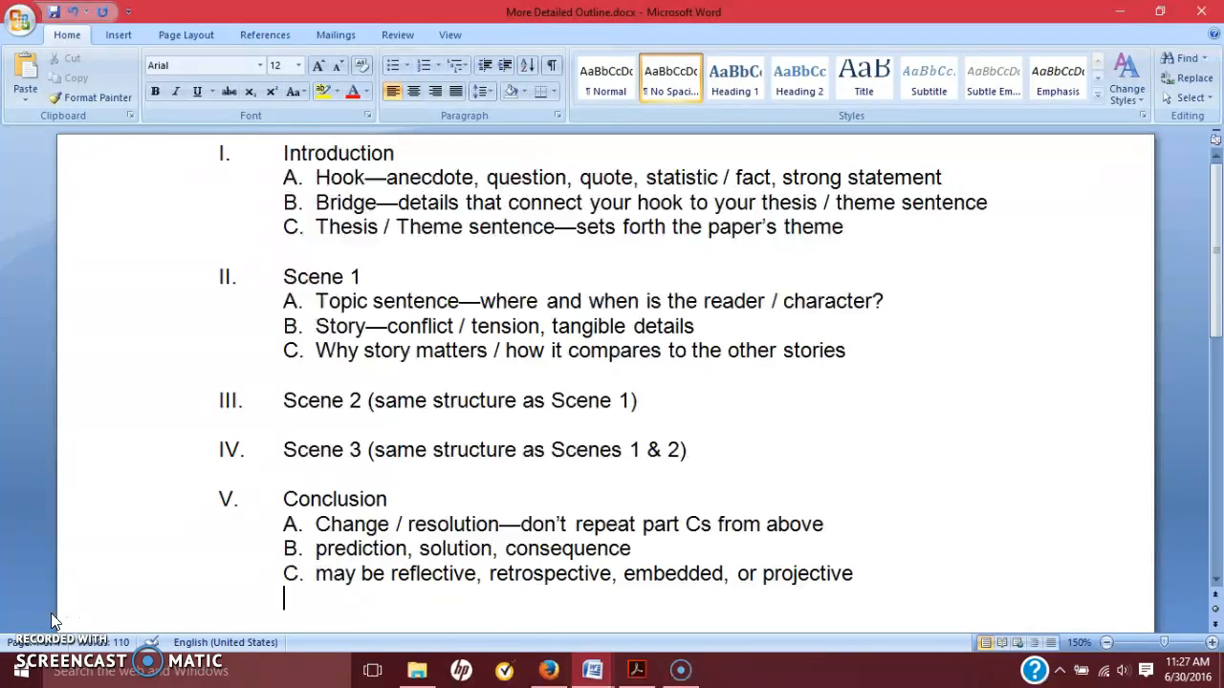
mouse_move(918, 386)
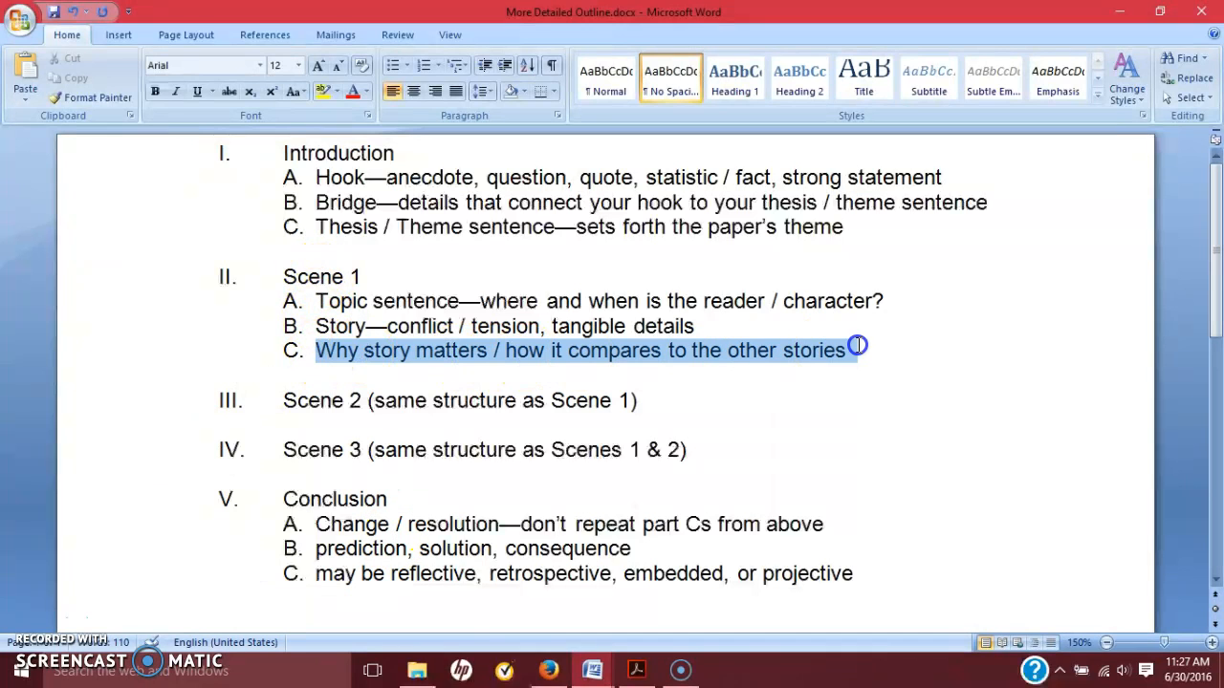
mouse_move(485, 291)
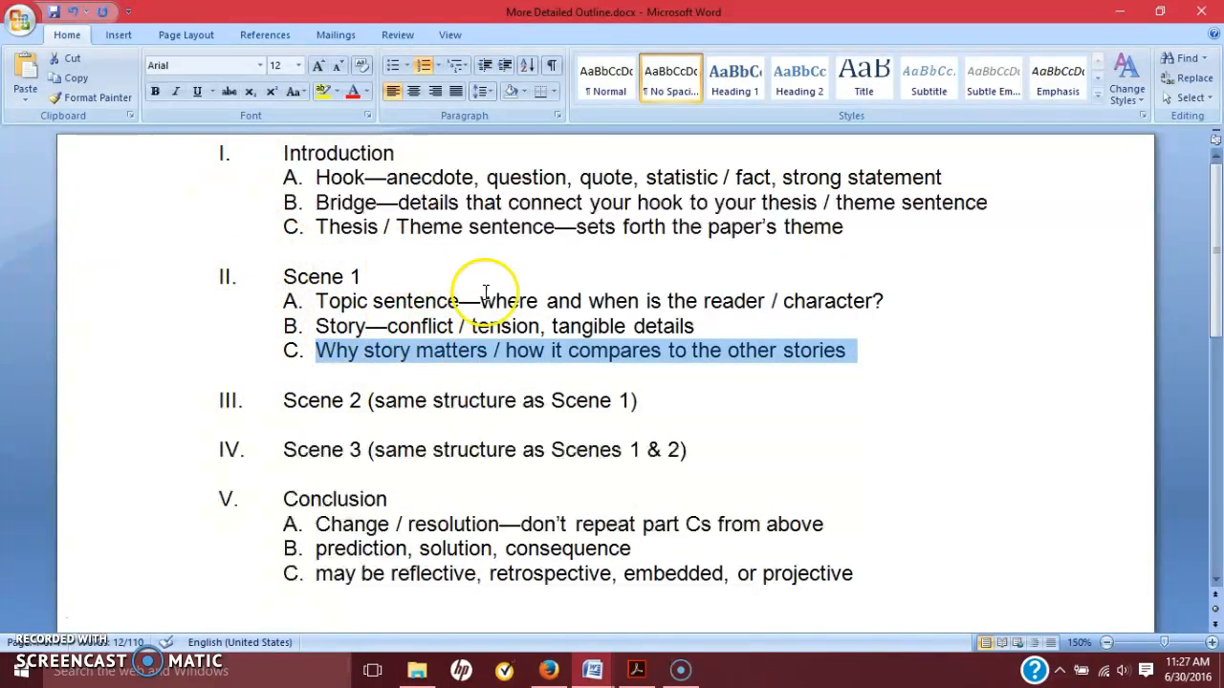
mouse_move(361, 367)
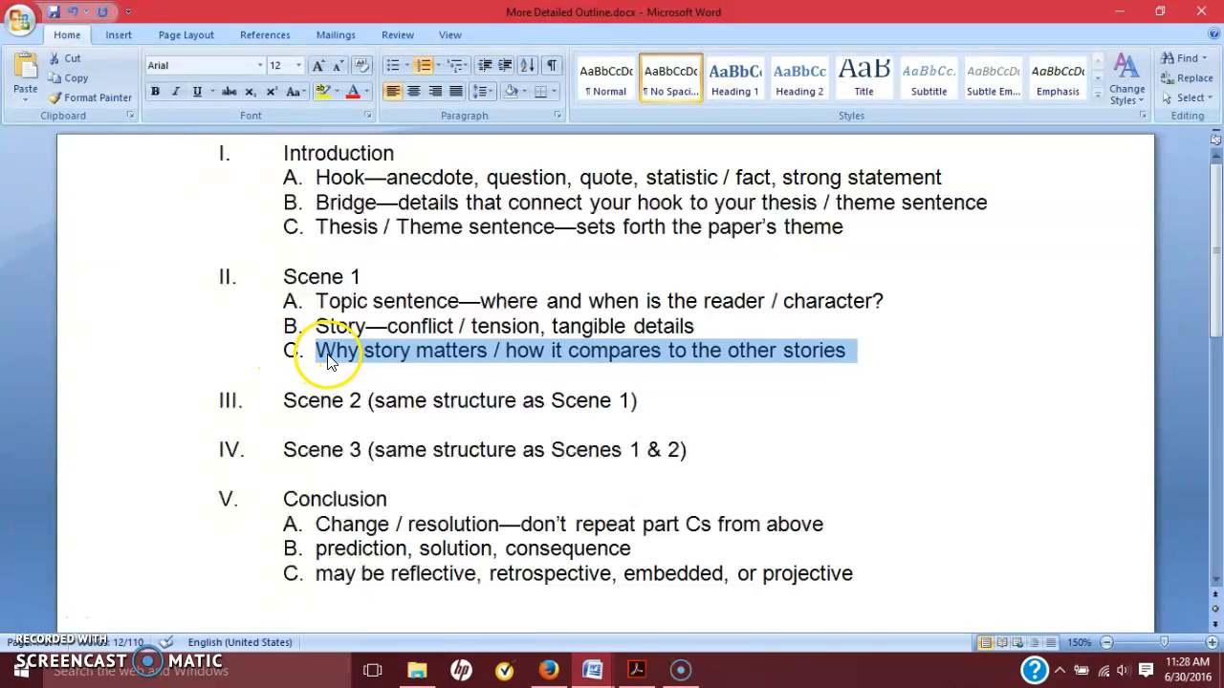
mouse_move(482, 356)
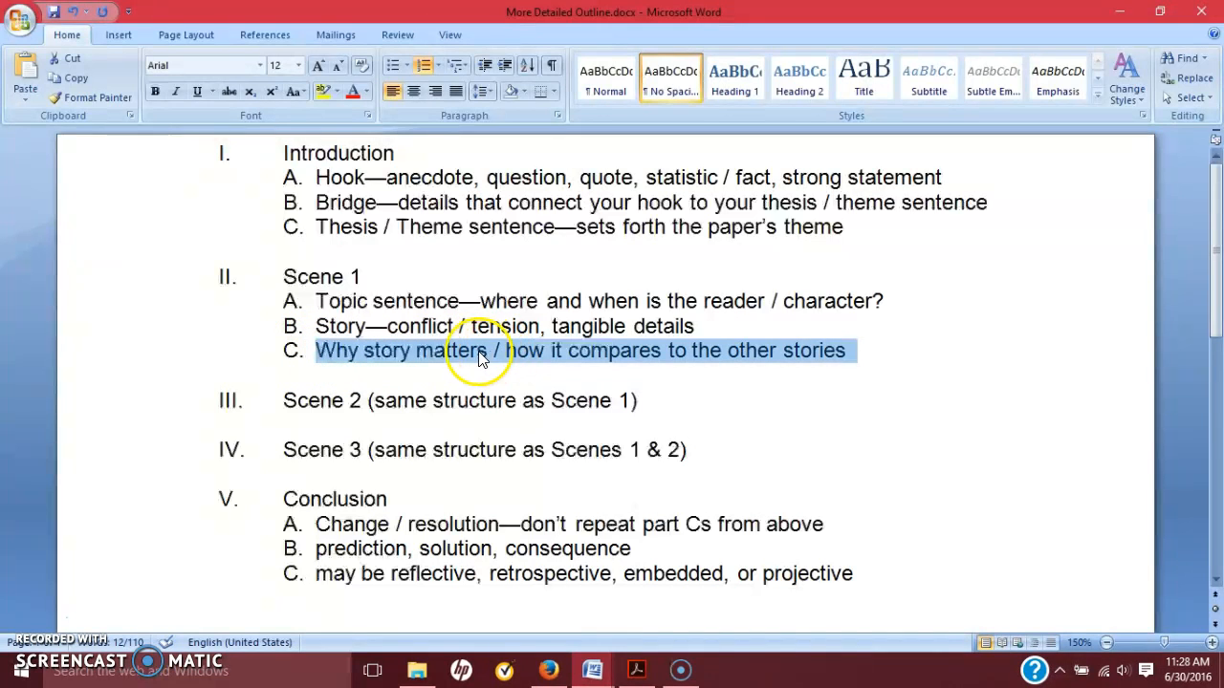
mouse_move(496, 364)
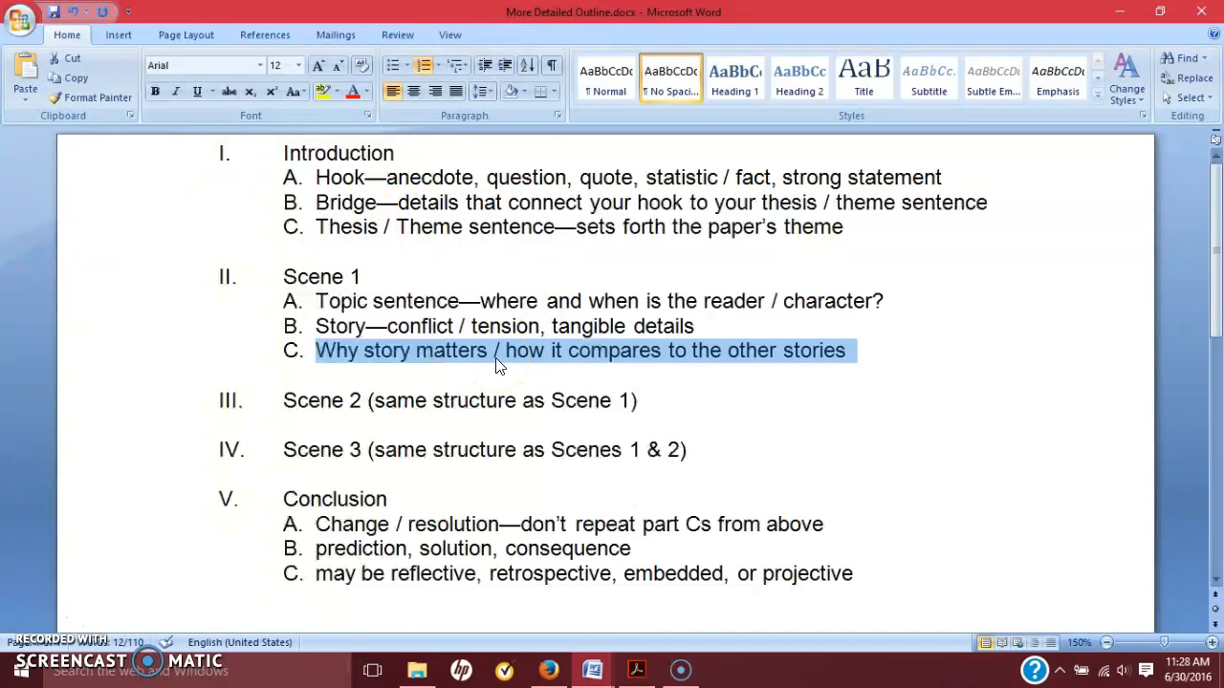
- Highlight, then clear, the Scene 1 point and conclusion points B and C
click(406, 226)
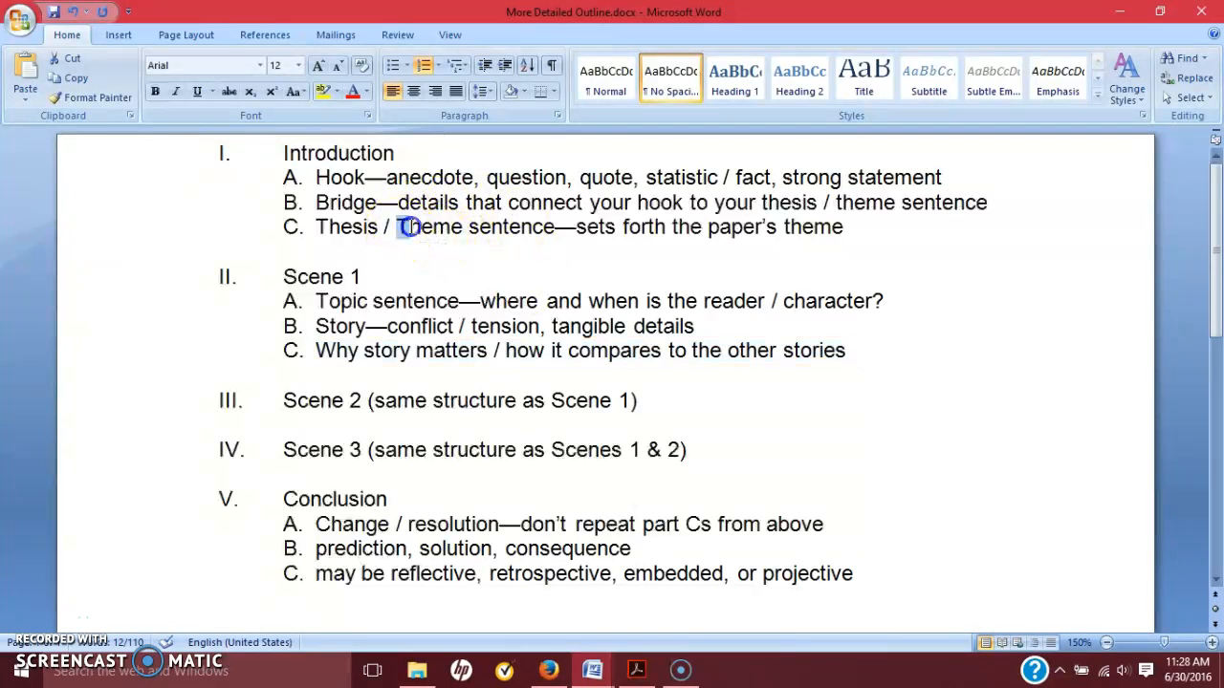
double_click(582, 350)
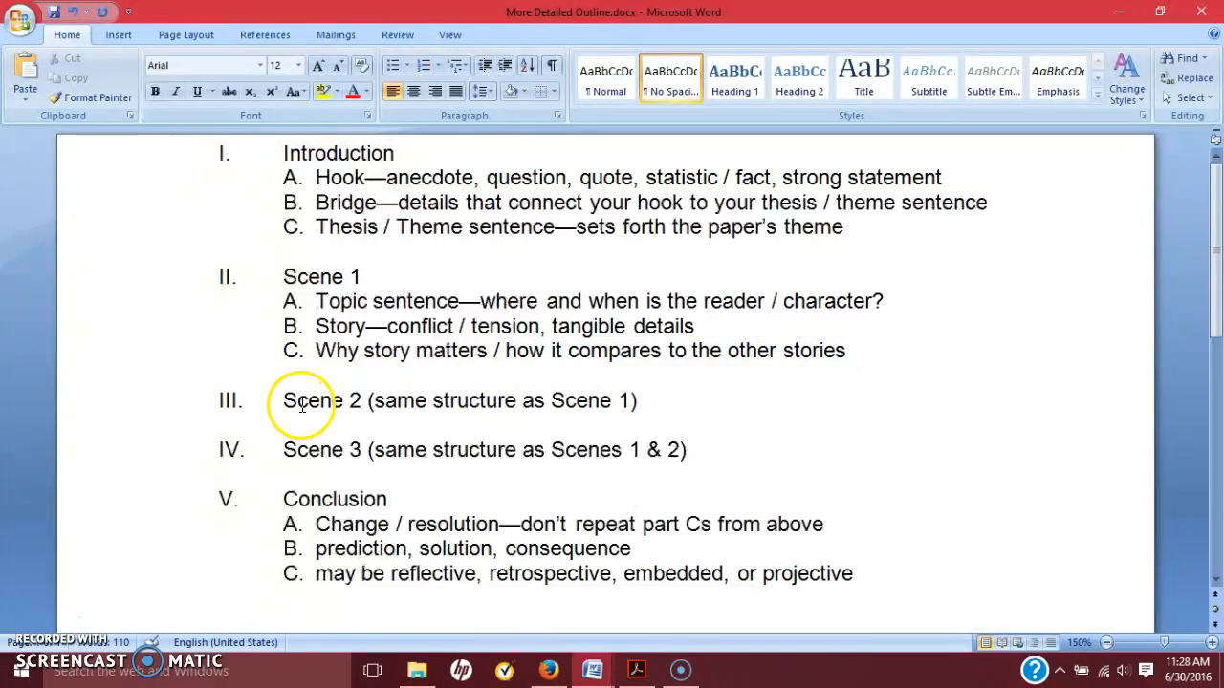
mouse_move(438, 556)
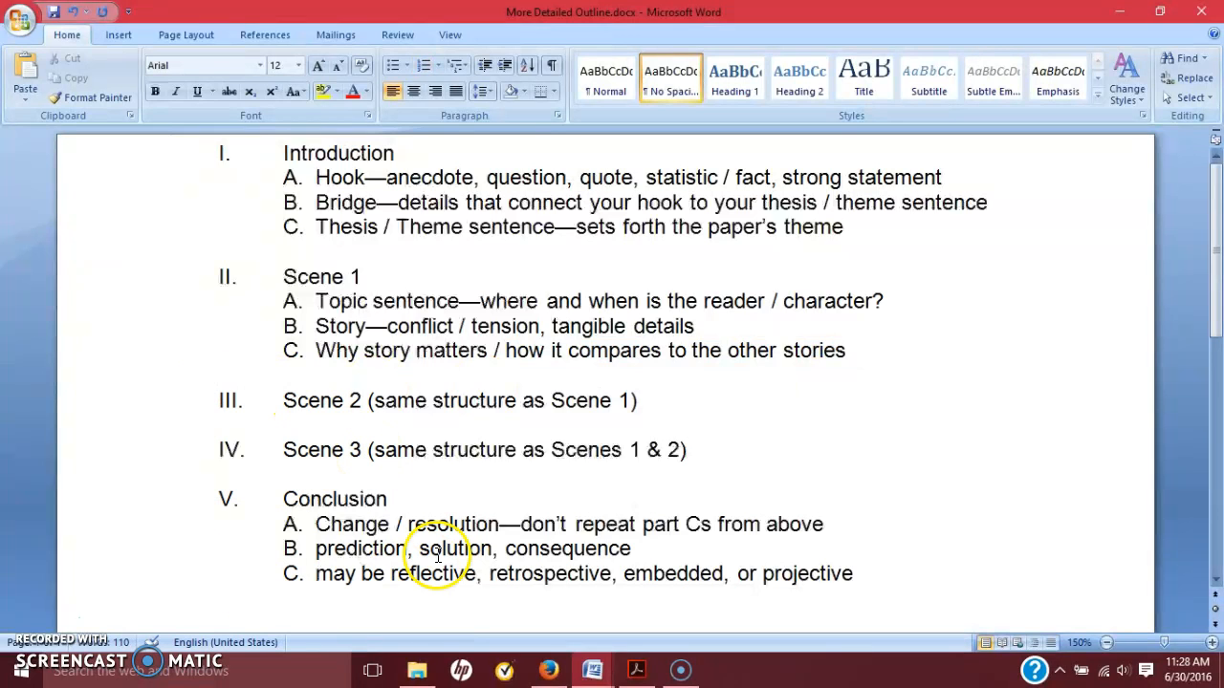
mouse_move(469, 449)
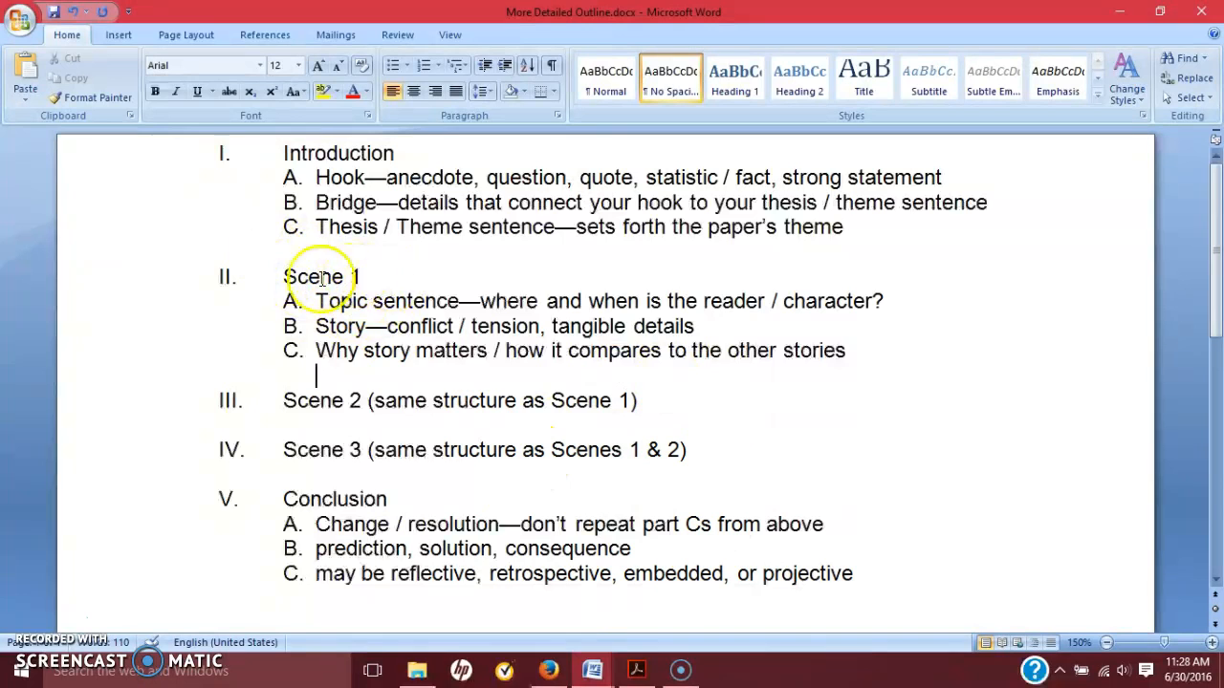
mouse_move(916, 370)
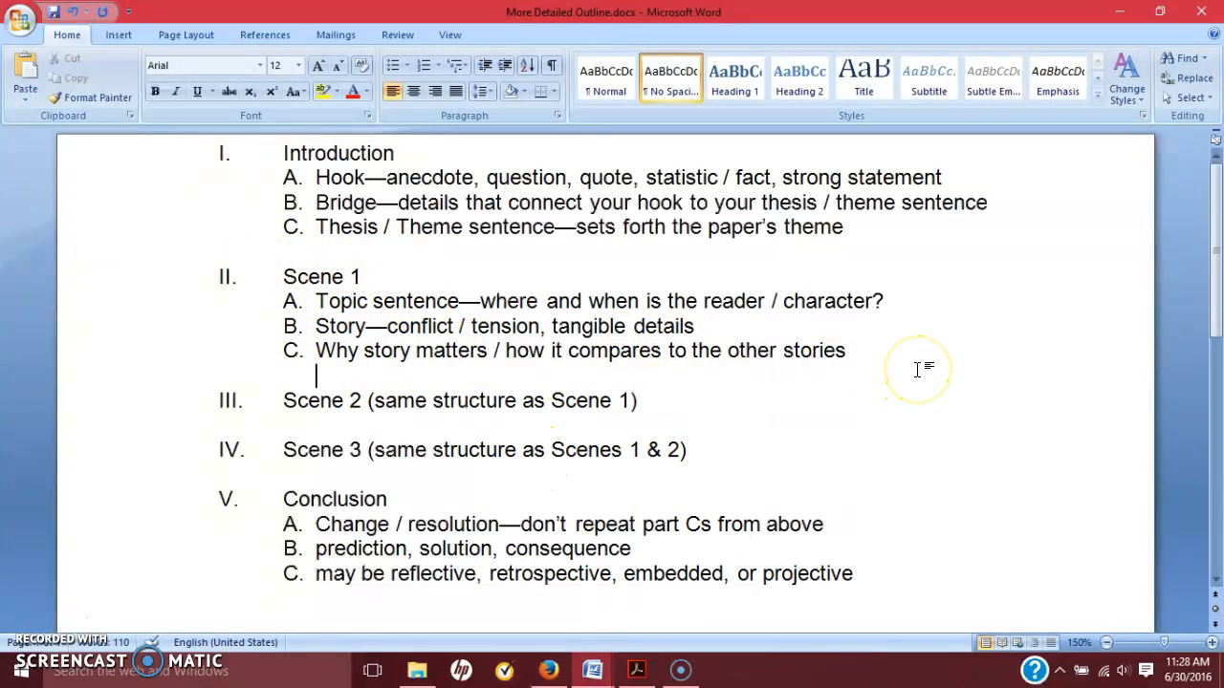
mouse_move(918, 370)
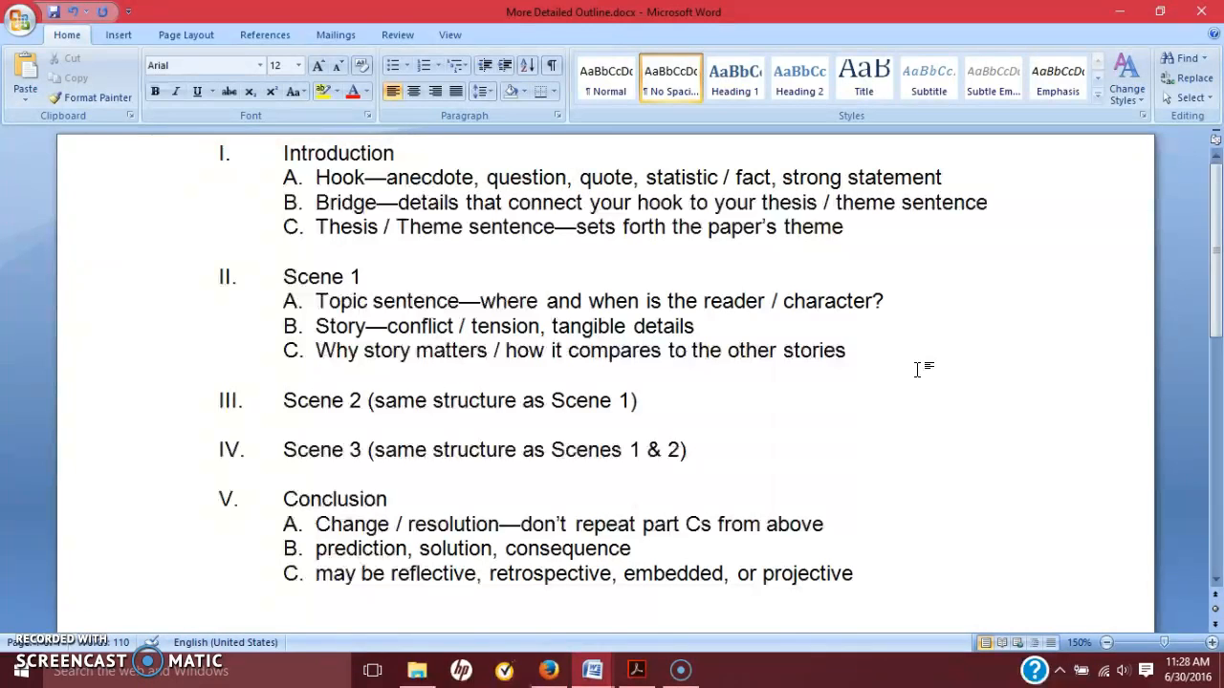
click(894, 356)
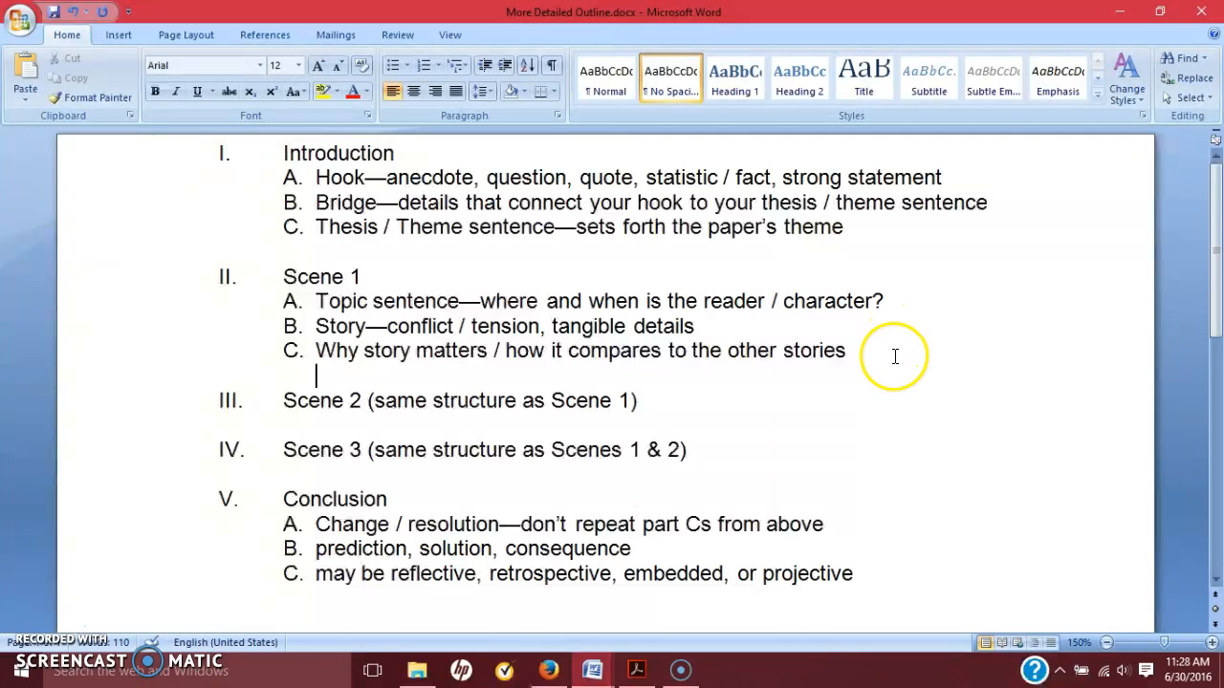
mouse_move(894, 357)
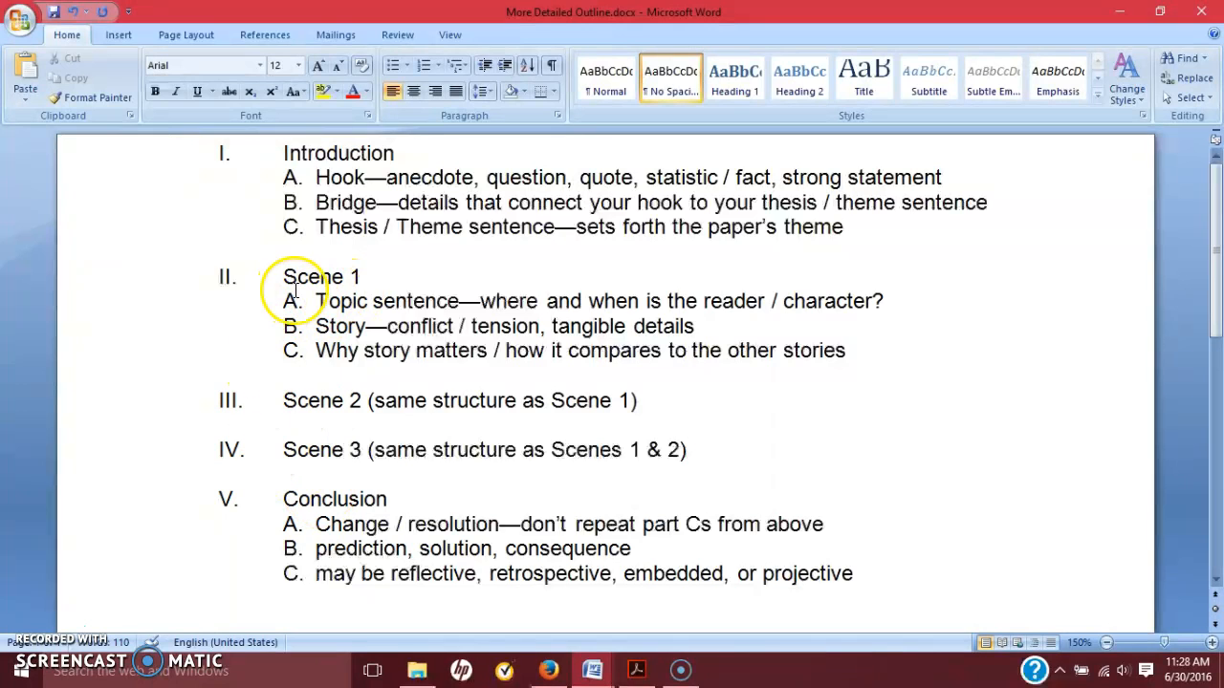
mouse_move(316, 520)
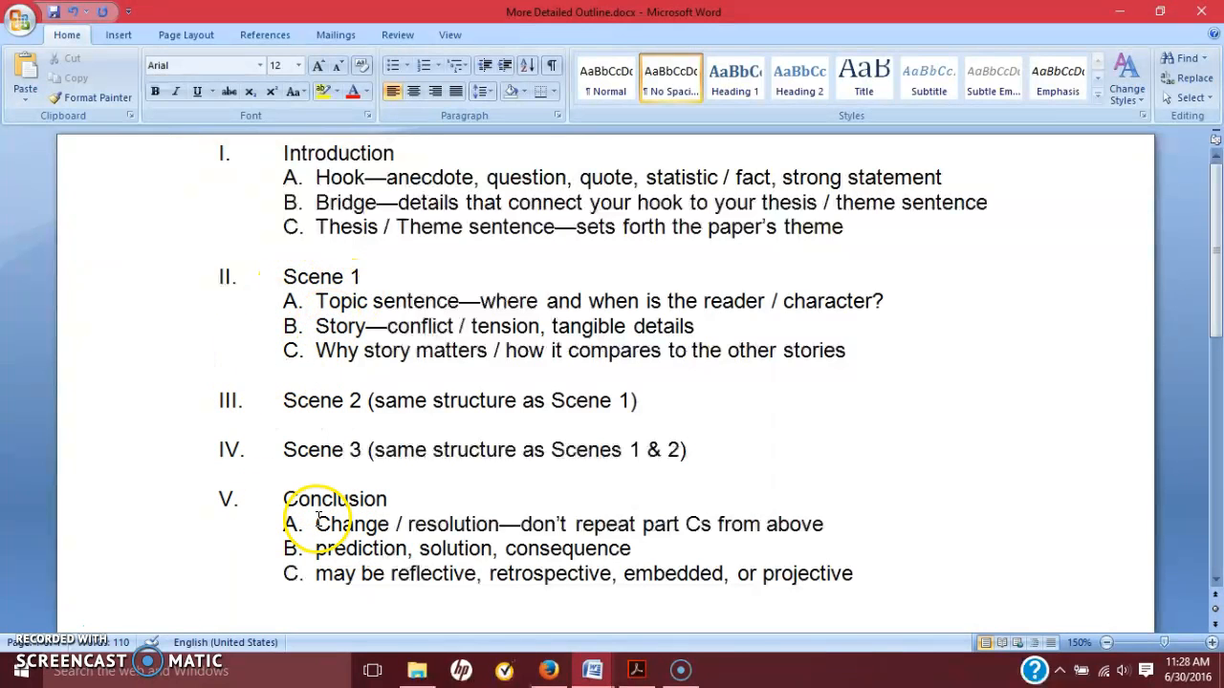
drag(315, 524, 825, 524)
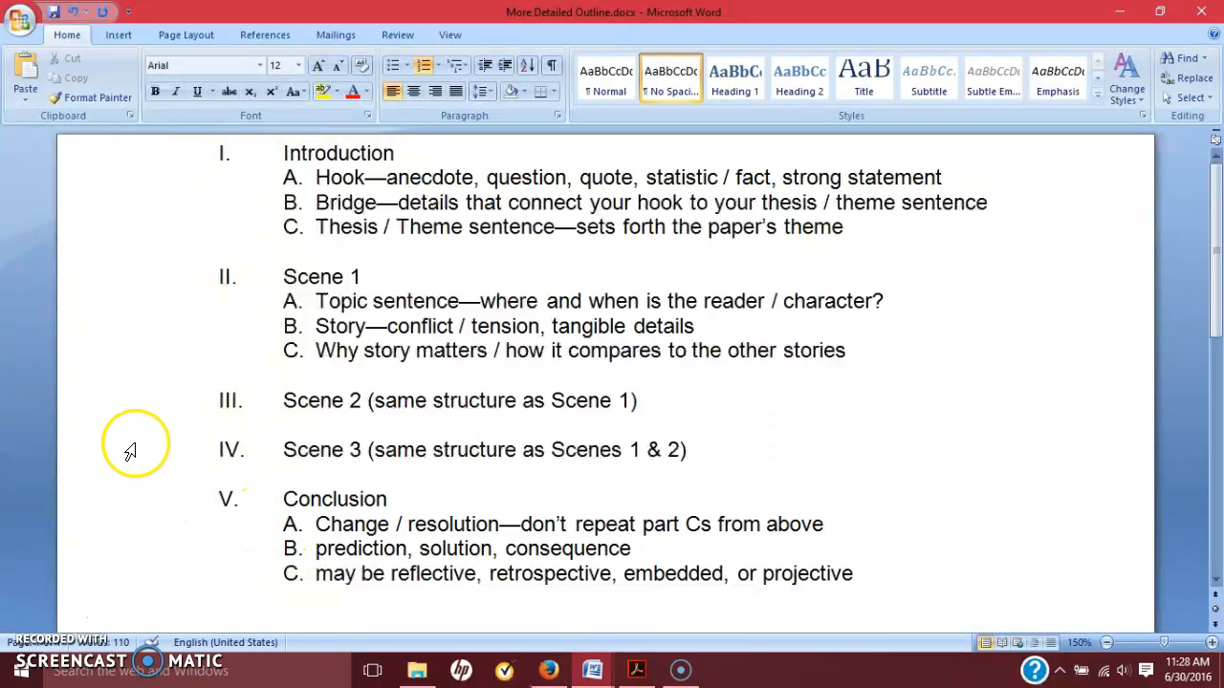
mouse_move(311, 534)
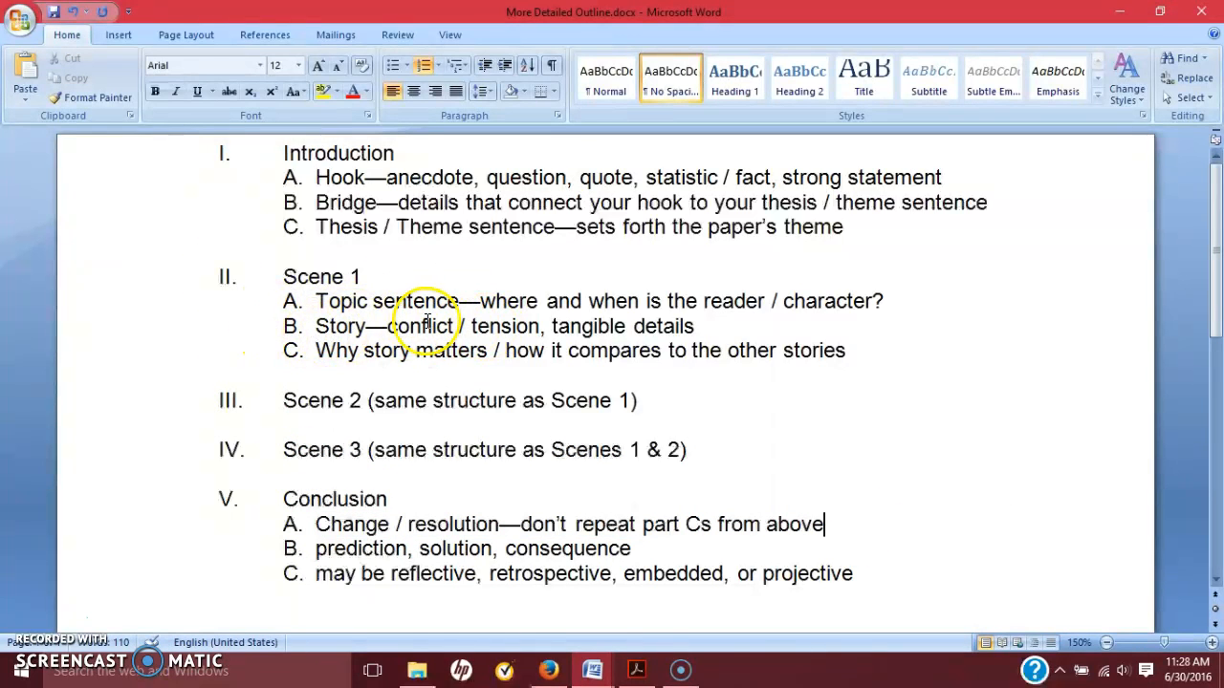
mouse_move(339, 406)
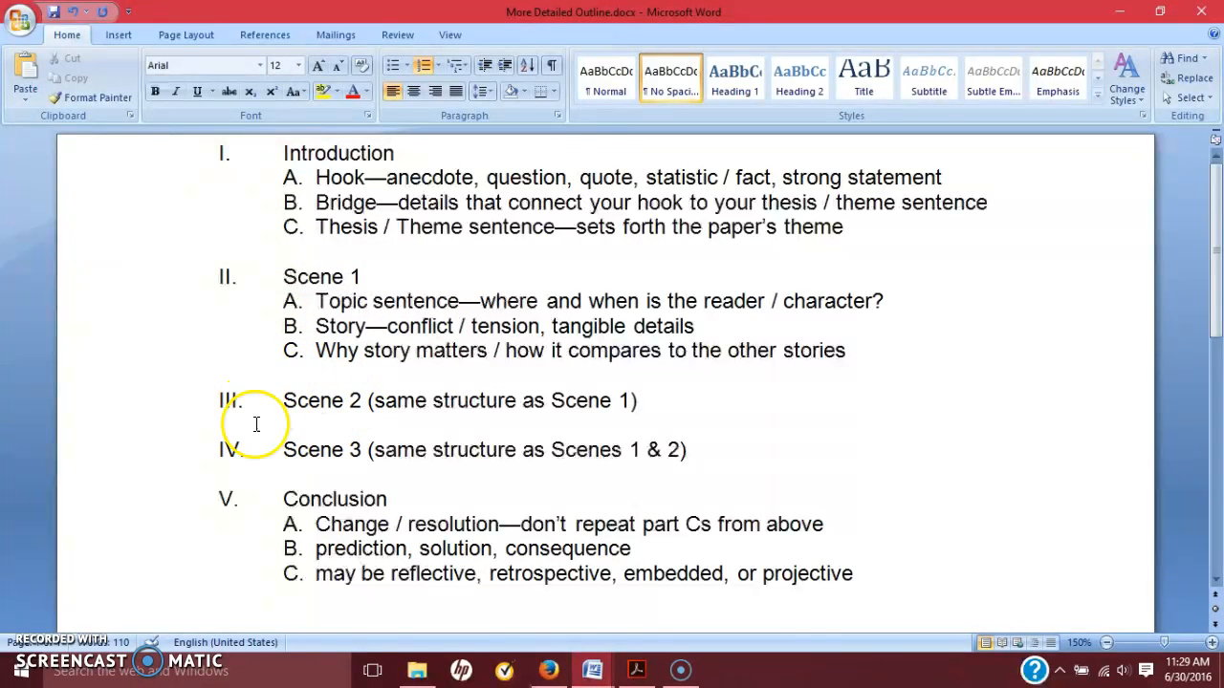
mouse_move(234, 461)
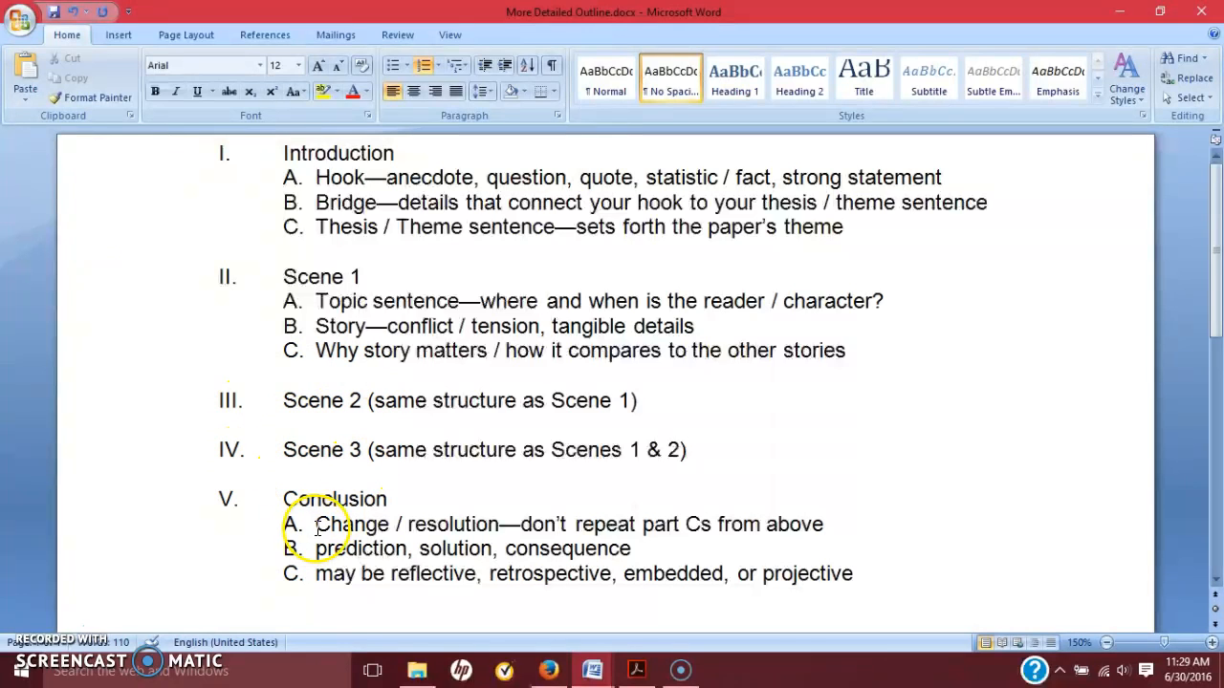
double_click(350, 524)
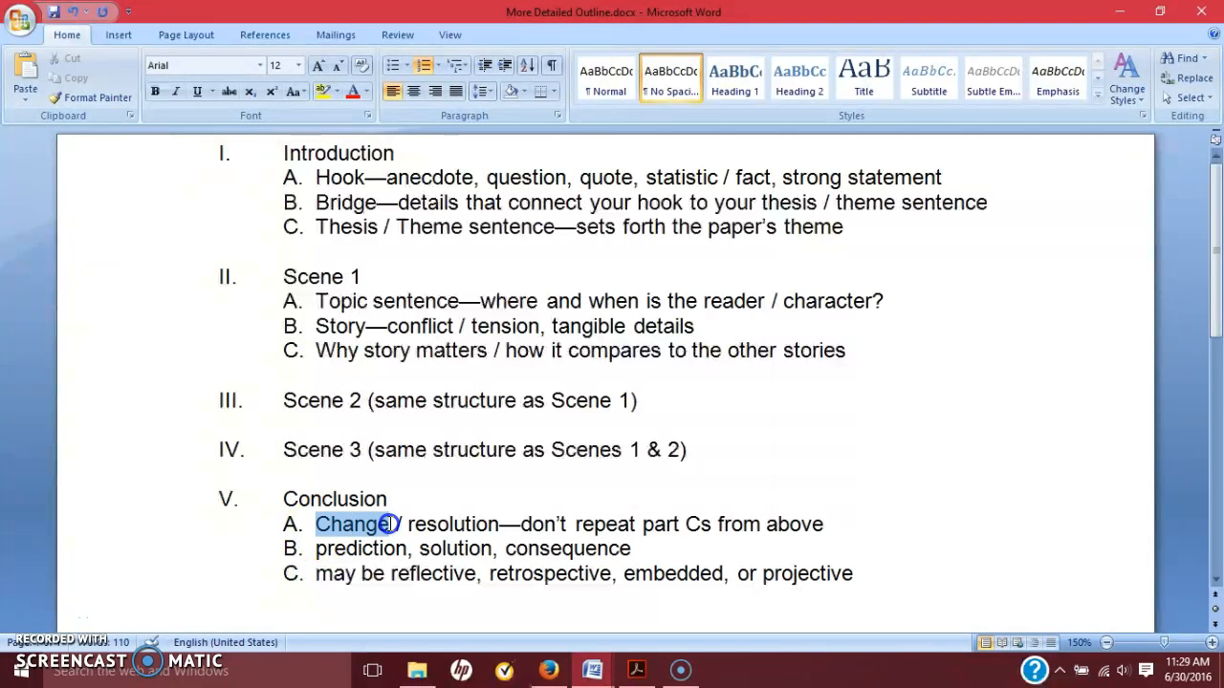
click(387, 524)
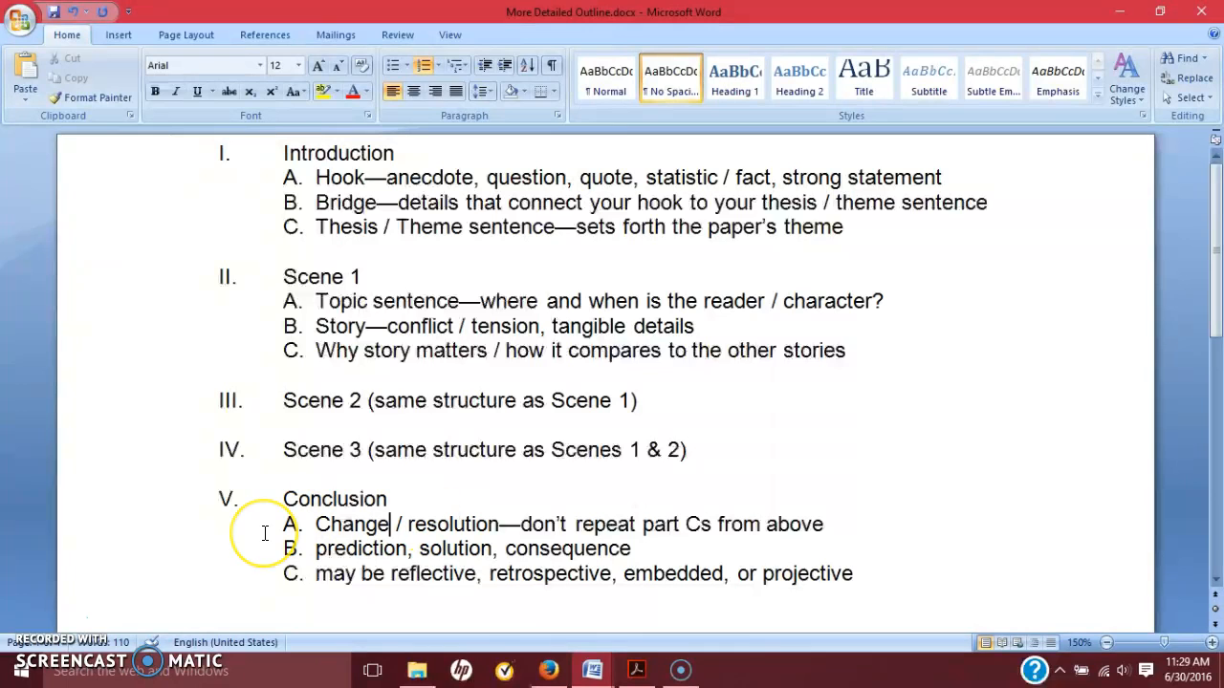
mouse_move(266, 533)
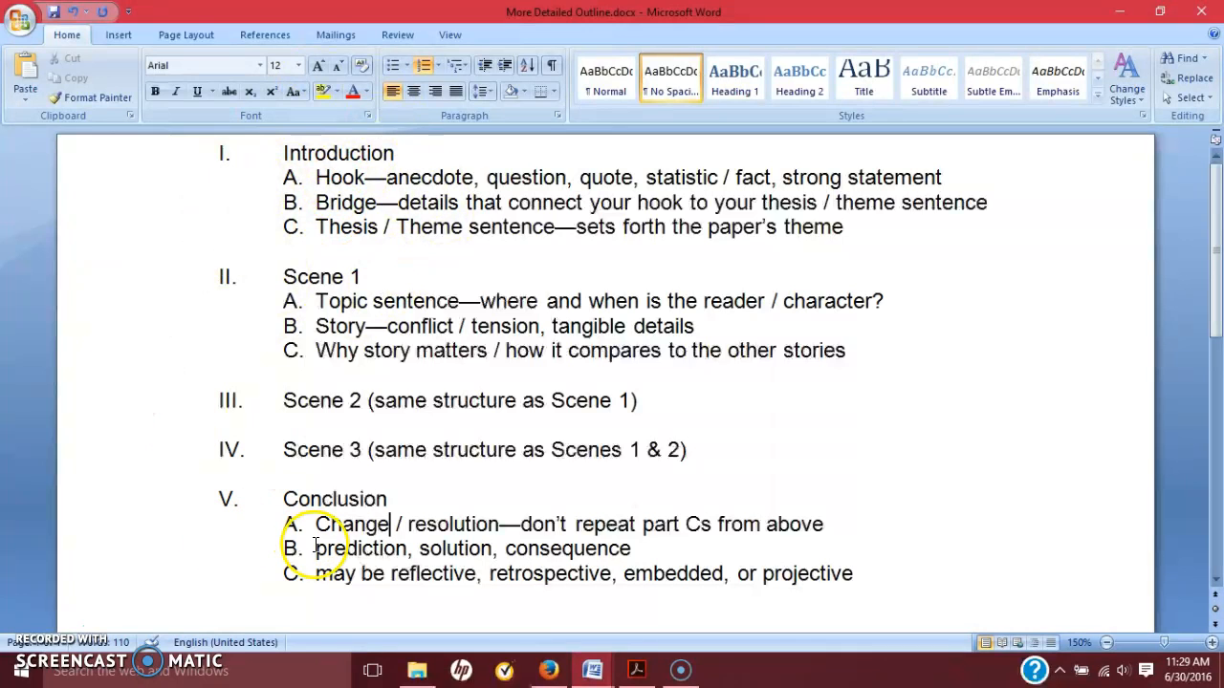
drag(521, 524, 405, 548)
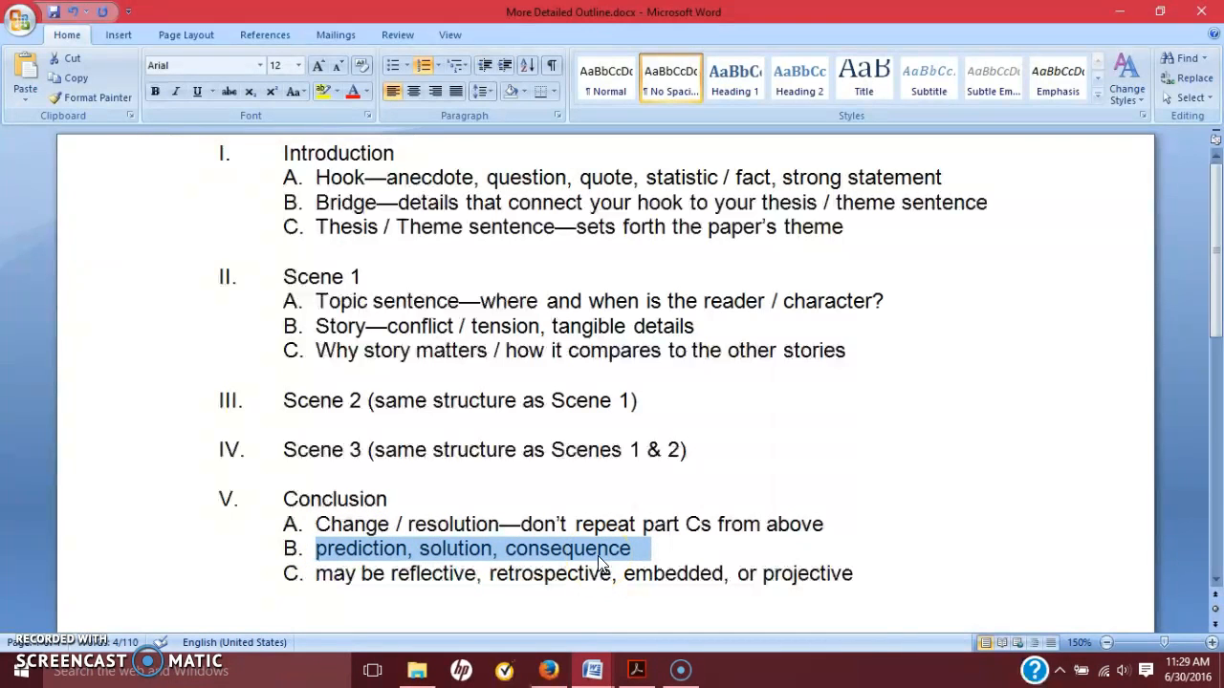
mouse_move(359, 558)
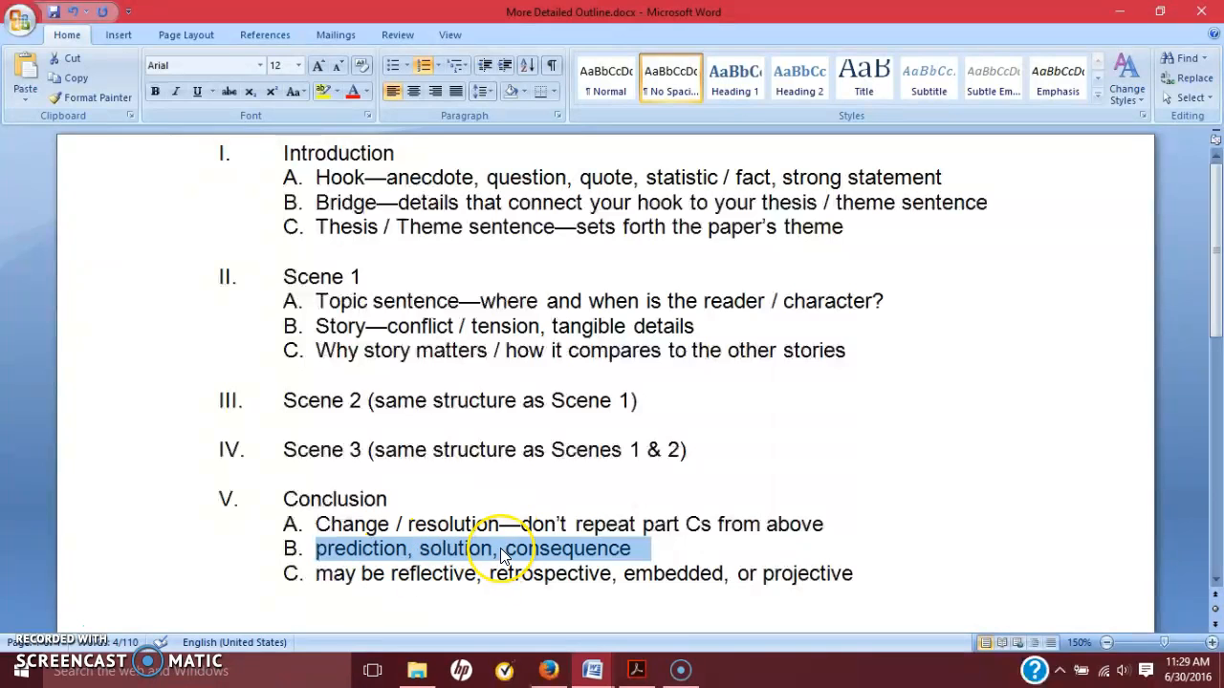
mouse_move(430, 564)
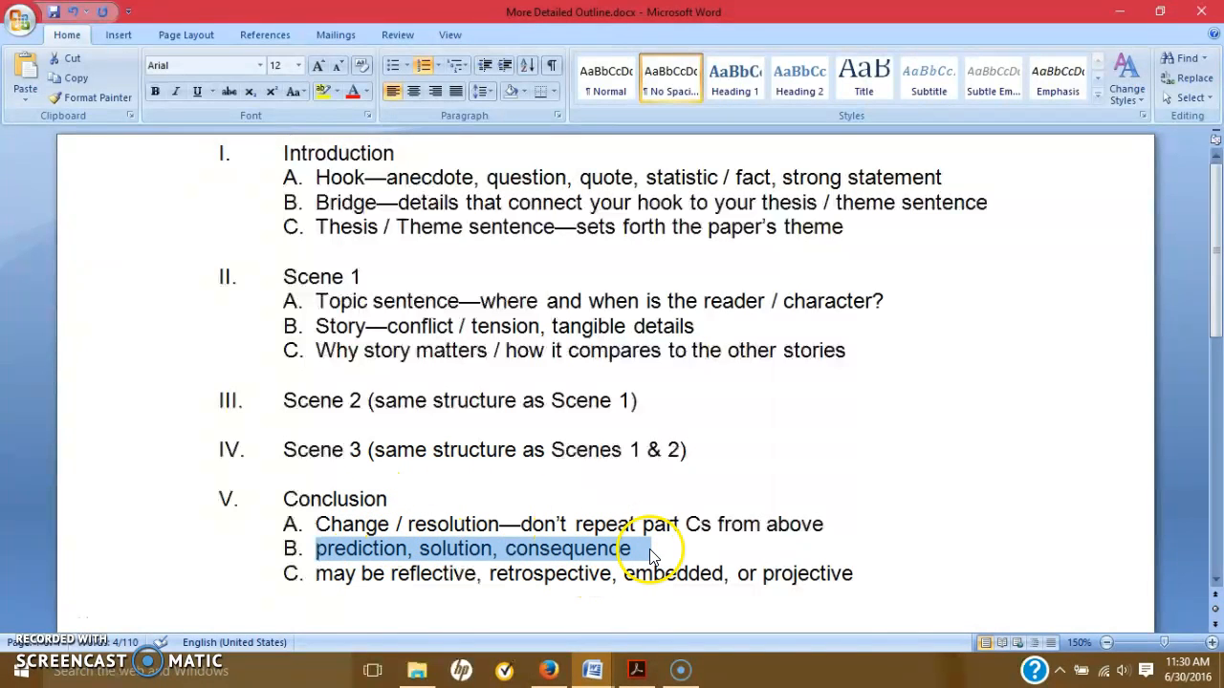
click(461, 524)
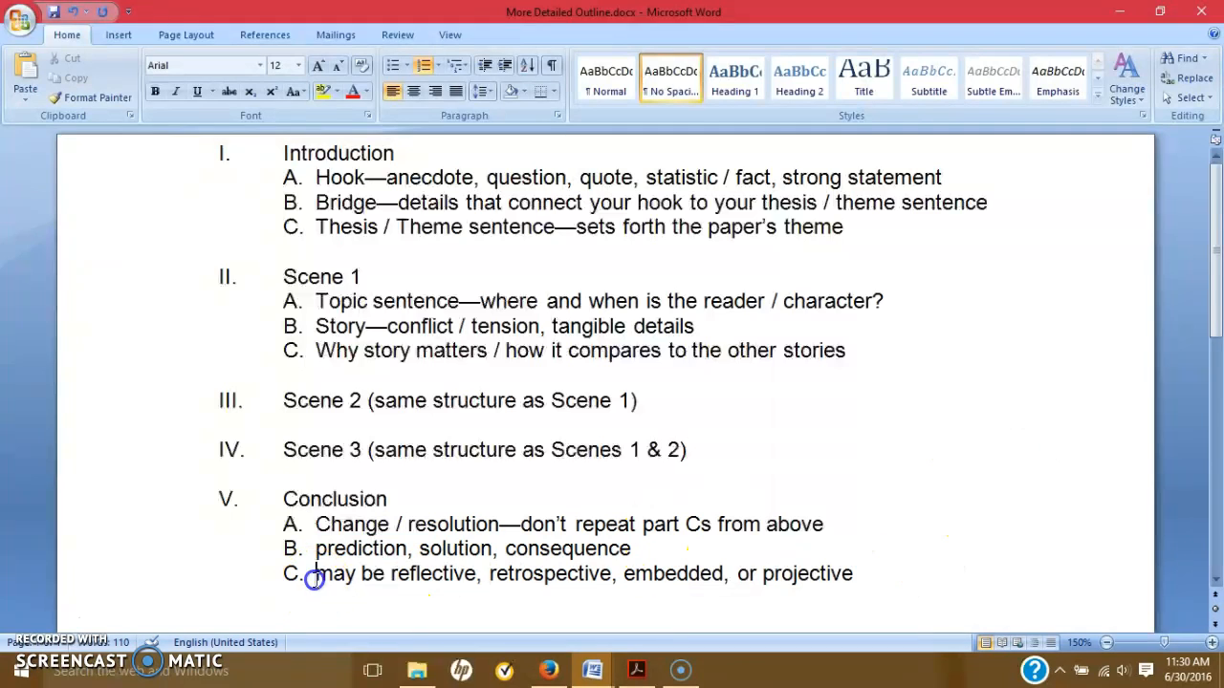
drag(314, 574, 856, 574)
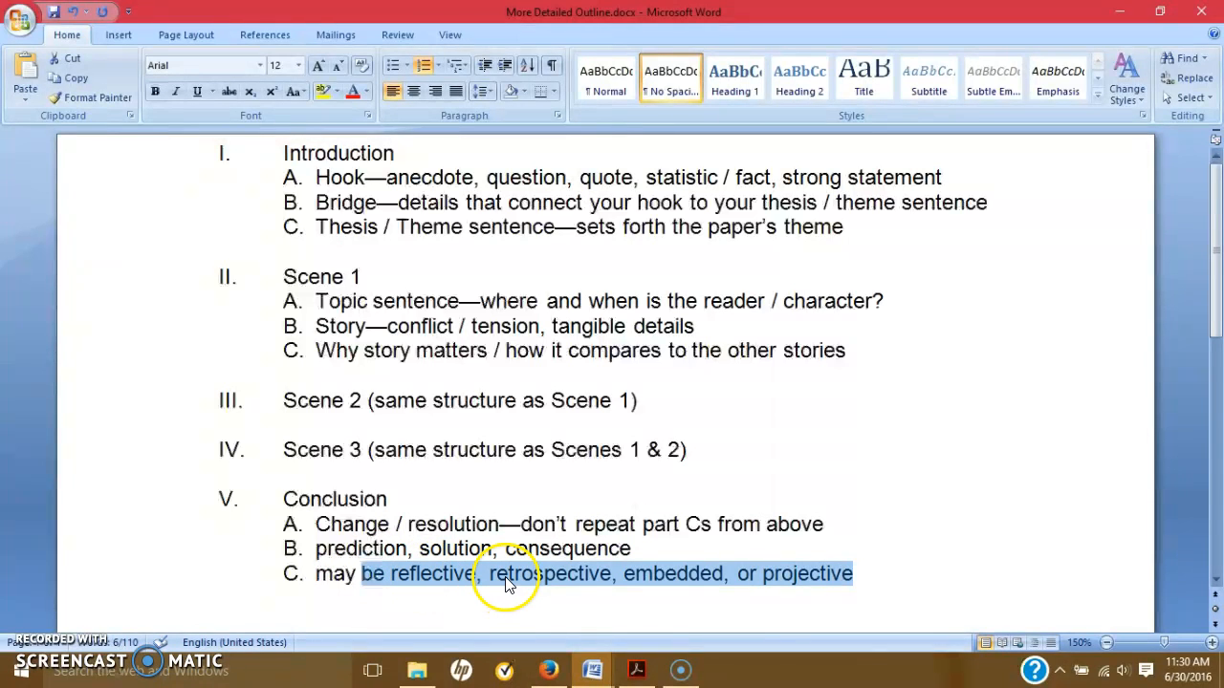
mouse_move(889, 576)
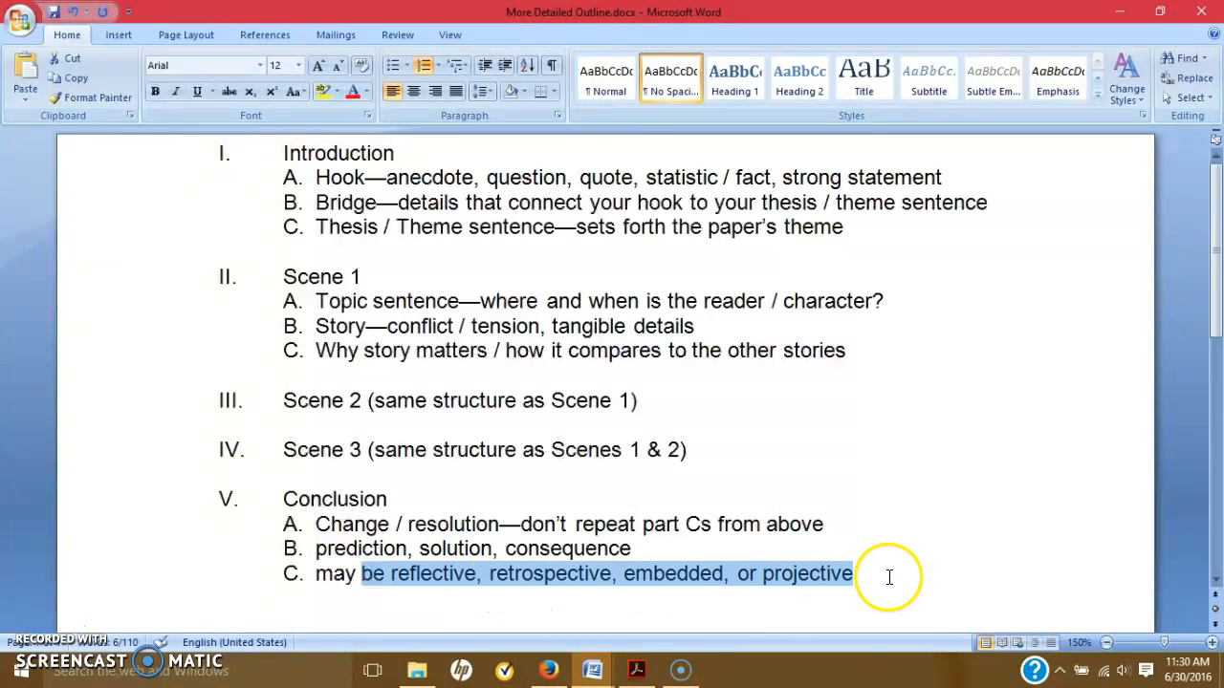
click(880, 575)
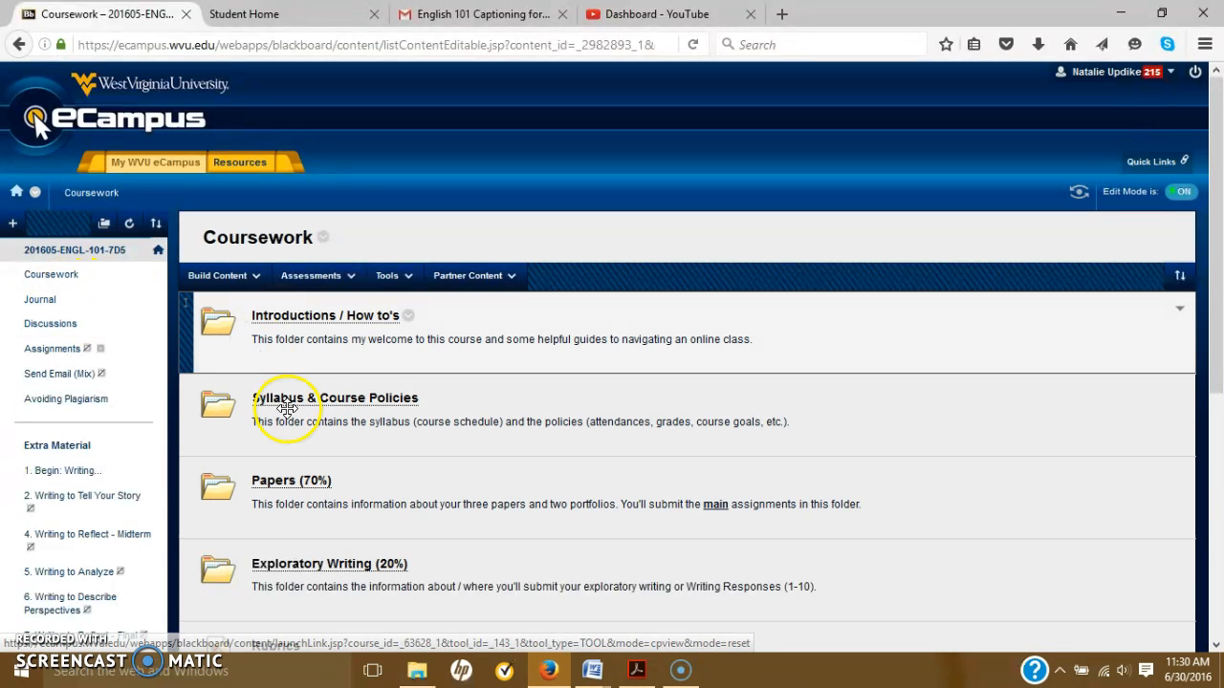
- Open Papers (70%), then Narrative: Writing to Tell Your Story, then Types of Conclusions
click(291, 480)
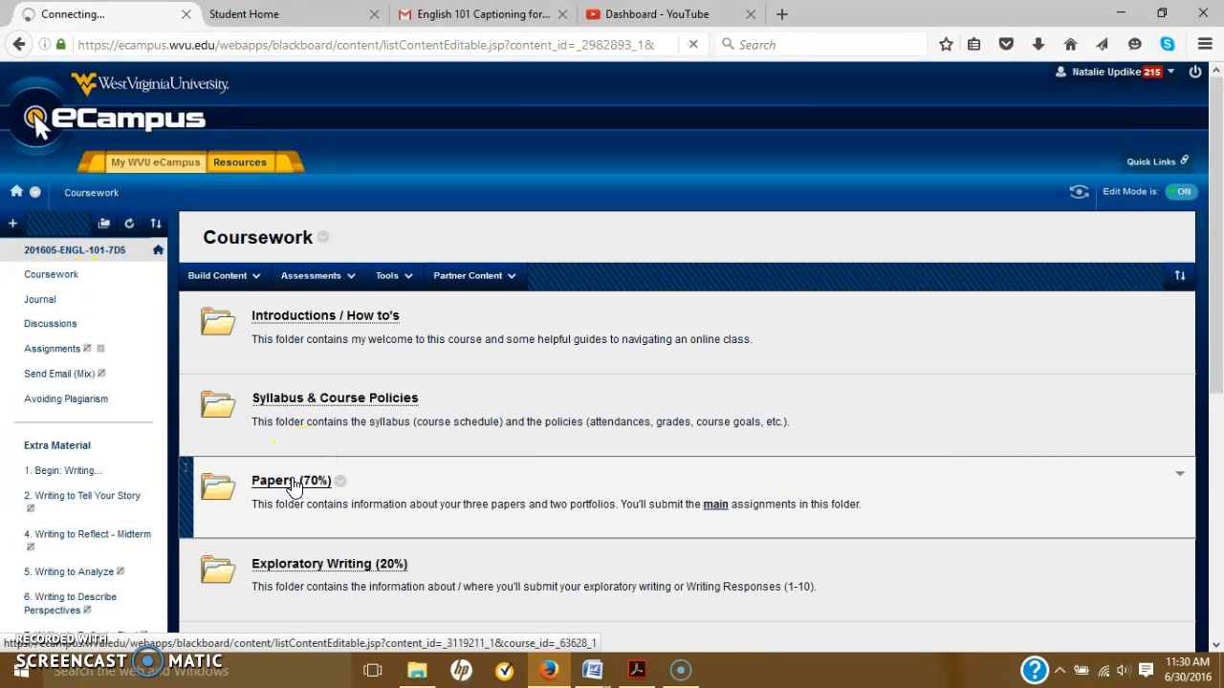
click(292, 480)
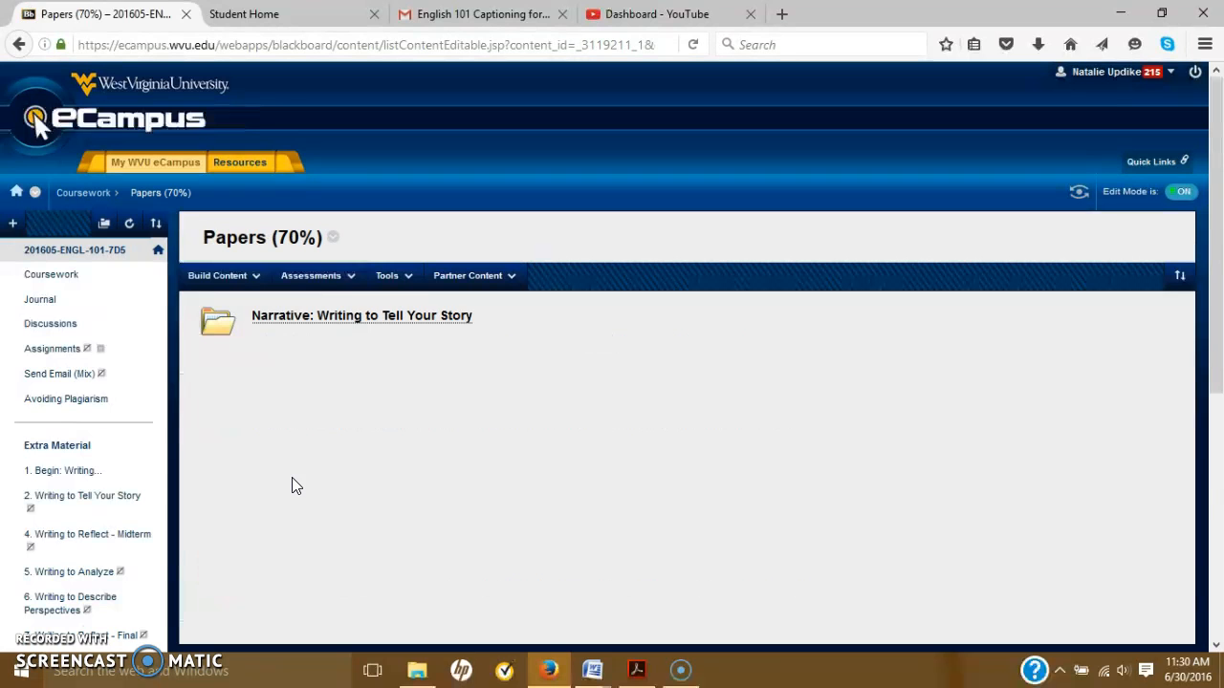
click(361, 316)
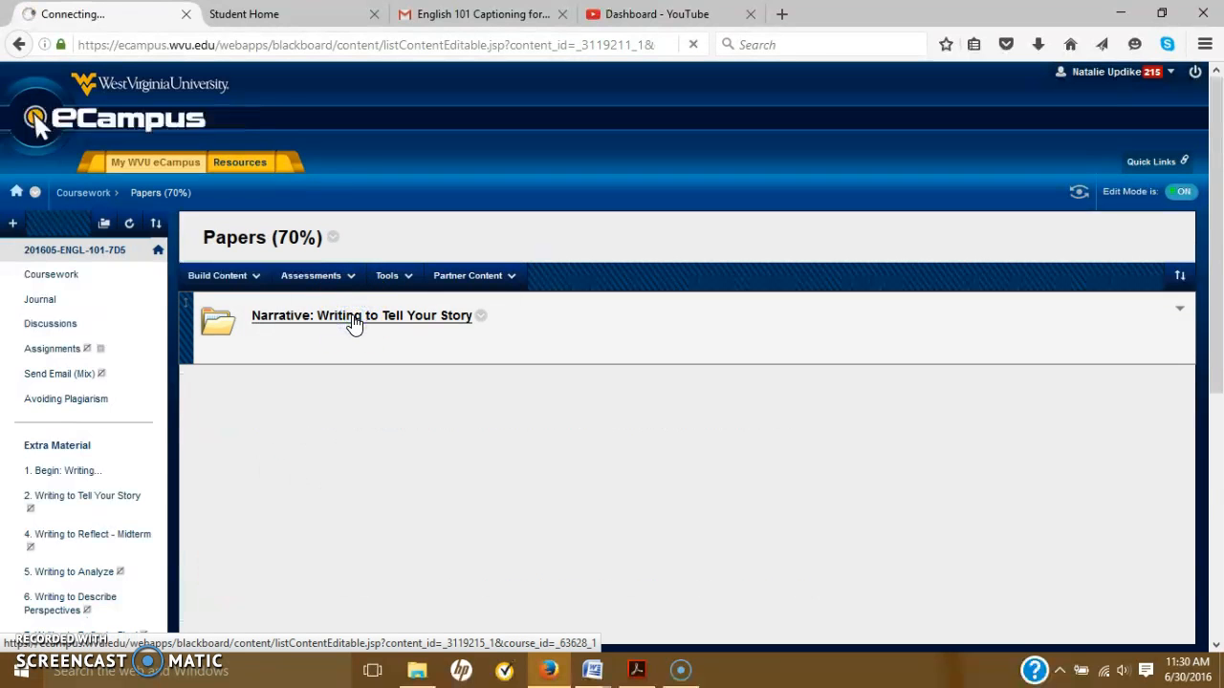
click(362, 315)
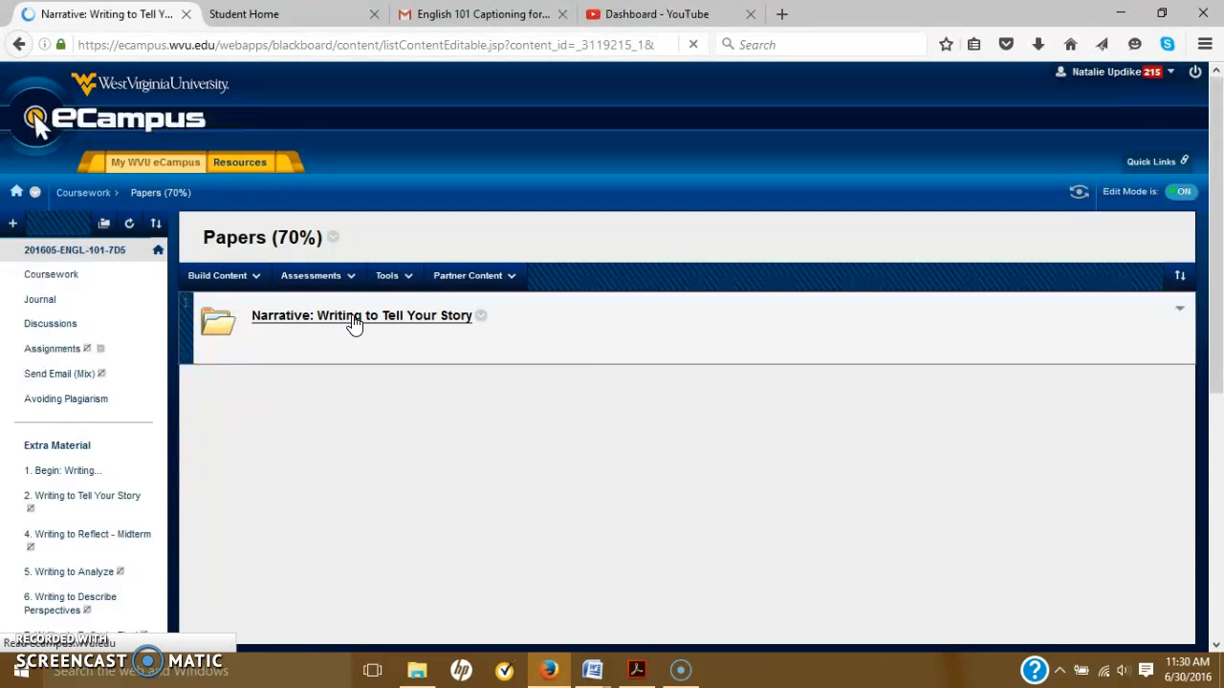
click(362, 315)
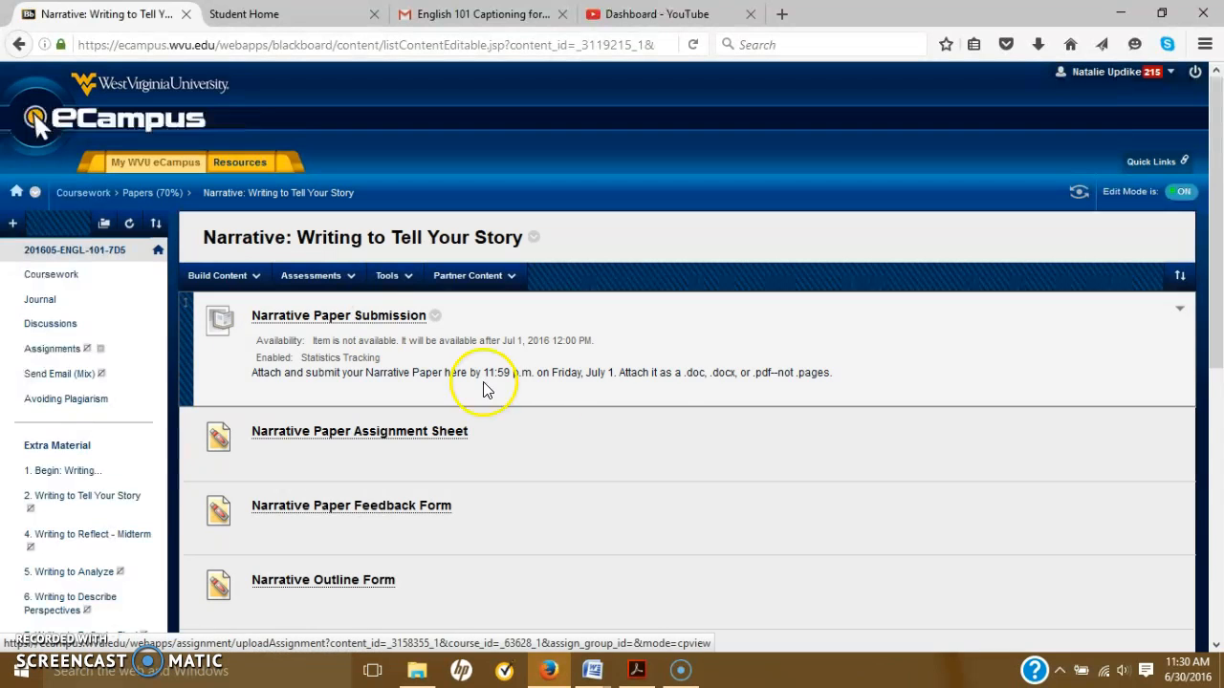
scroll(down, 3)
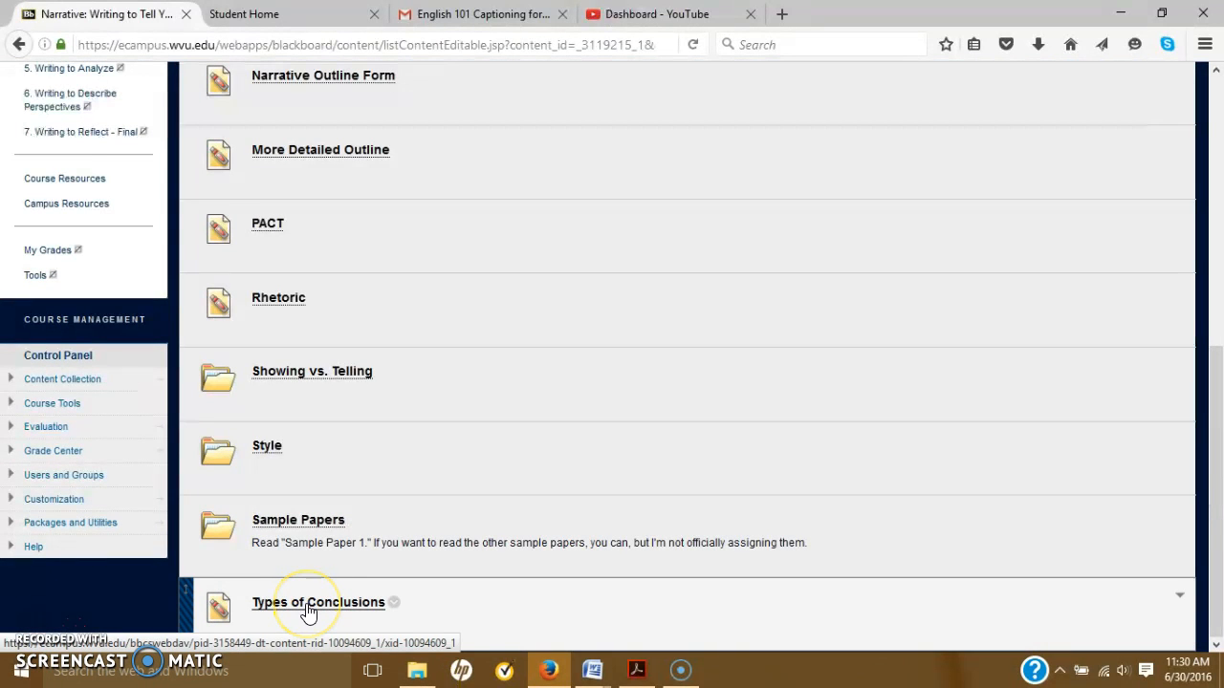
click(319, 603)
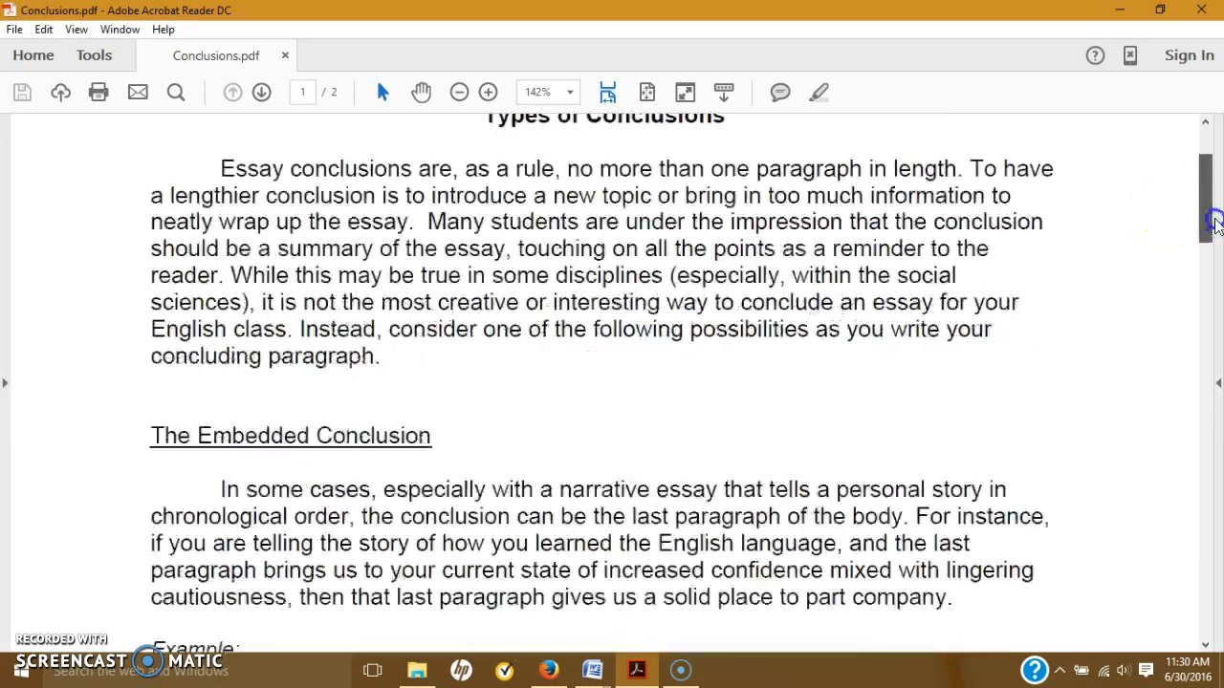
- Scroll the Conclusions PDF down to The Embedded Conclusion and its example
scroll(down, 3)
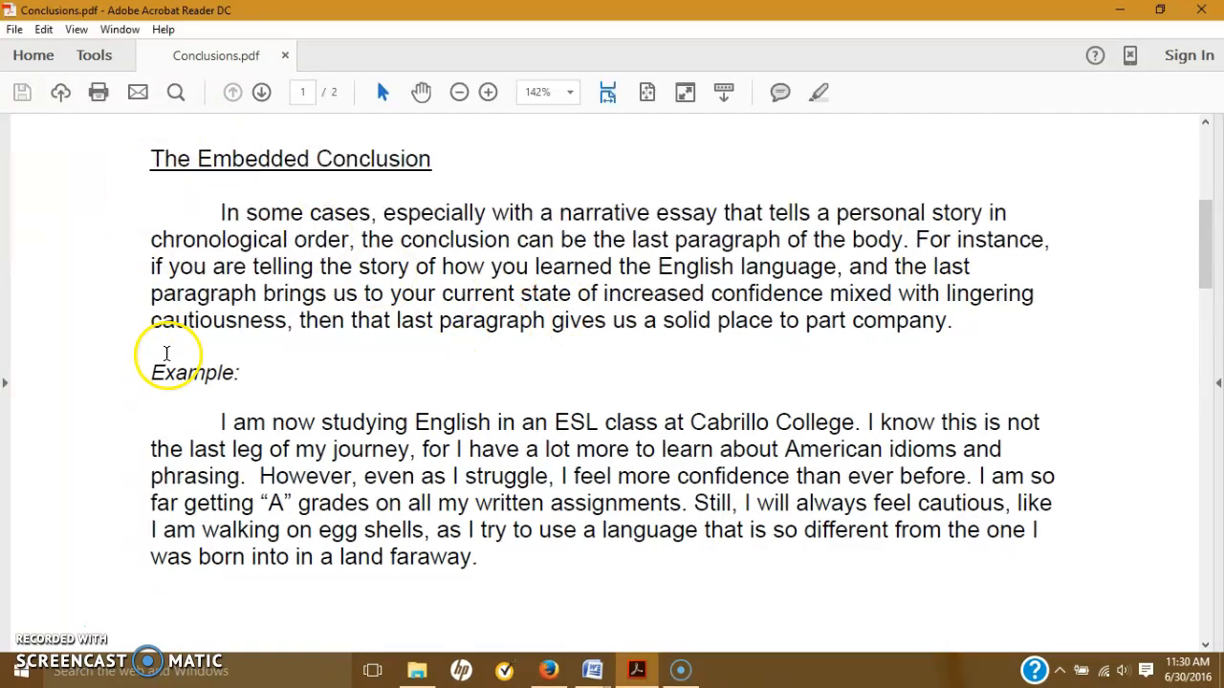
mouse_move(63, 373)
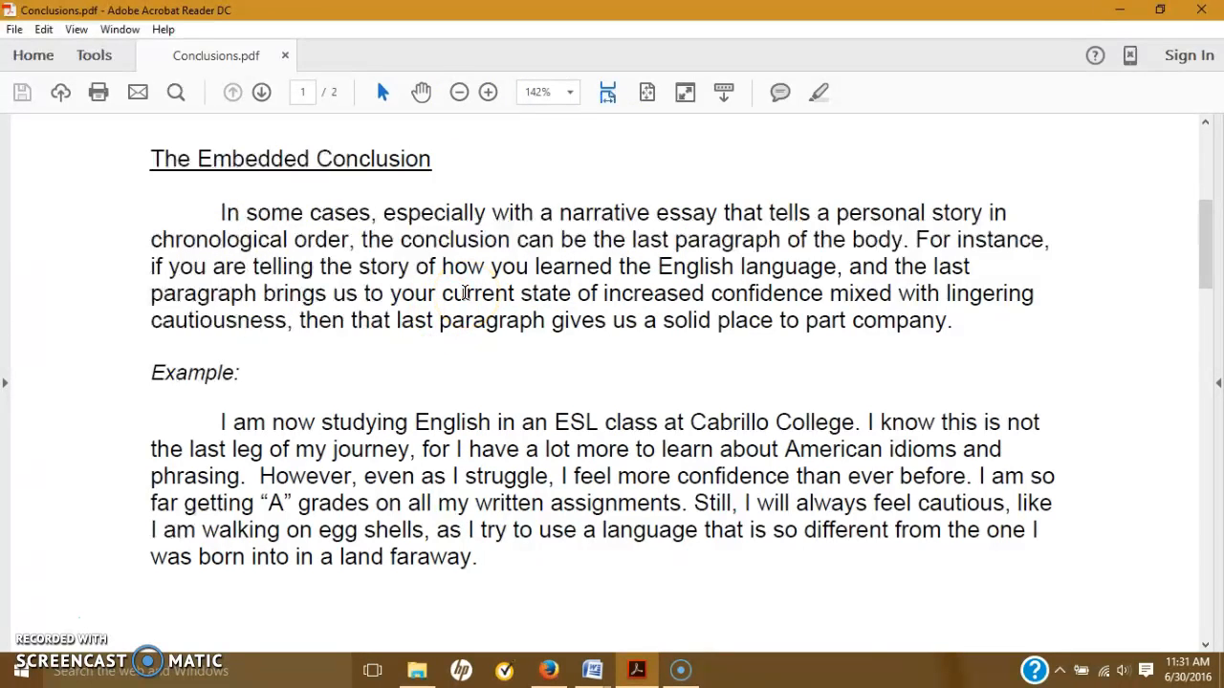
mouse_move(86, 315)
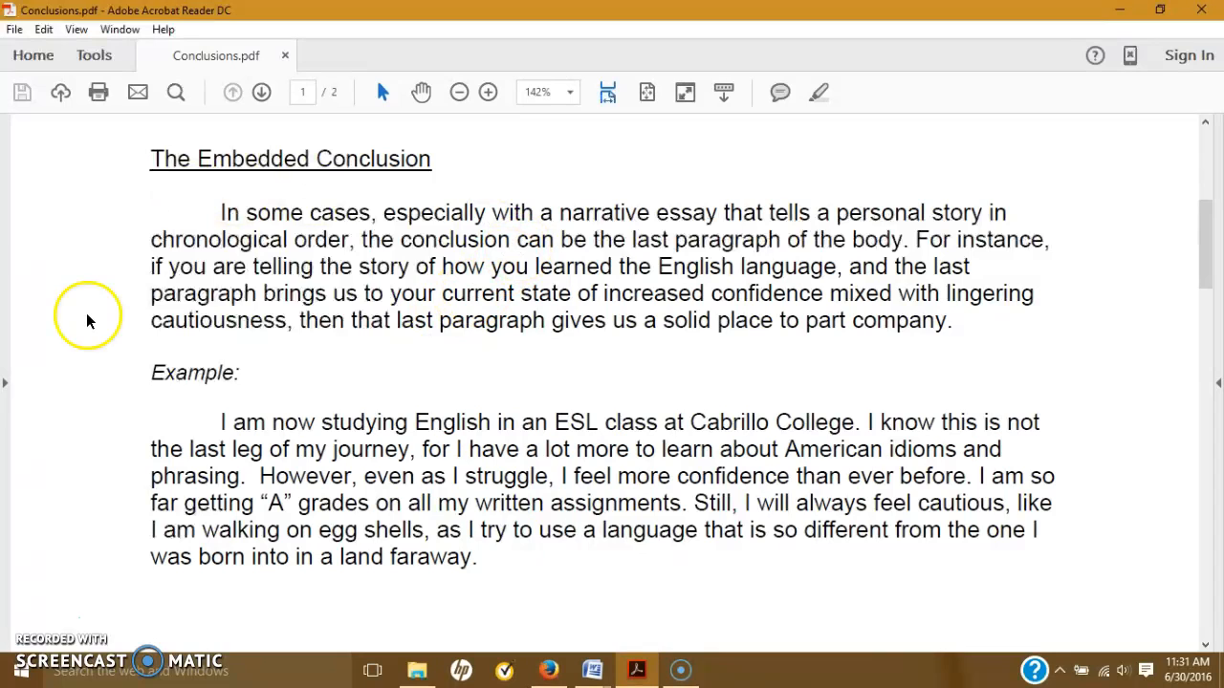
mouse_move(83, 380)
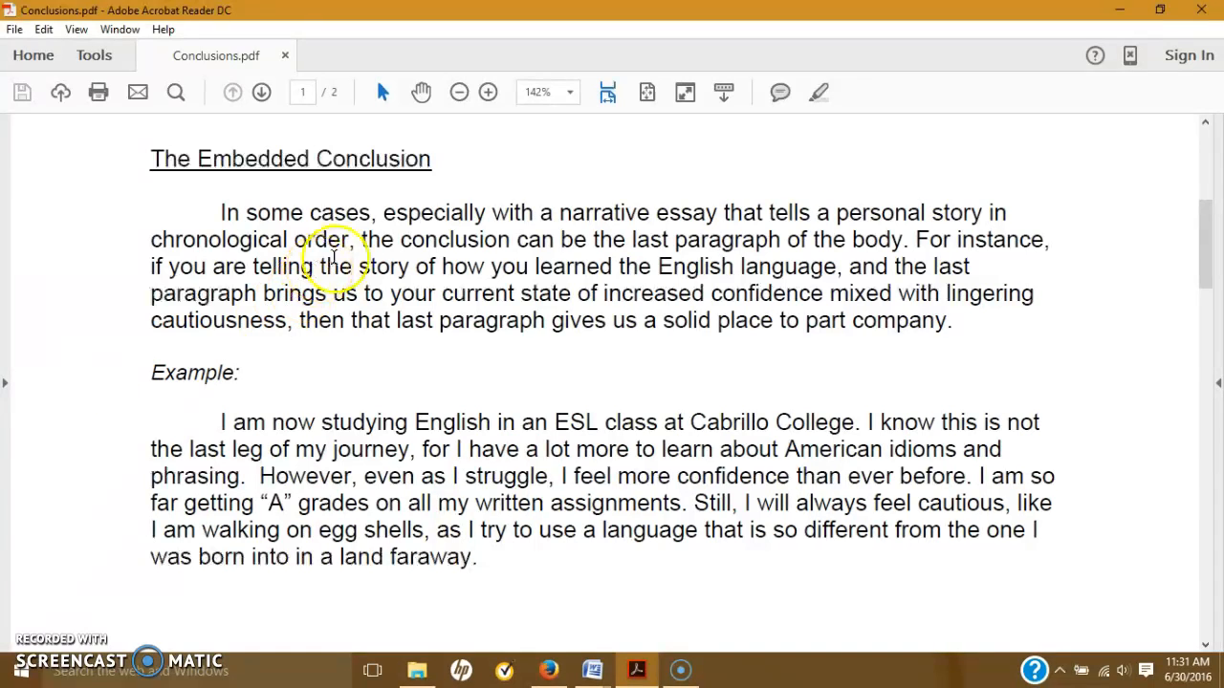
mouse_move(454, 213)
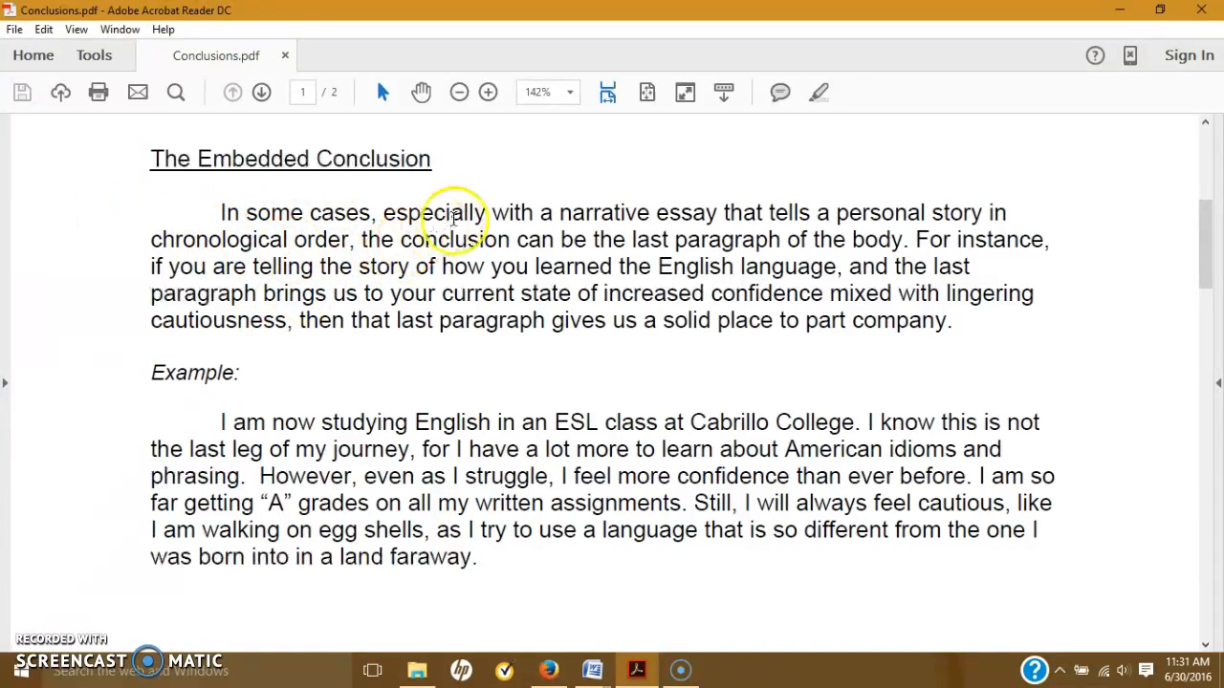
mouse_move(1095, 382)
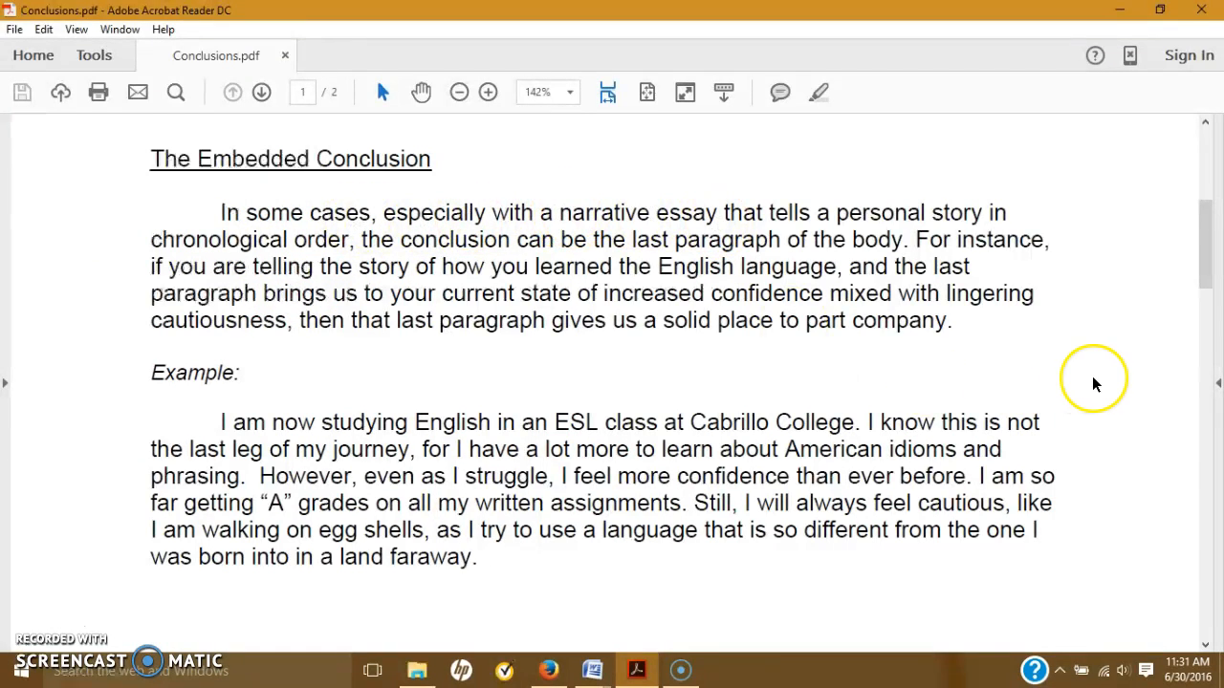
mouse_move(1095, 383)
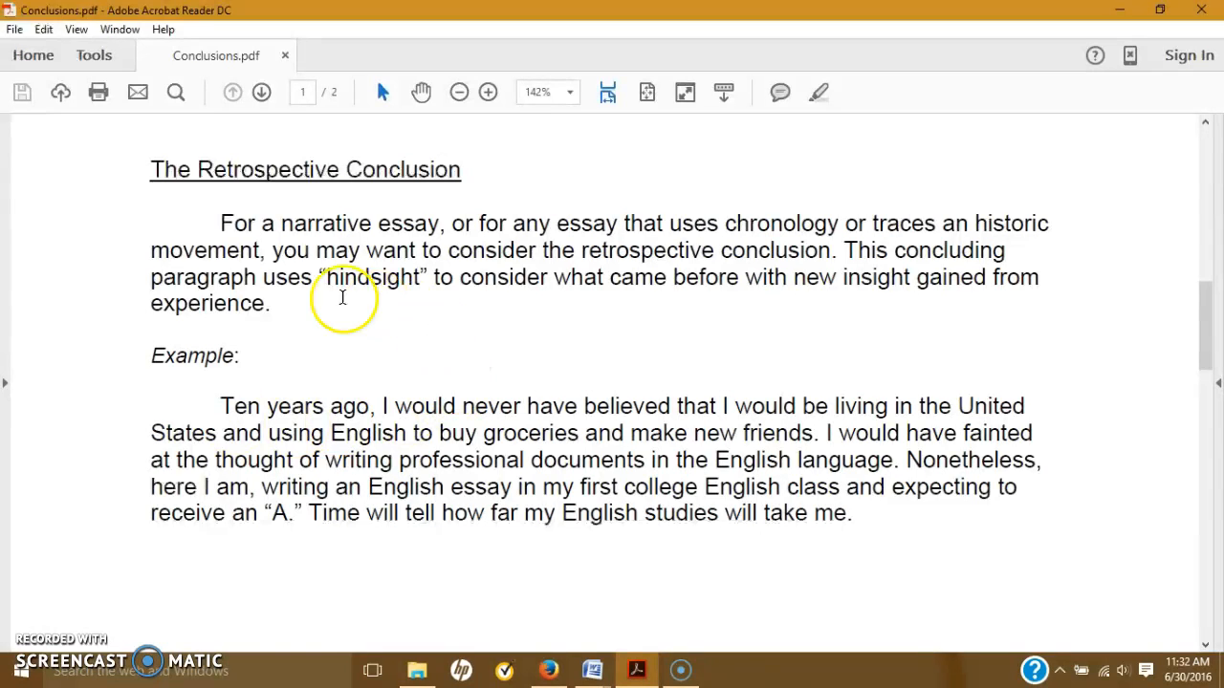
mouse_move(115, 284)
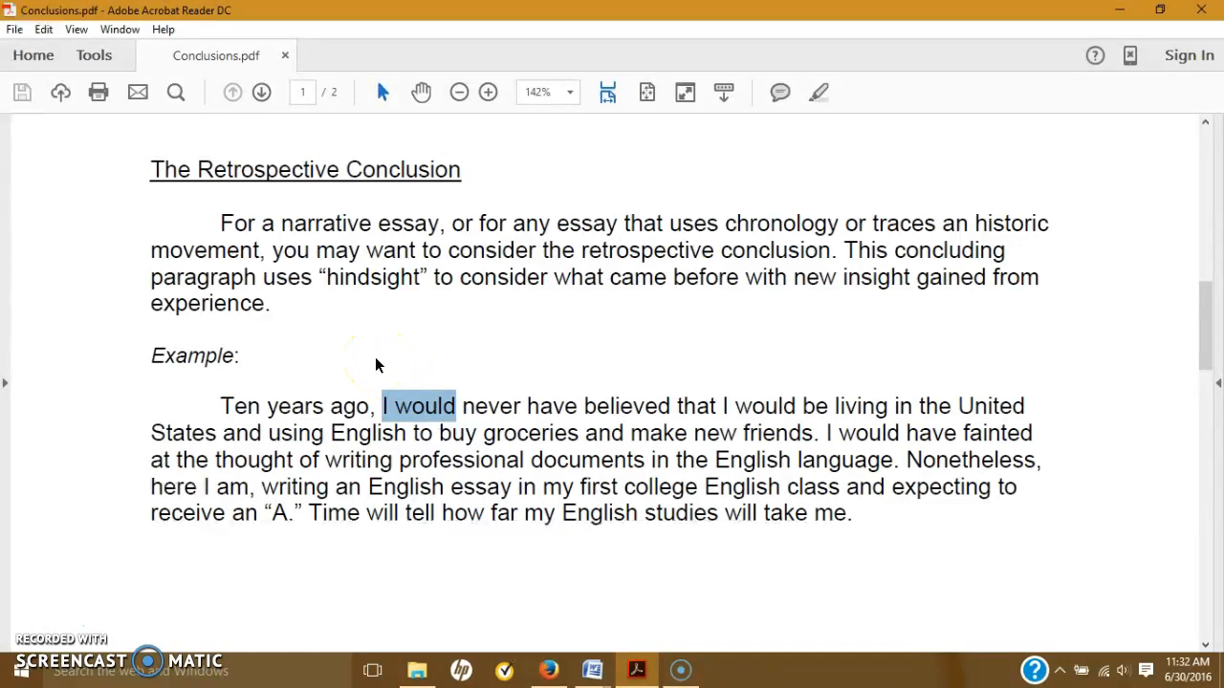
- Clear the accidental text selection in The Retrospective Conclusion example
click(349, 355)
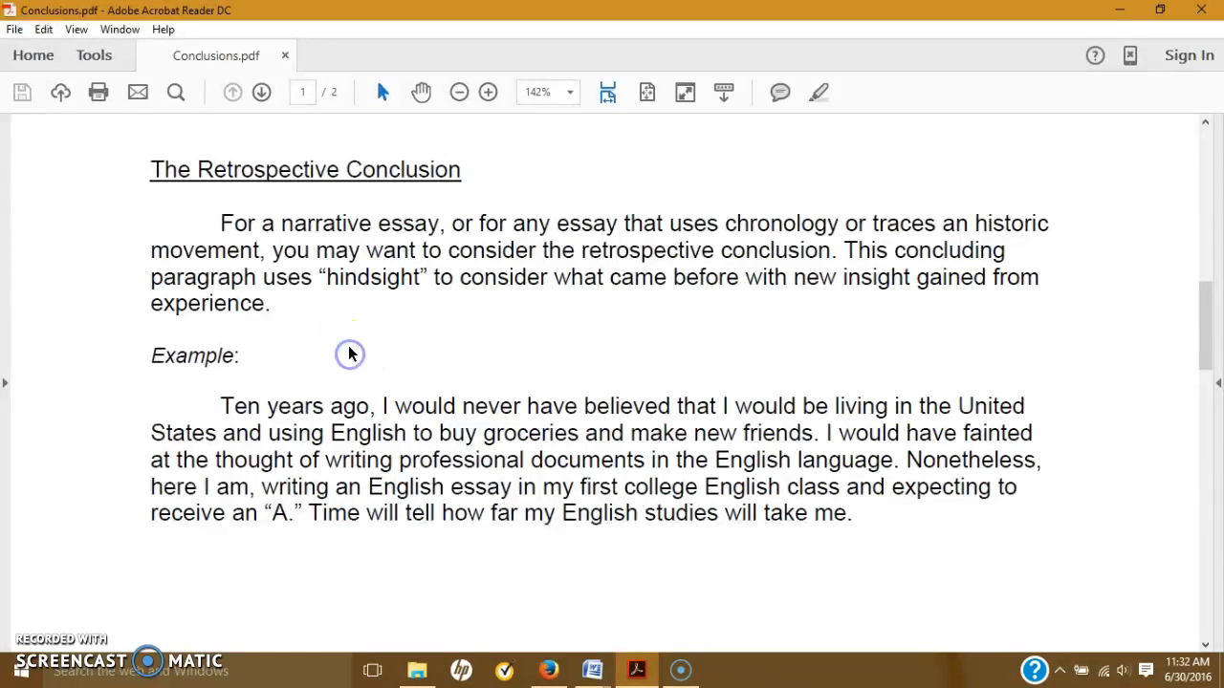
mouse_move(212, 207)
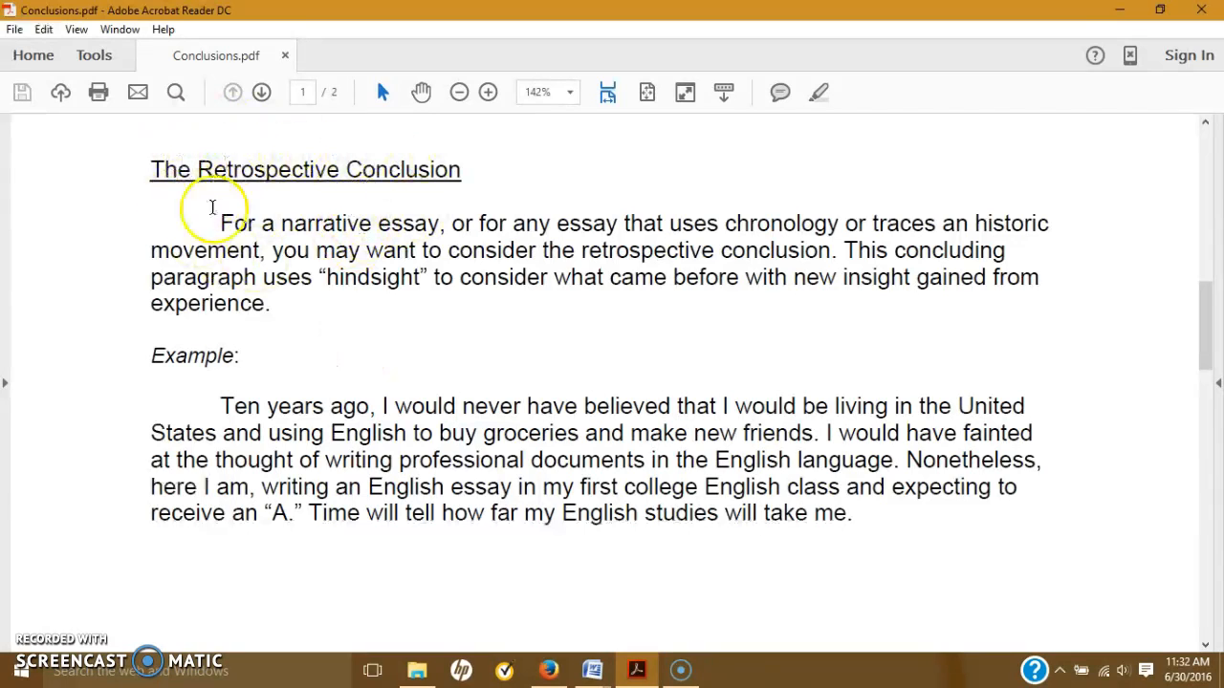
mouse_move(1200, 339)
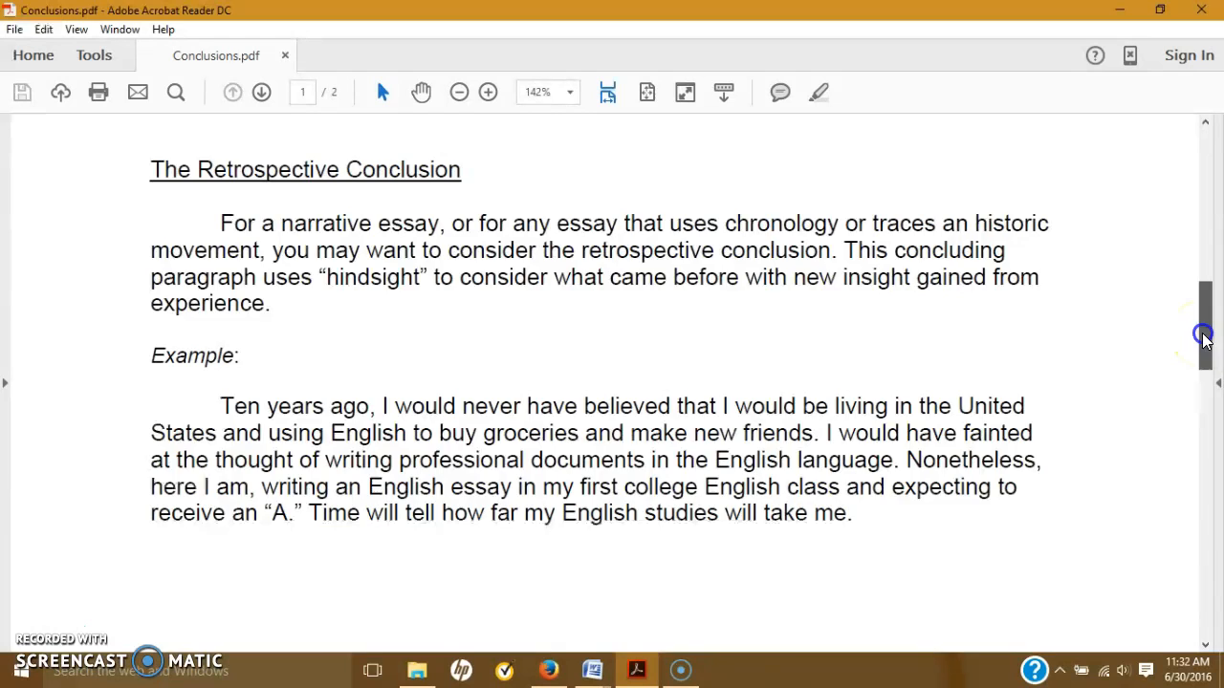
- Scroll onto page 2 past The Reflective Conclusion until The Projective Conclusion appears
scroll(down, 3)
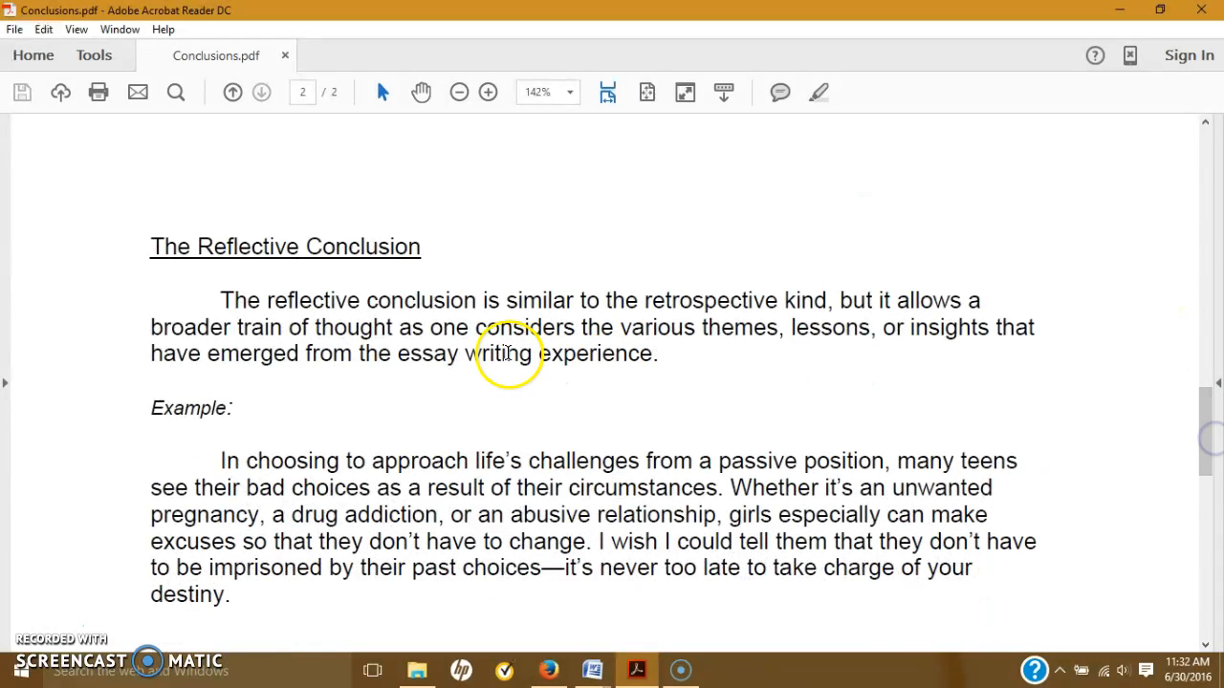
mouse_move(103, 316)
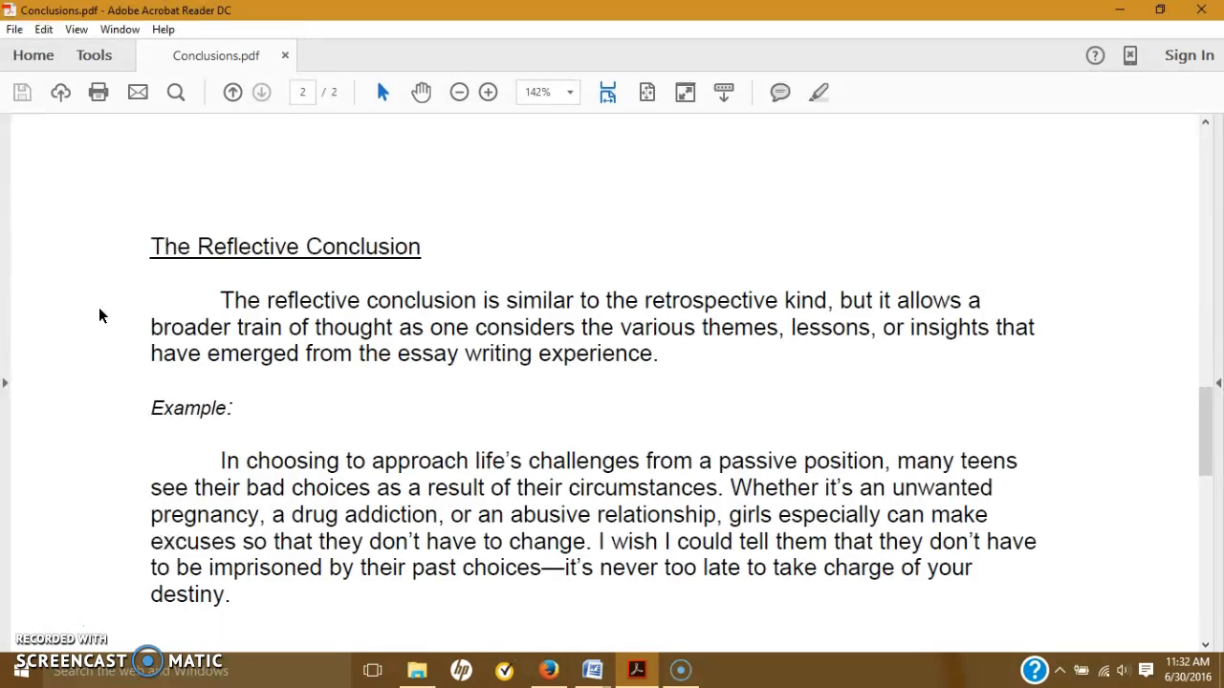
mouse_move(765, 376)
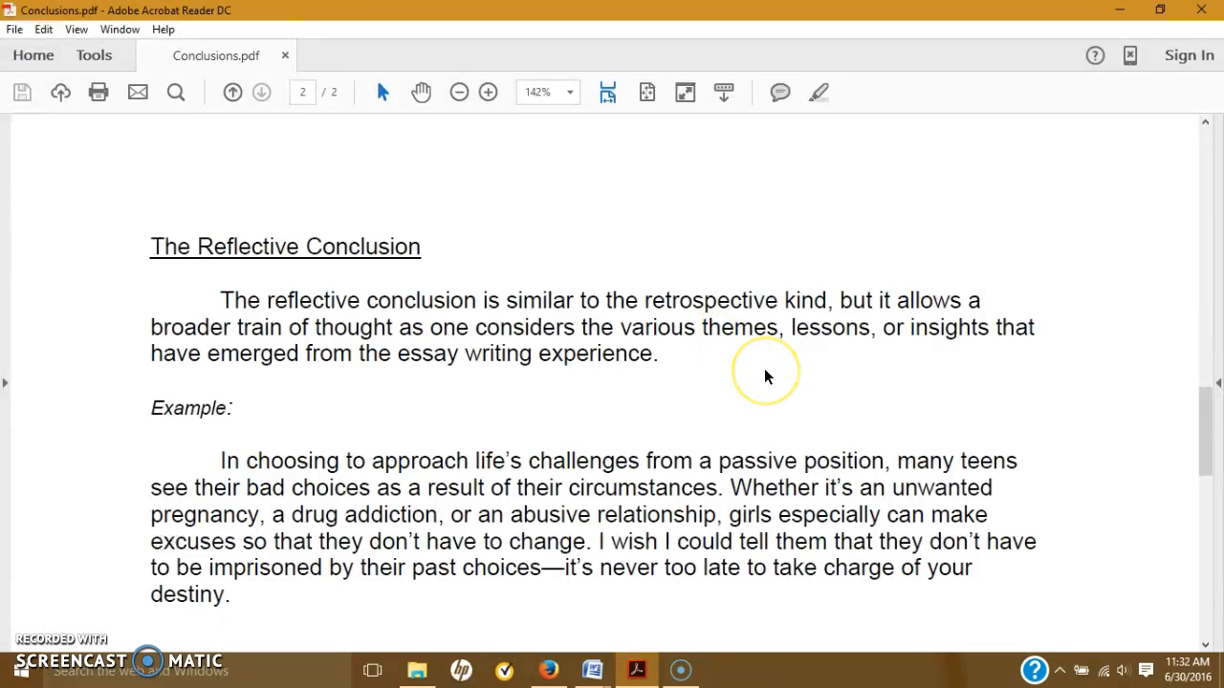
mouse_move(161, 295)
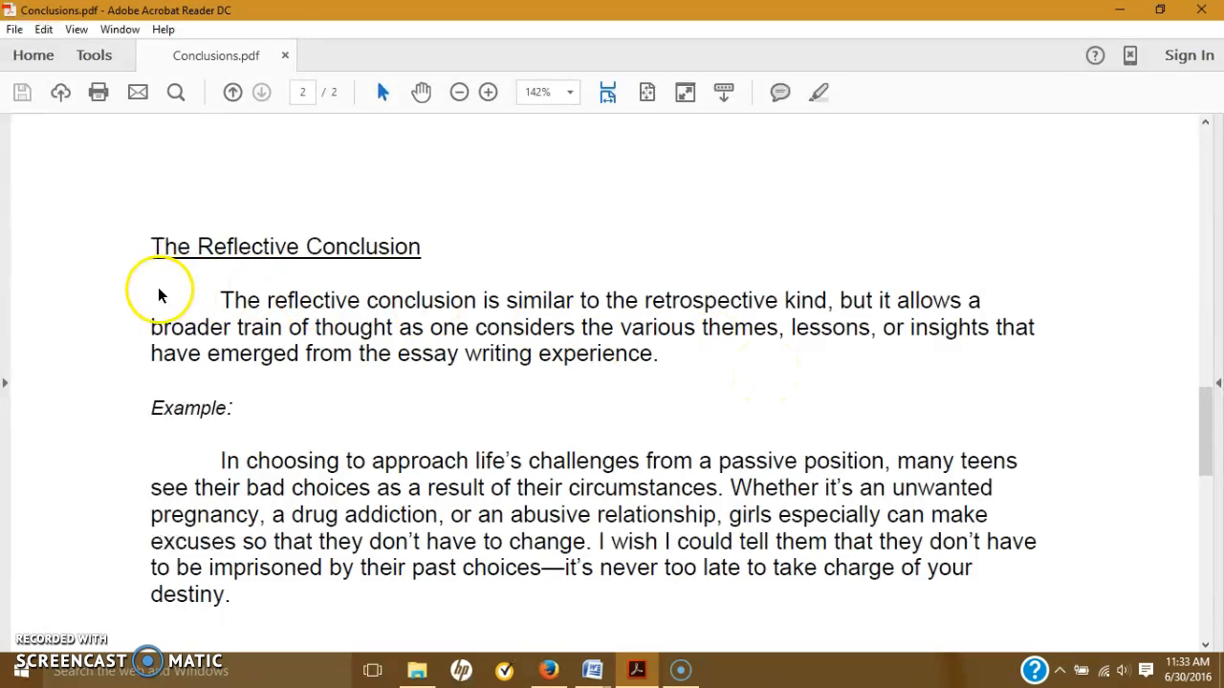
mouse_move(813, 237)
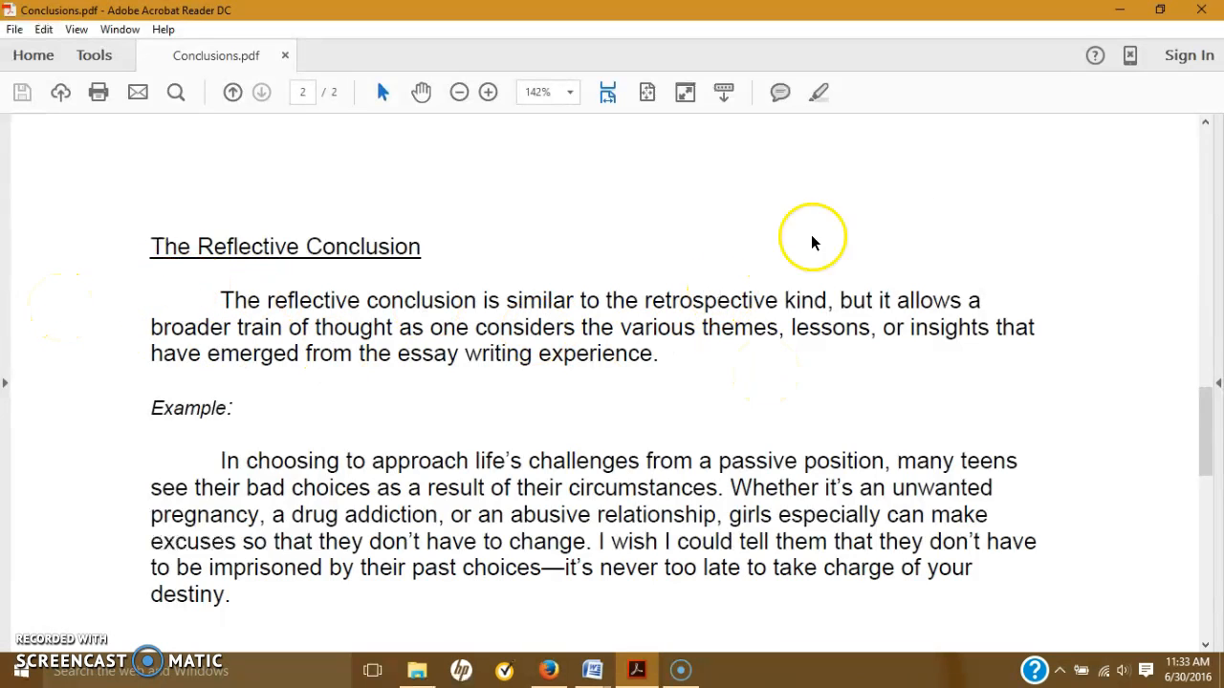
mouse_move(583, 392)
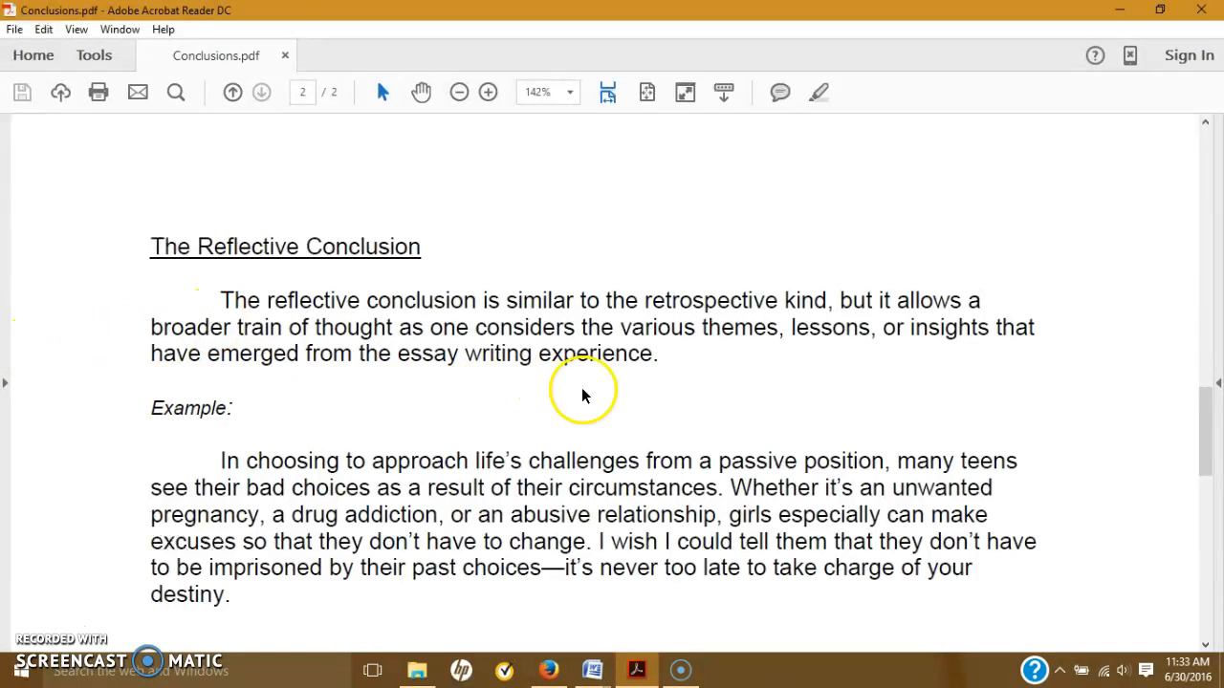
mouse_move(516, 411)
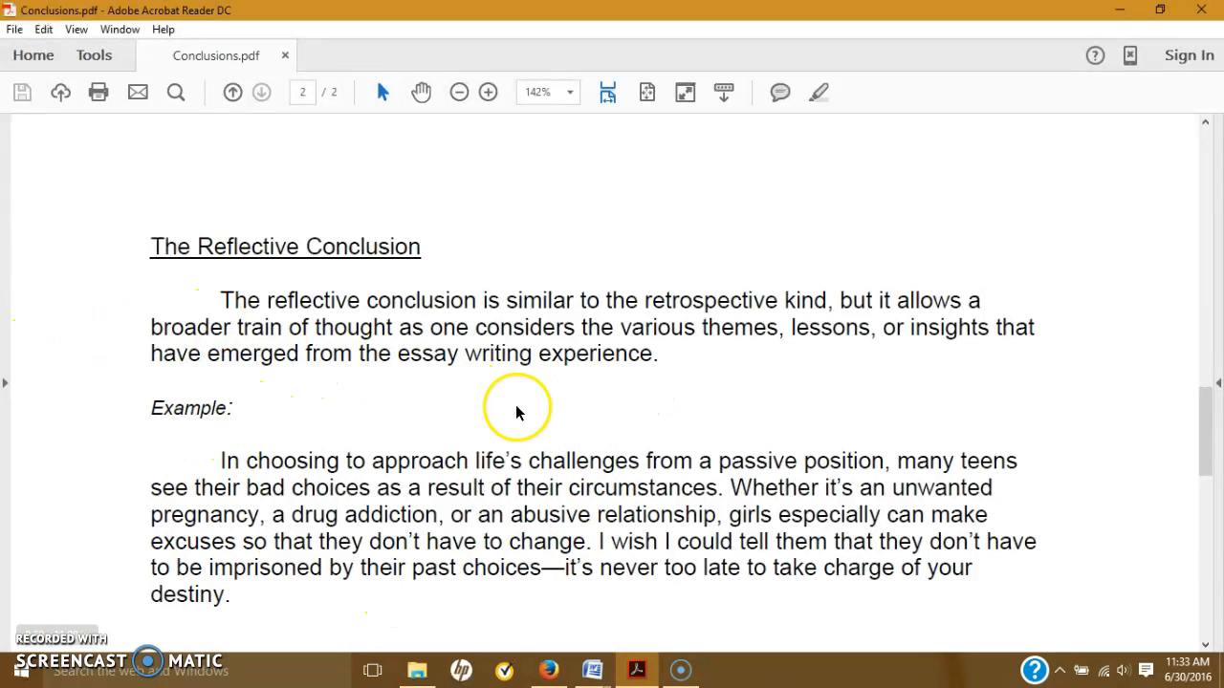
mouse_move(401, 497)
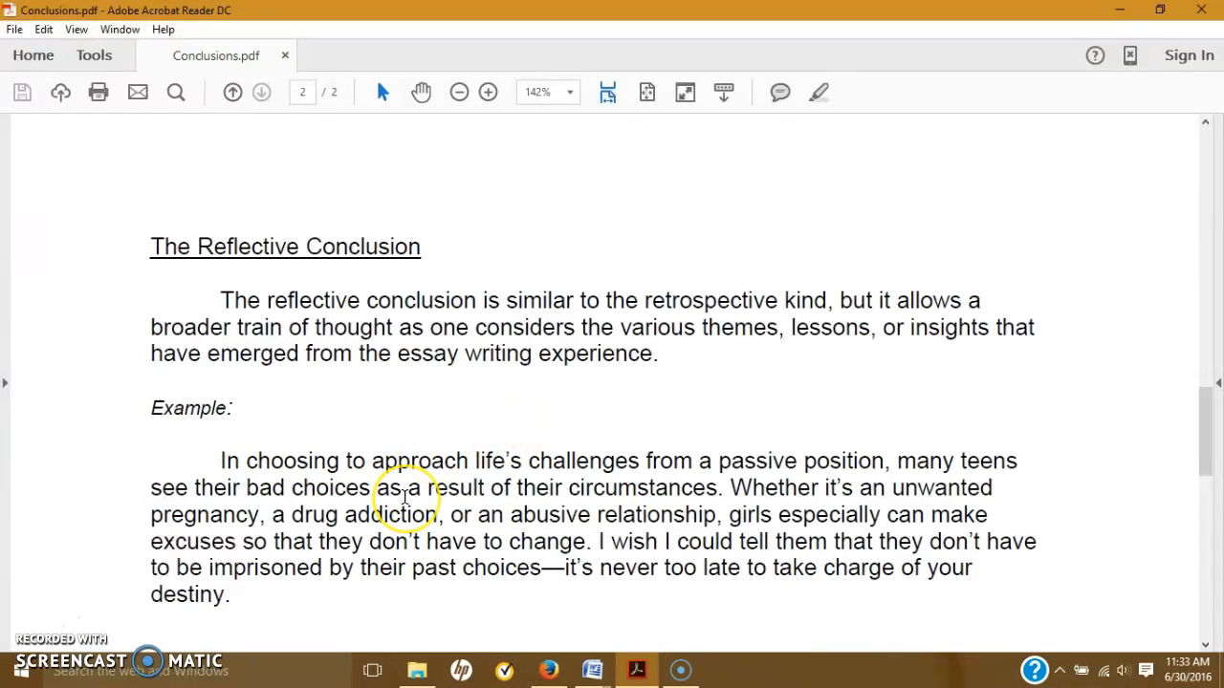
mouse_move(1093, 516)
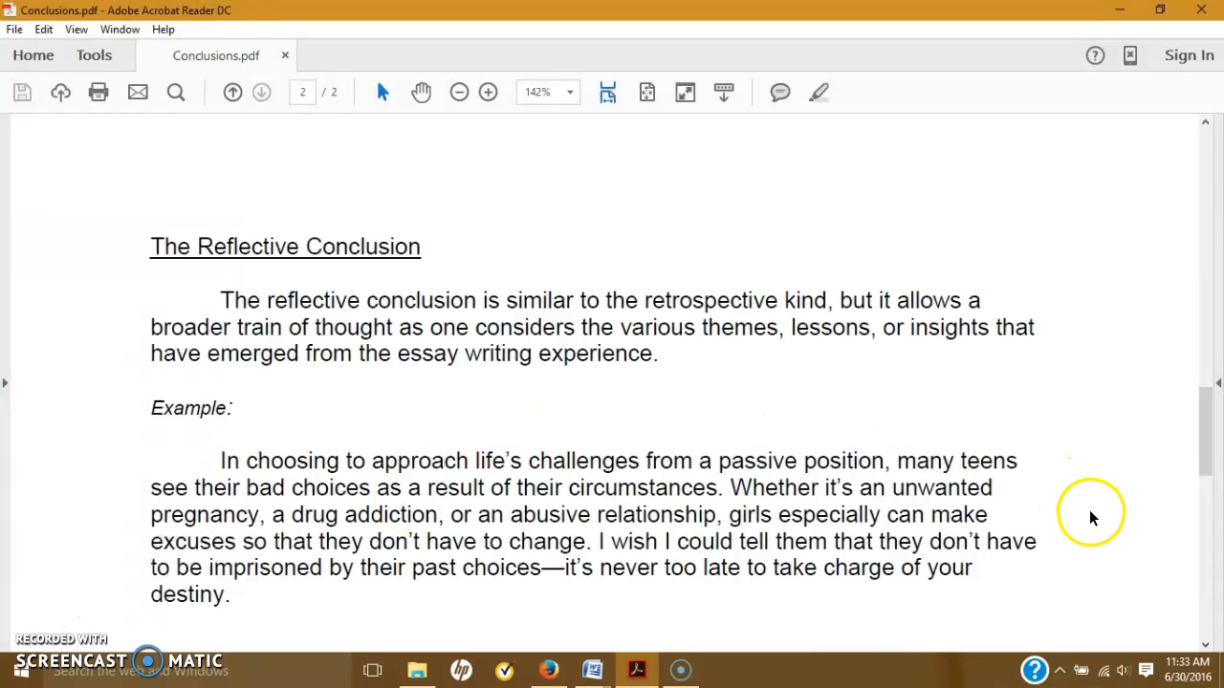
mouse_move(1045, 506)
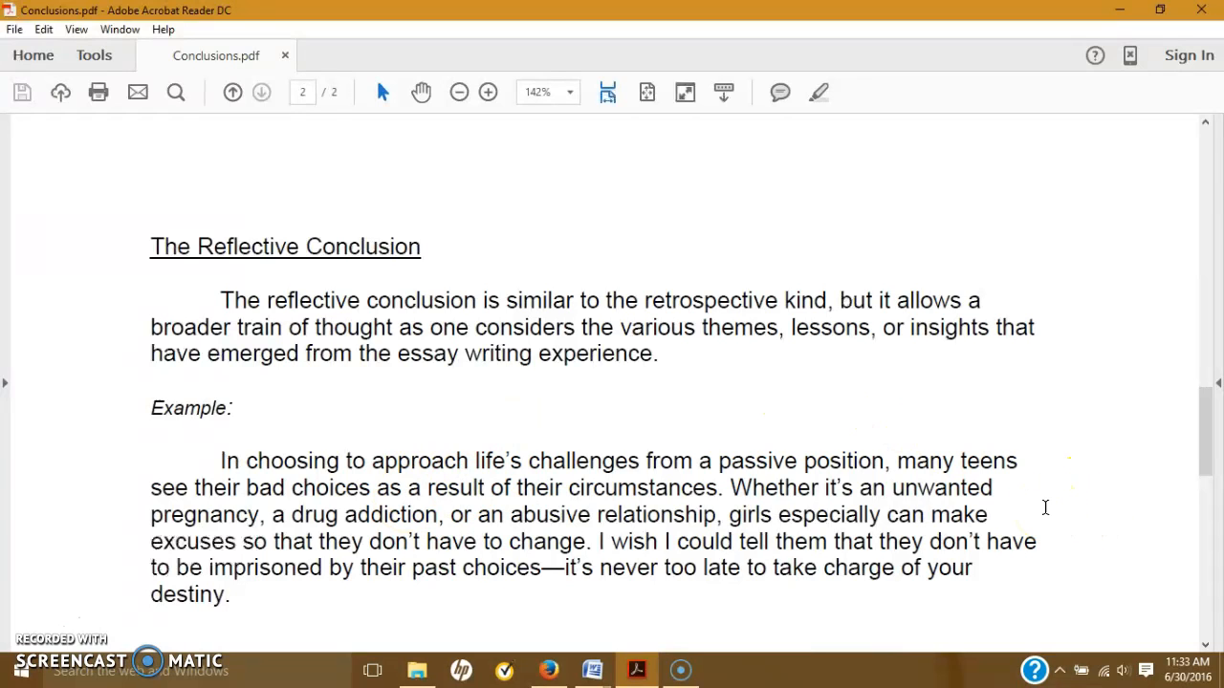
mouse_move(1207, 440)
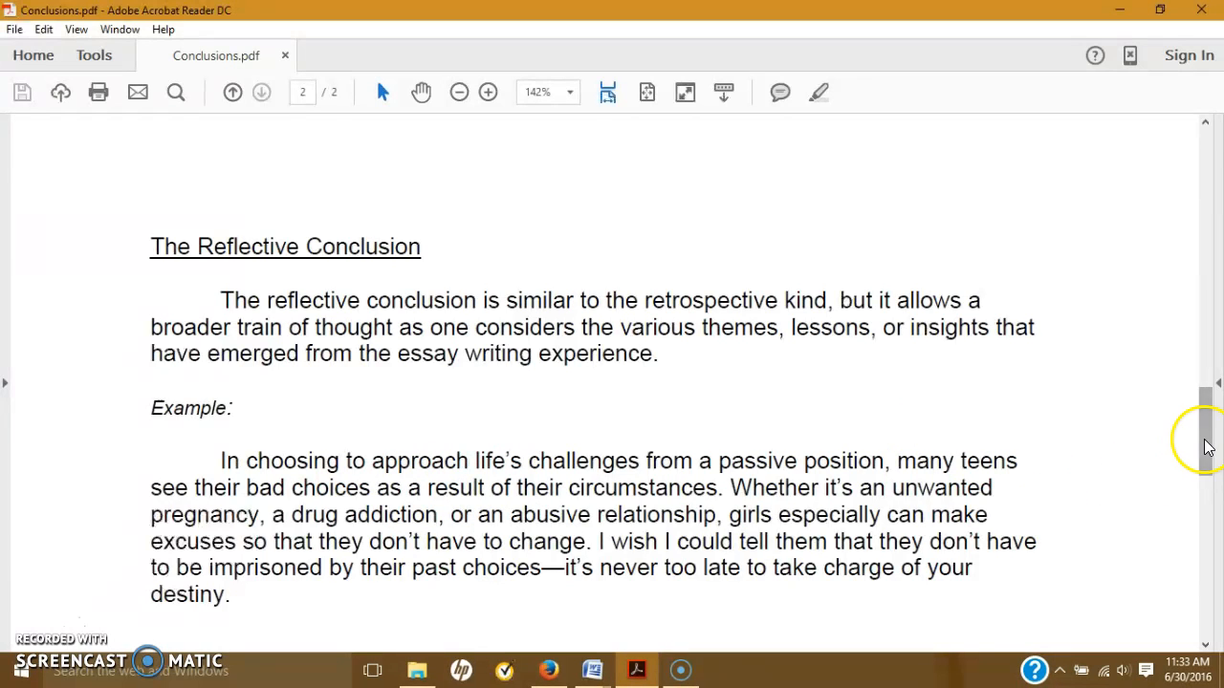
scroll(down, 3)
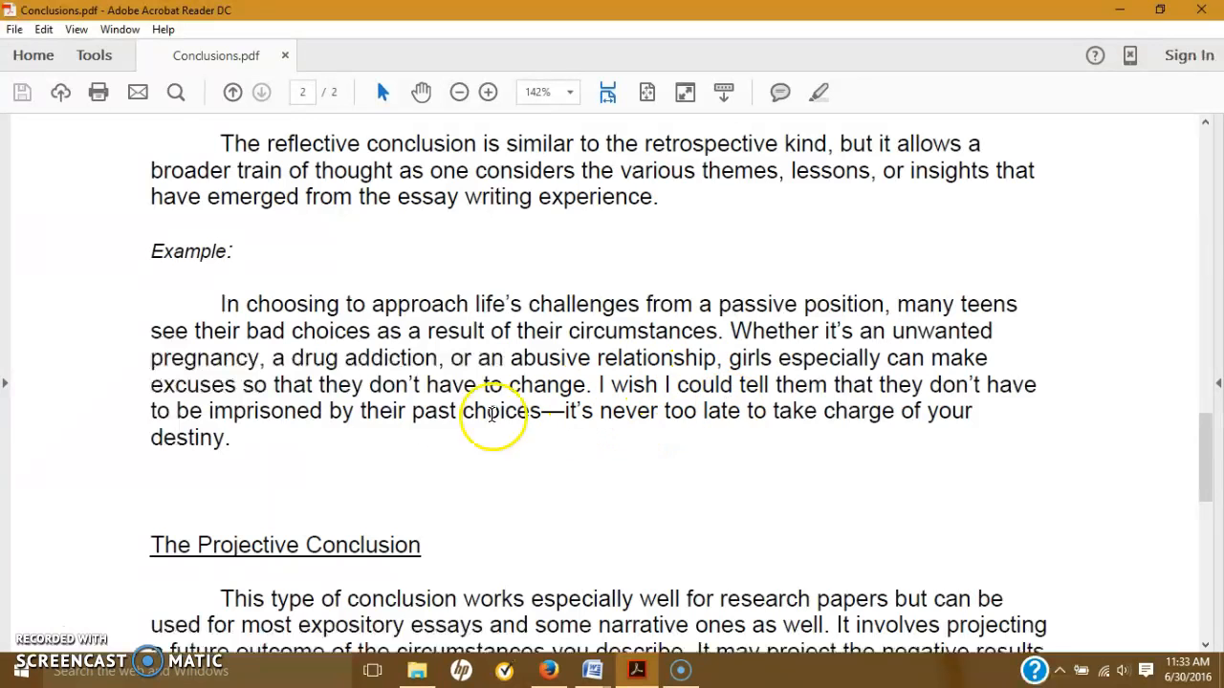
mouse_move(789, 411)
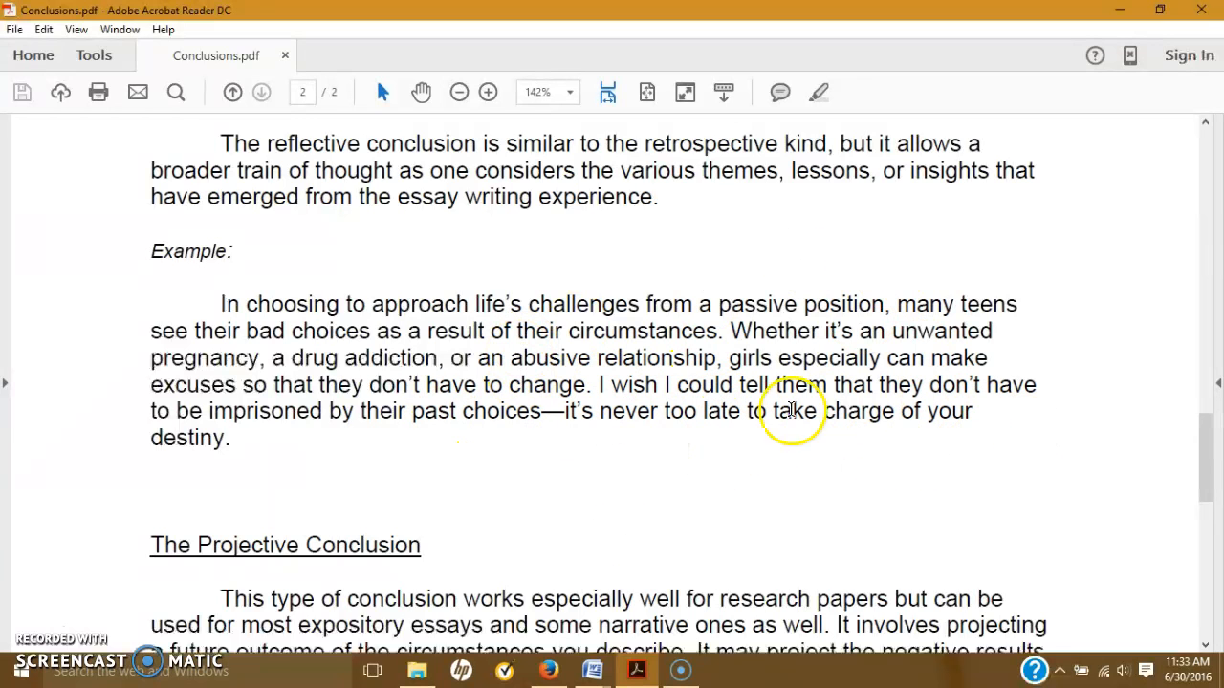
mouse_move(1207, 454)
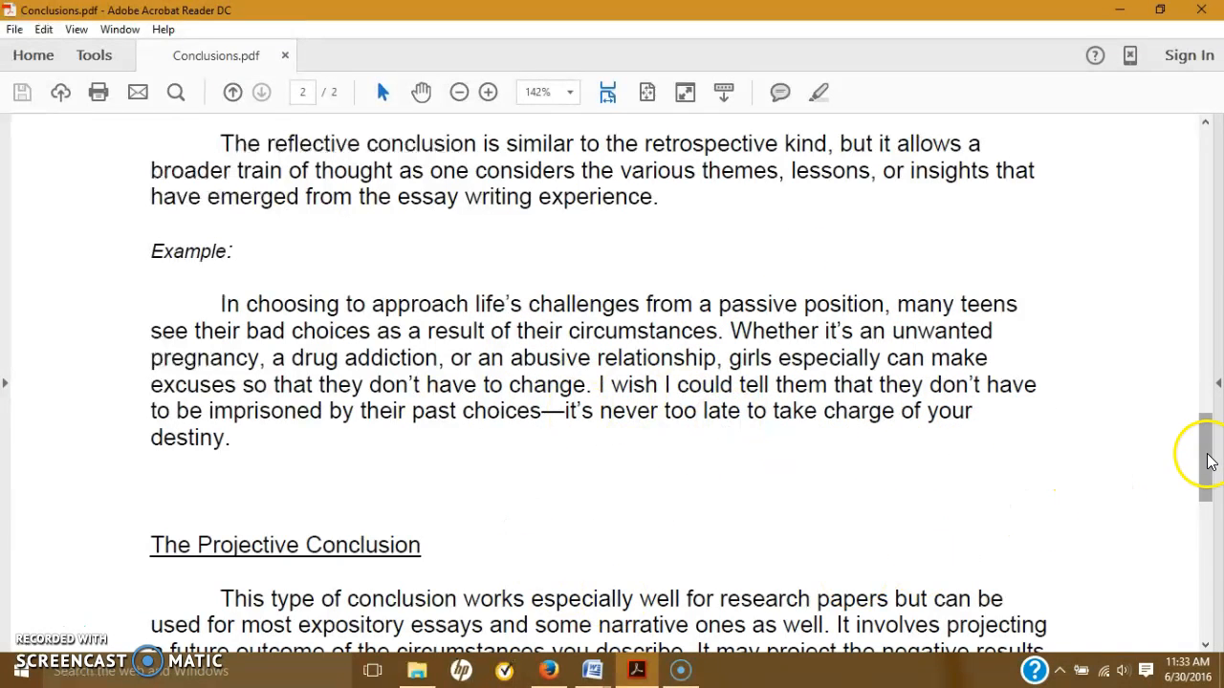
scroll(down, 3)
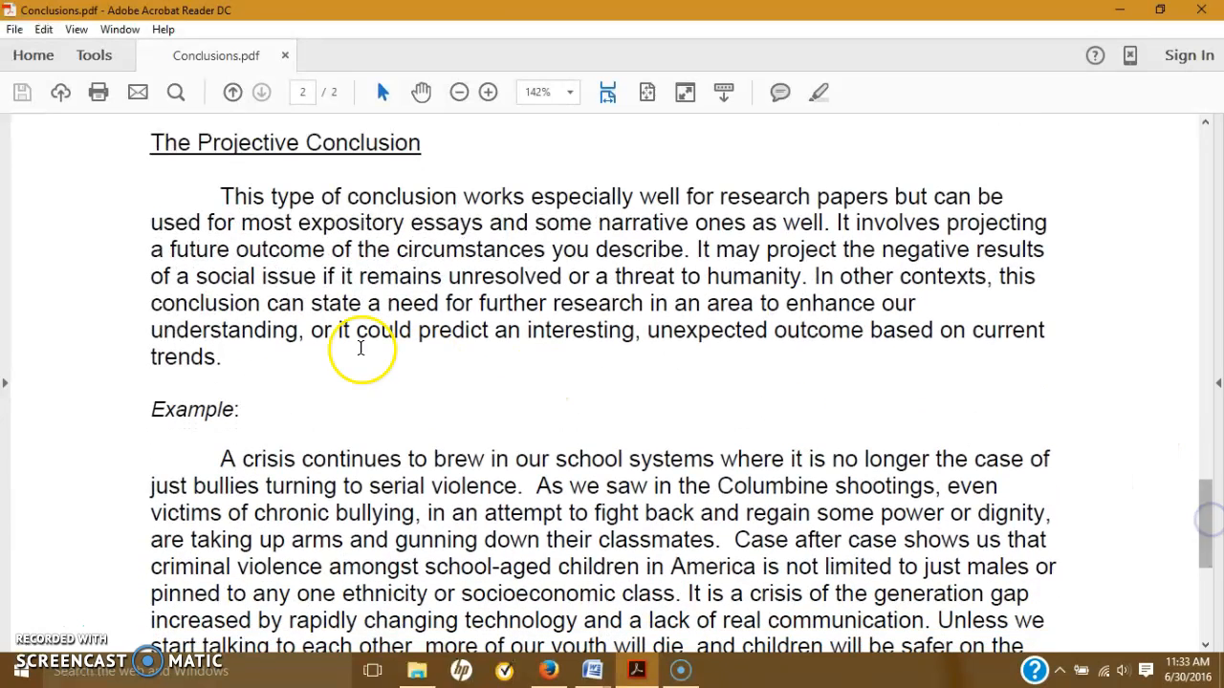
mouse_move(361, 349)
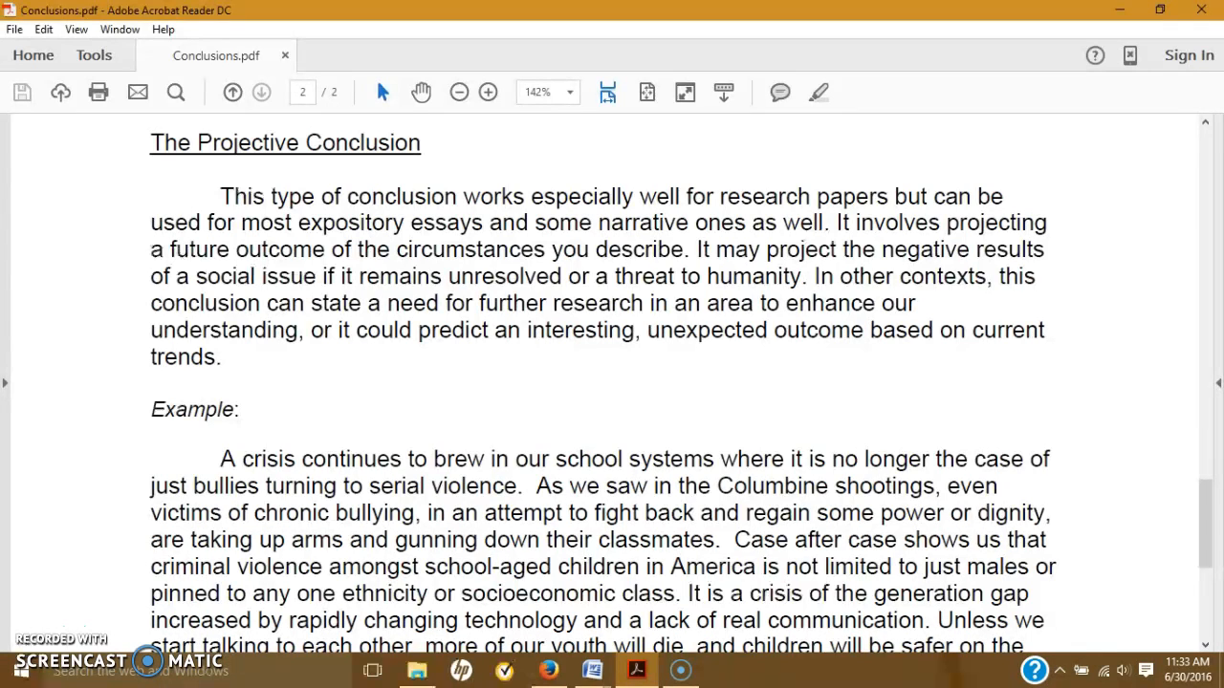
mouse_move(489, 346)
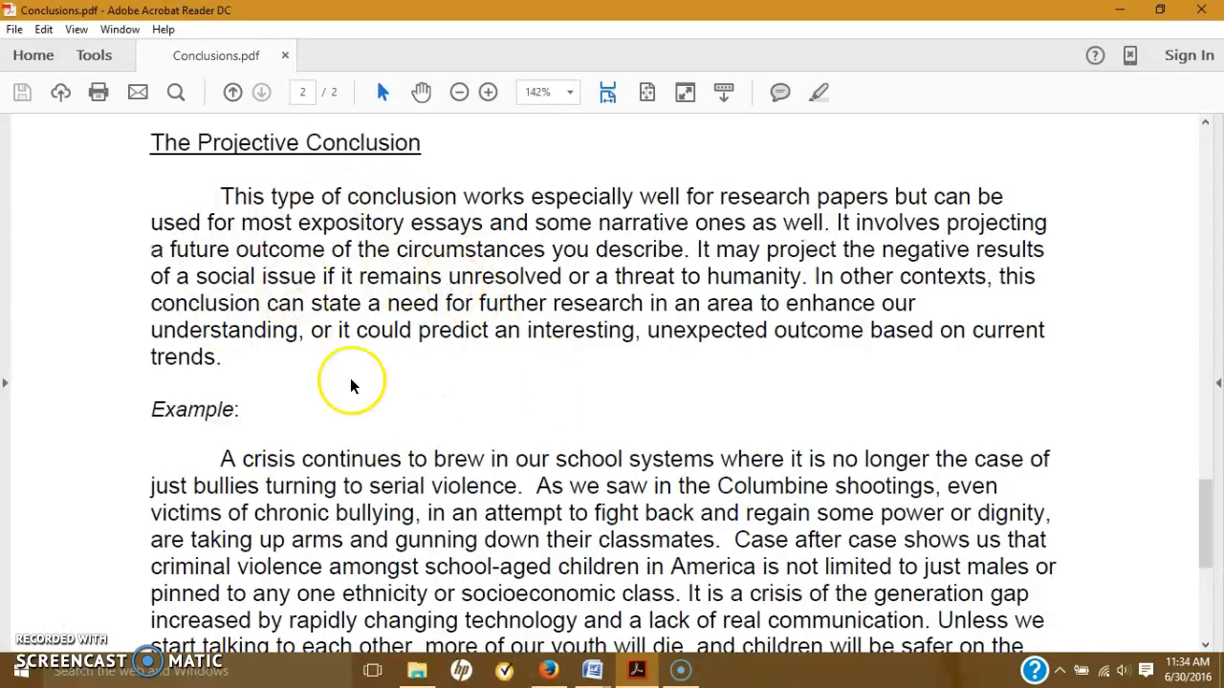
mouse_move(806, 276)
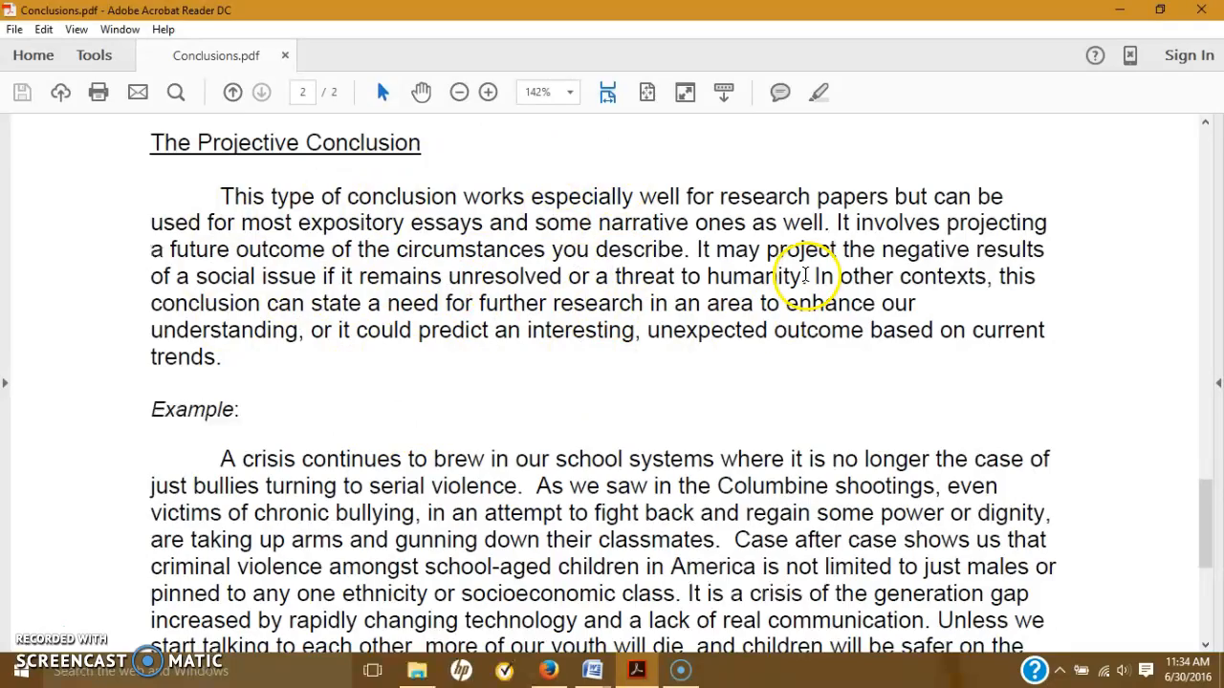
mouse_move(1205, 516)
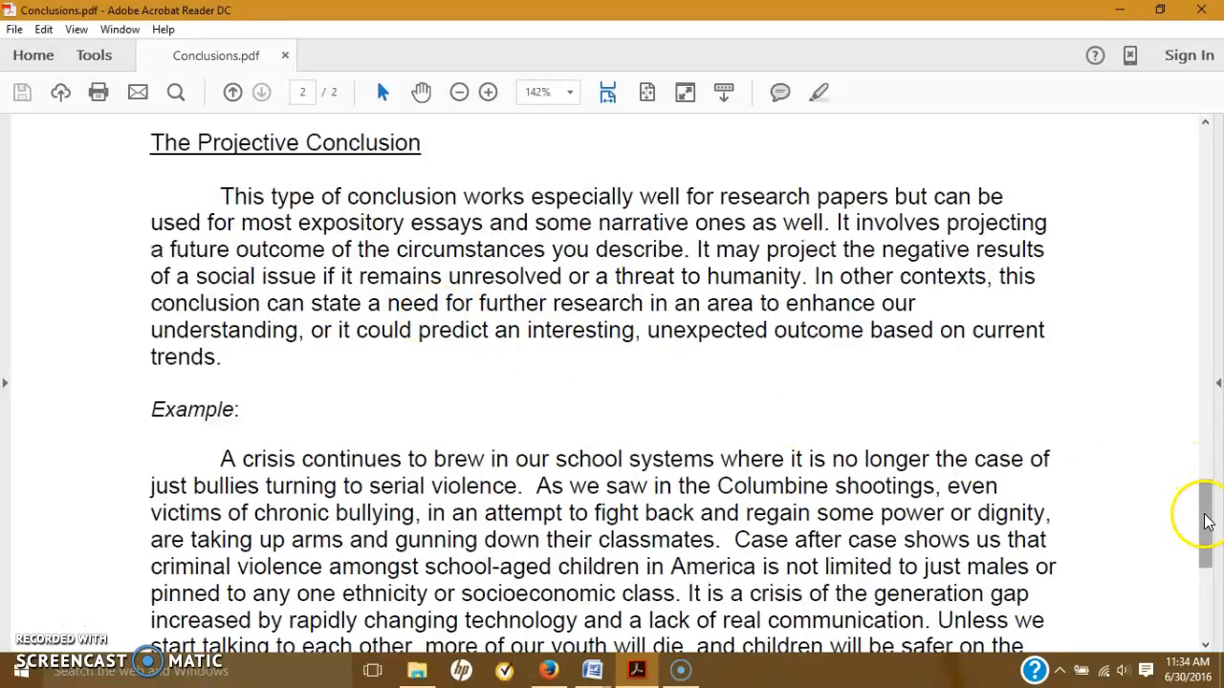
scroll(up, 3)
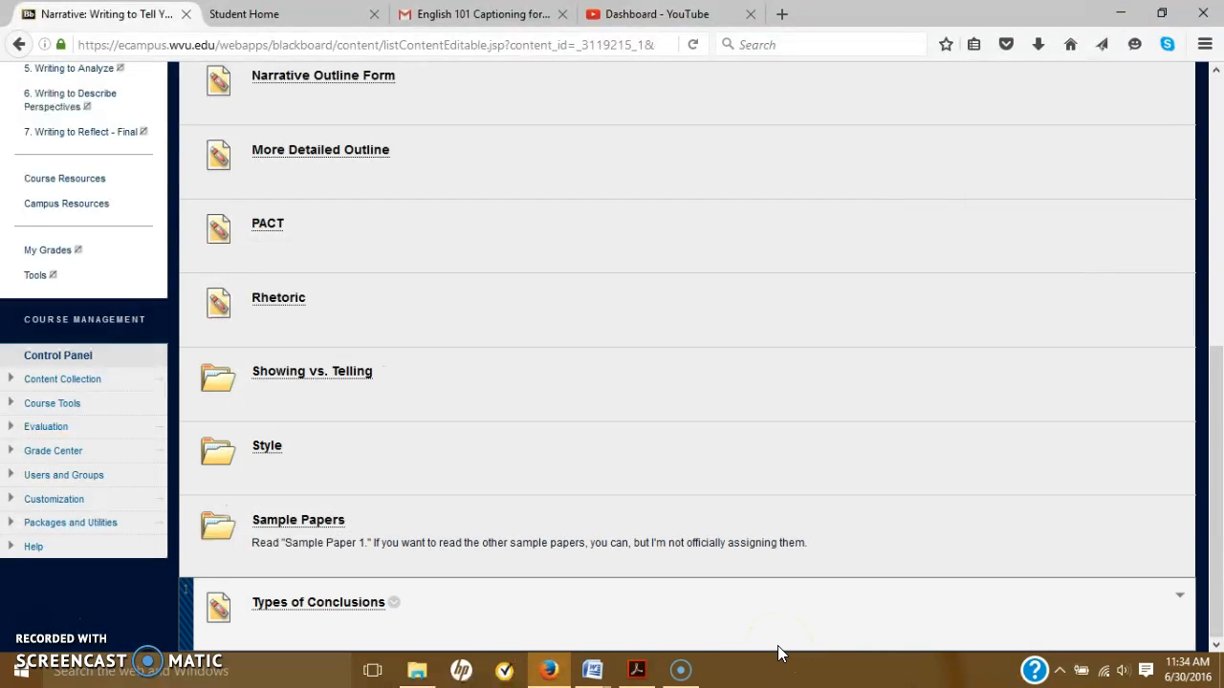
mouse_move(597, 670)
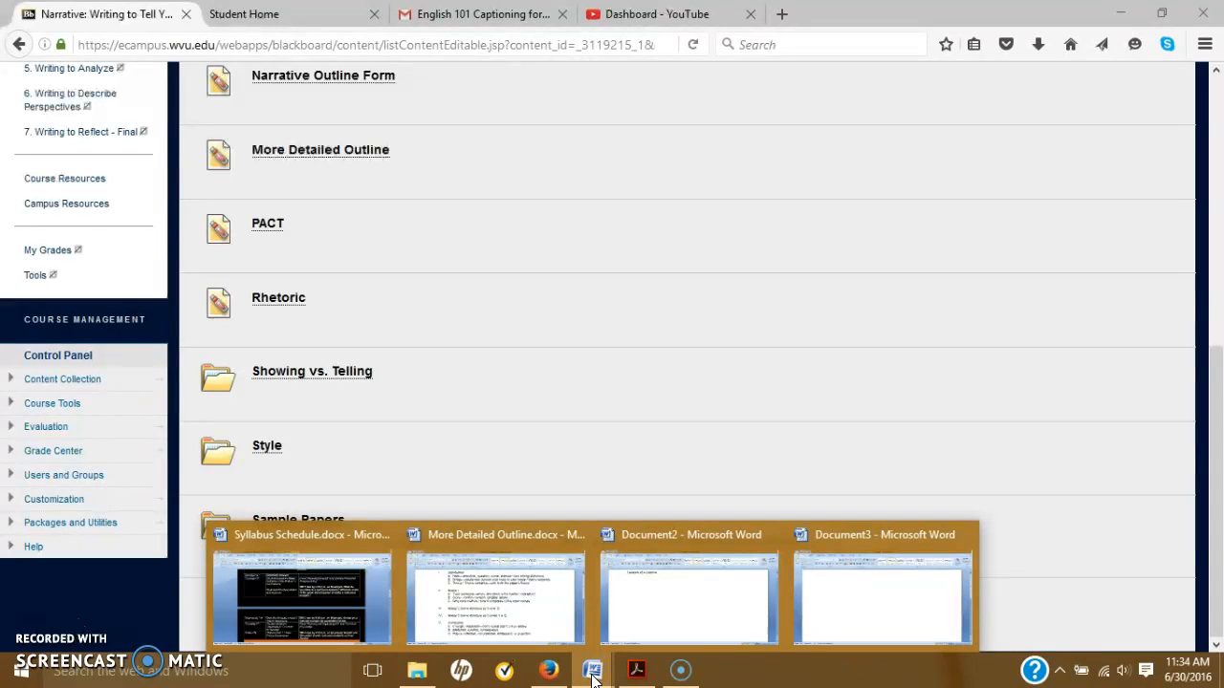
mouse_move(641, 634)
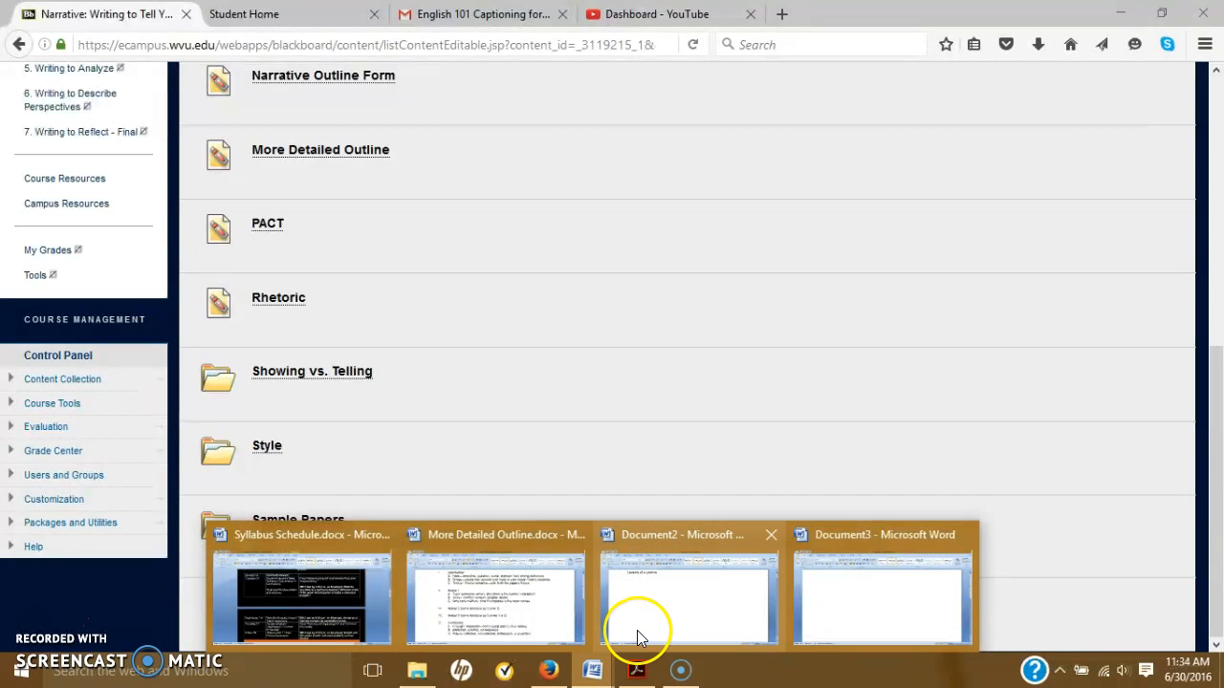
- Switch to the Document2 Word window with the Lessons of a Lifetime title
click(687, 597)
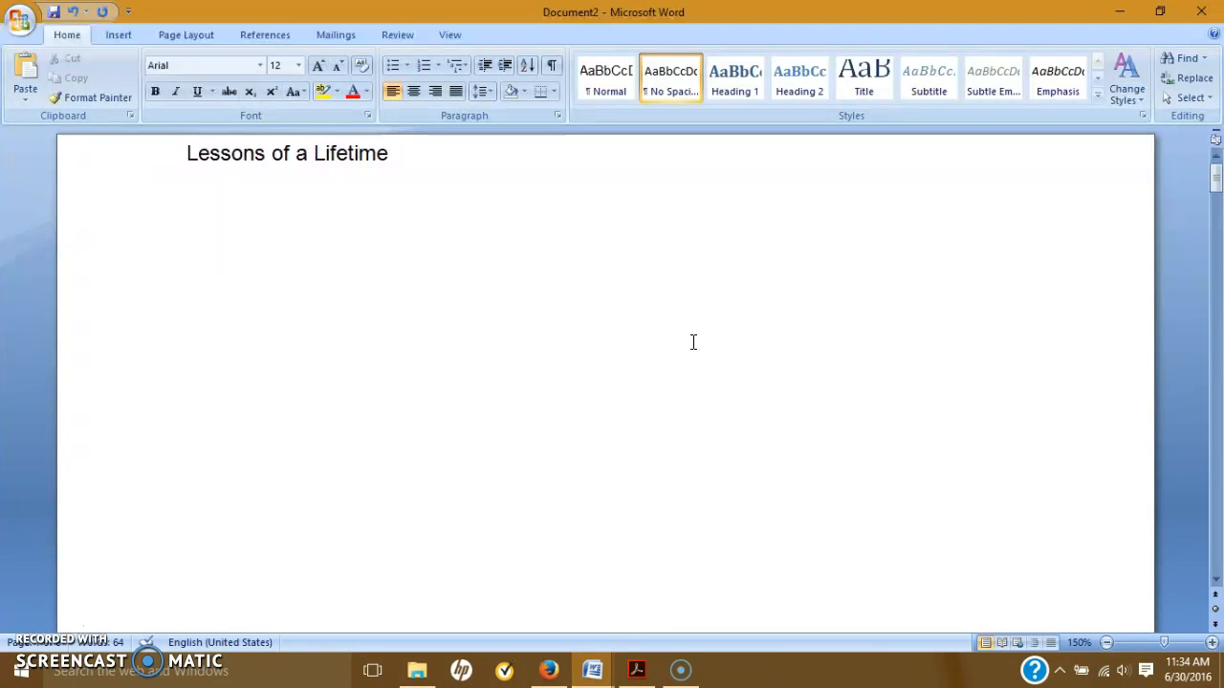
- Center the title and add Student Name, Instructor Updike, Date and Narrative Paper lines above it
click(182, 153)
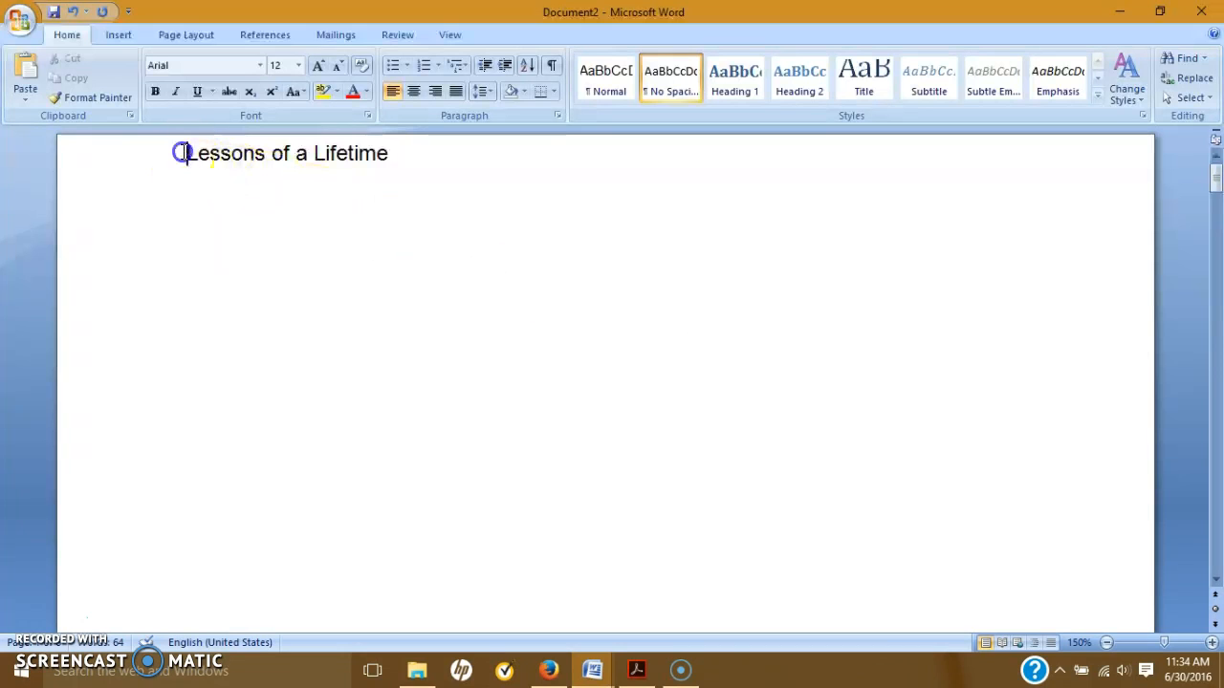
click(413, 91)
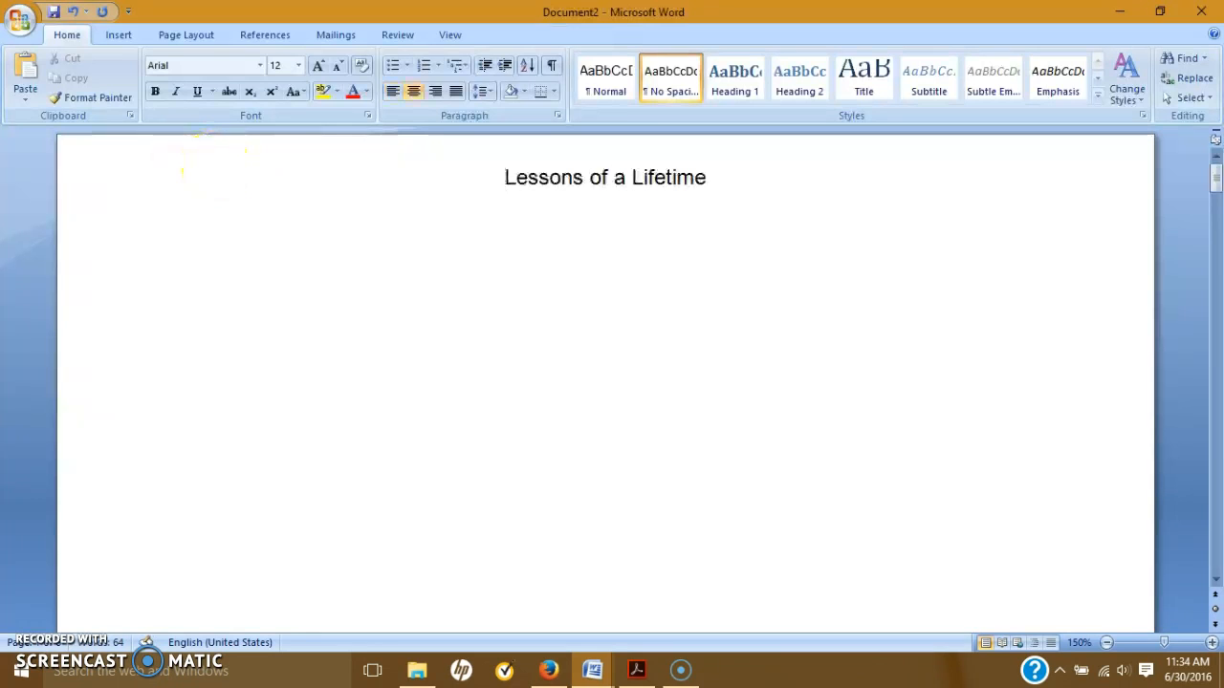
text(Student)
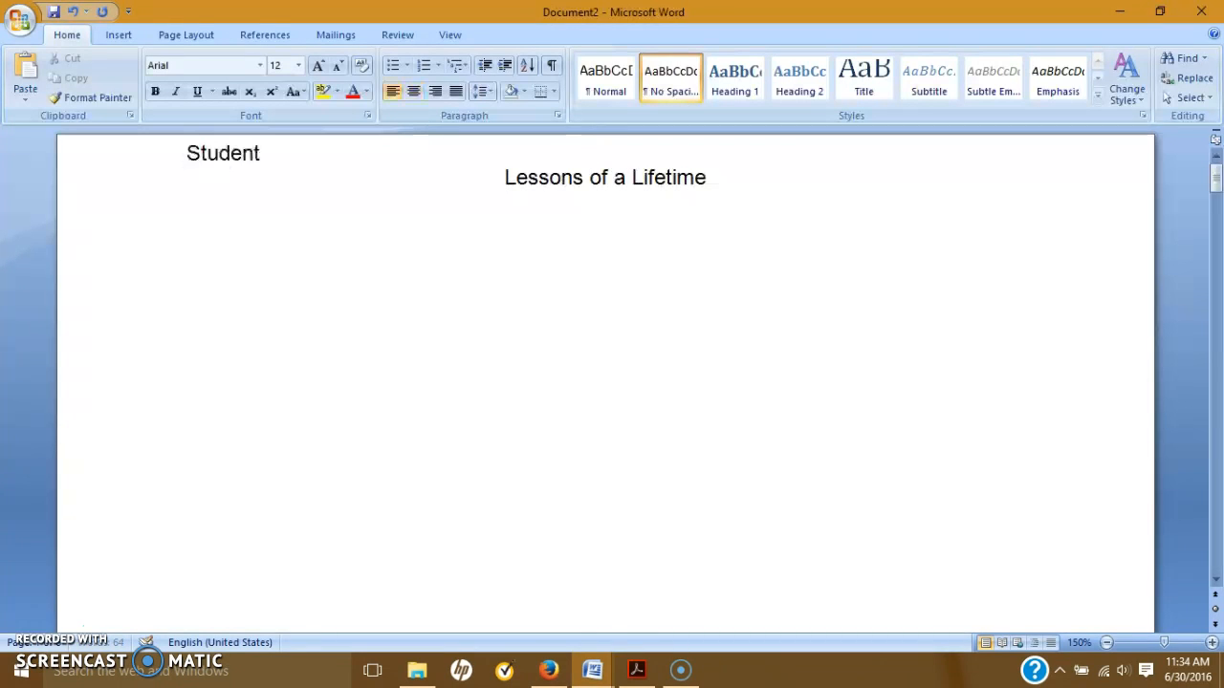
text(Name)
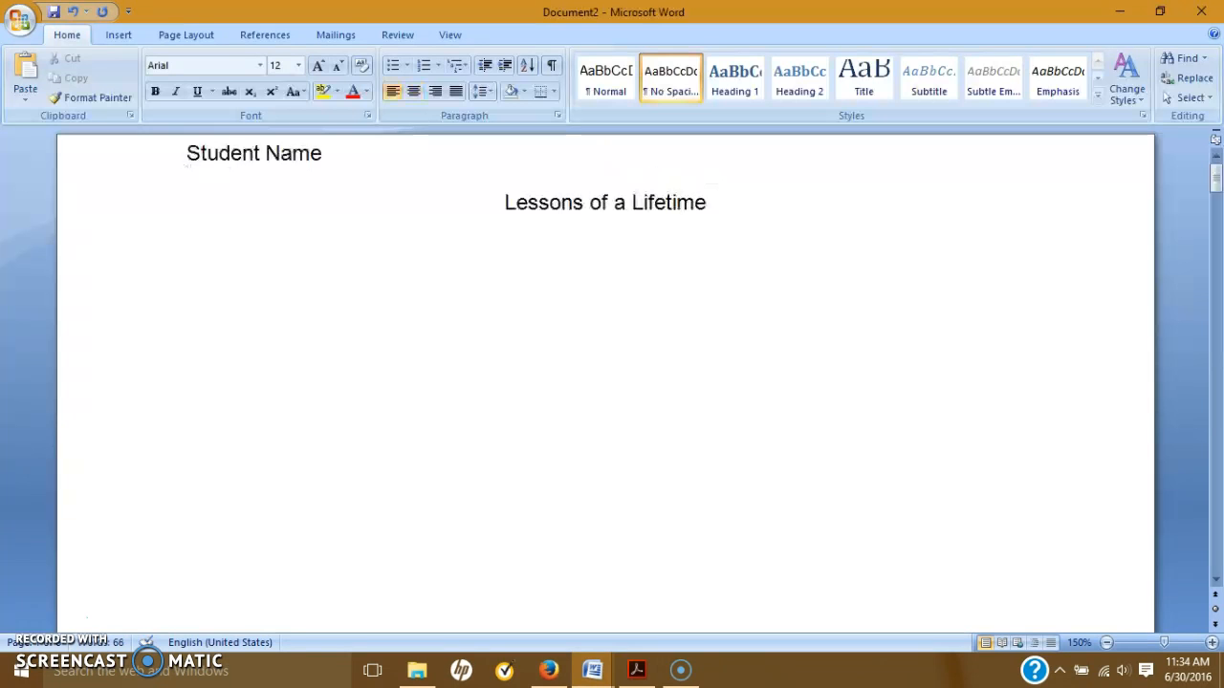
text(Ins)
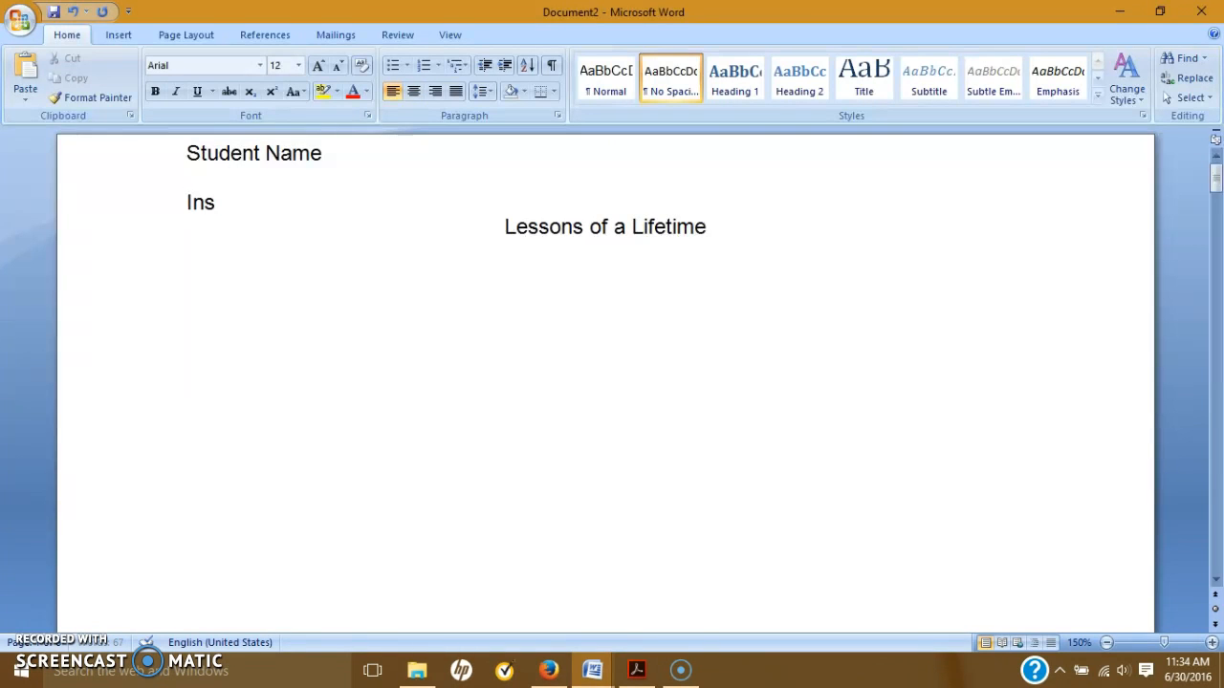
text(tructor)
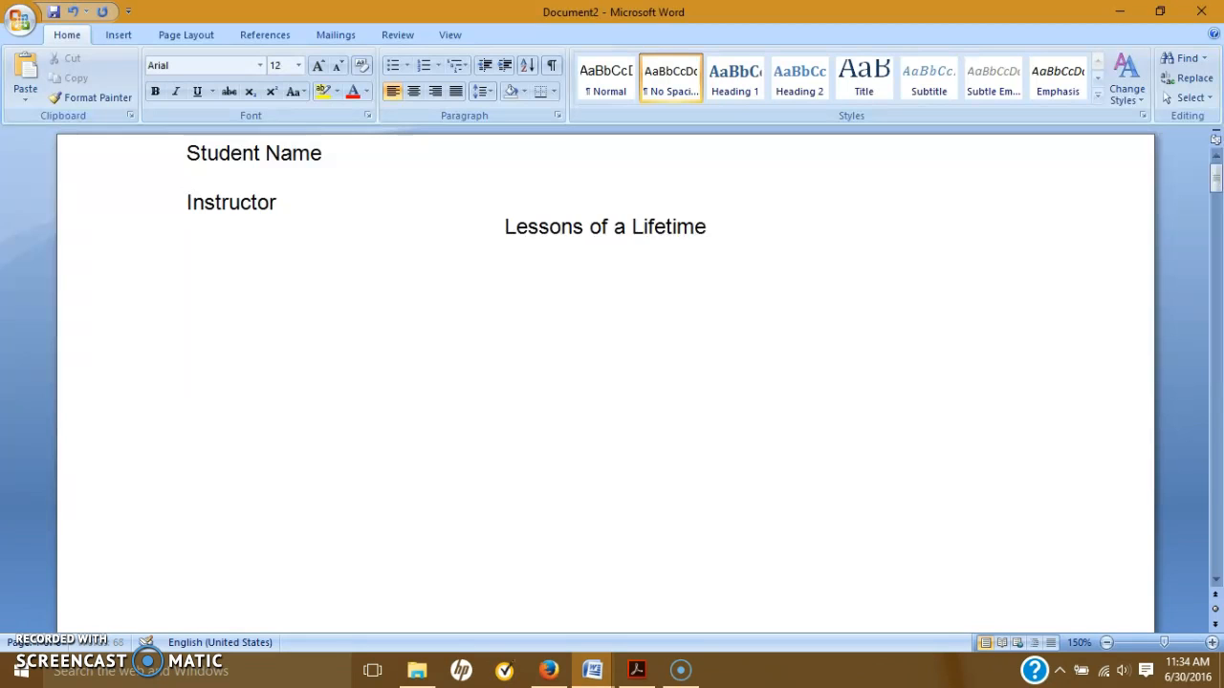
text(Updike)
text(Narra)
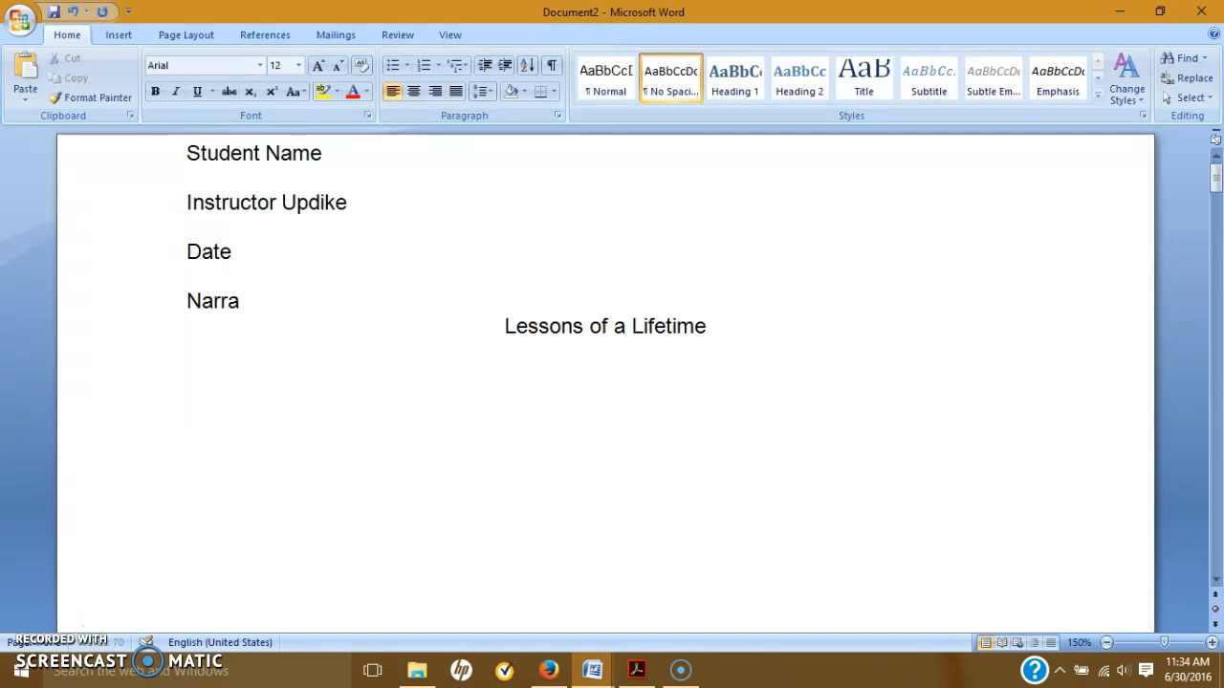
text(tive Paper)
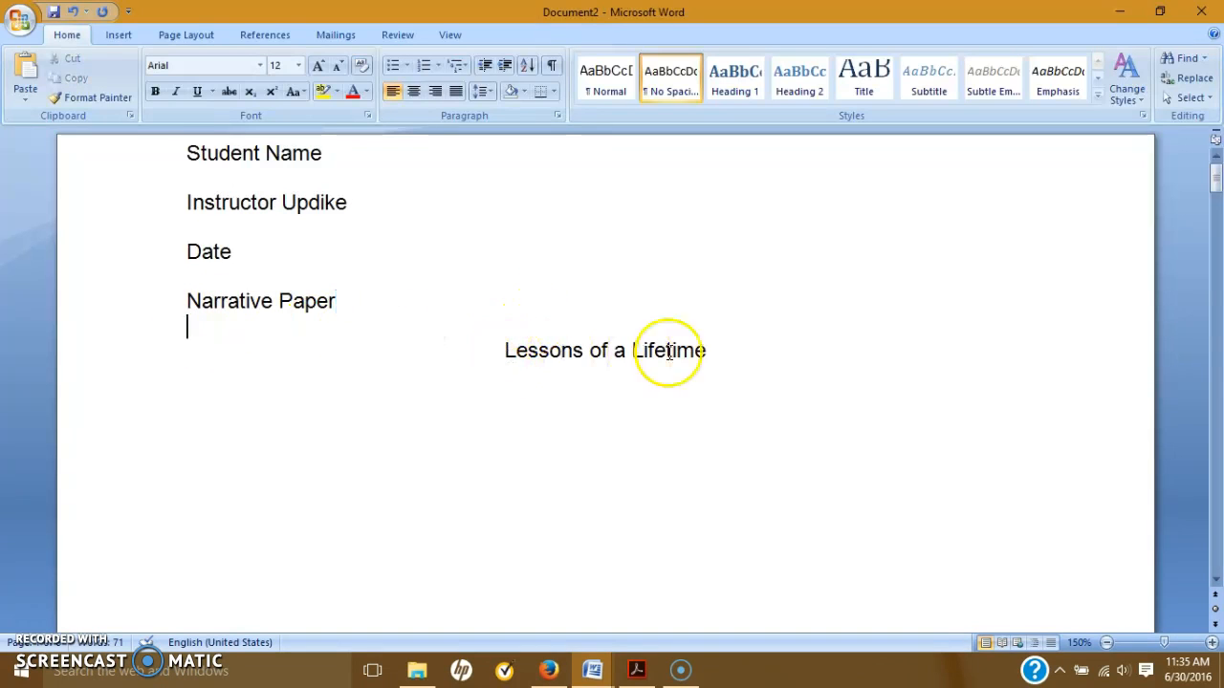
click(505, 351)
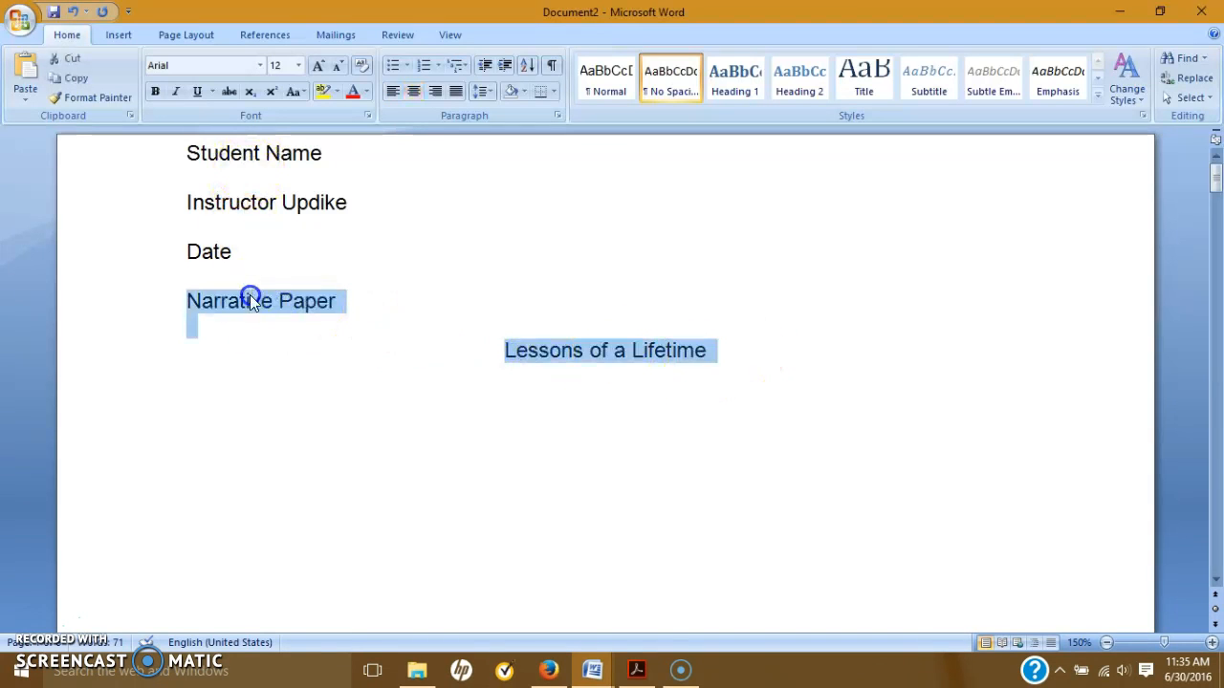
click(706, 350)
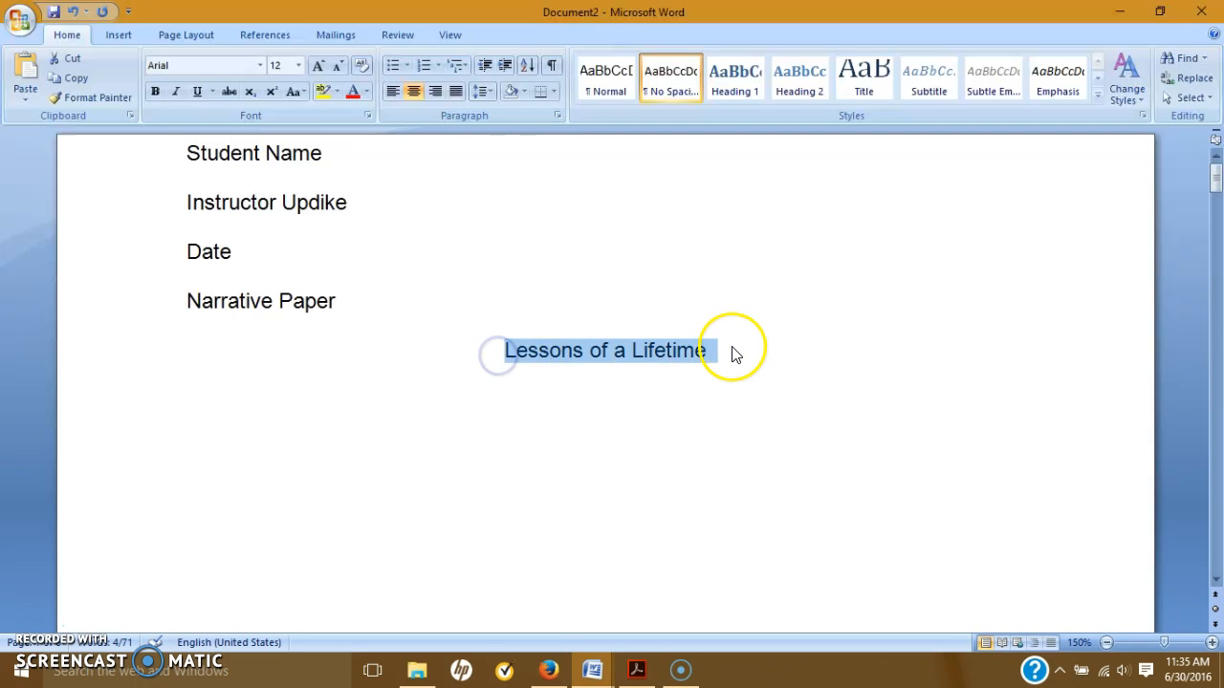
click(760, 350)
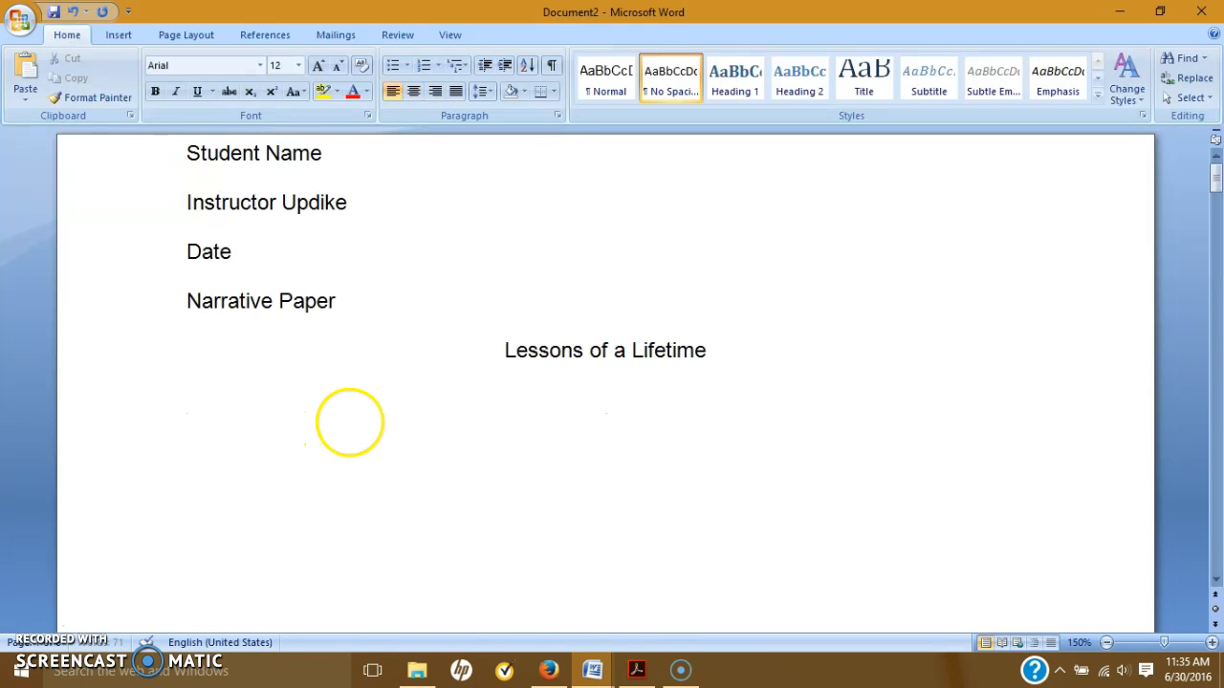
mouse_move(203, 432)
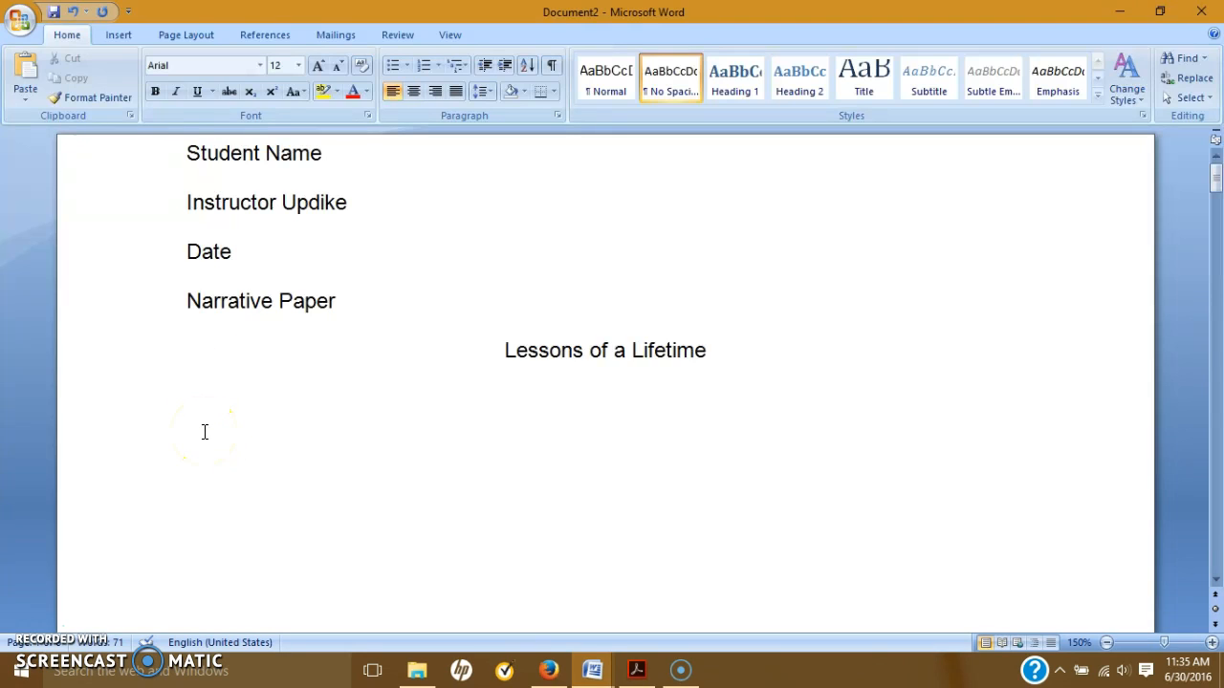
click(251, 402)
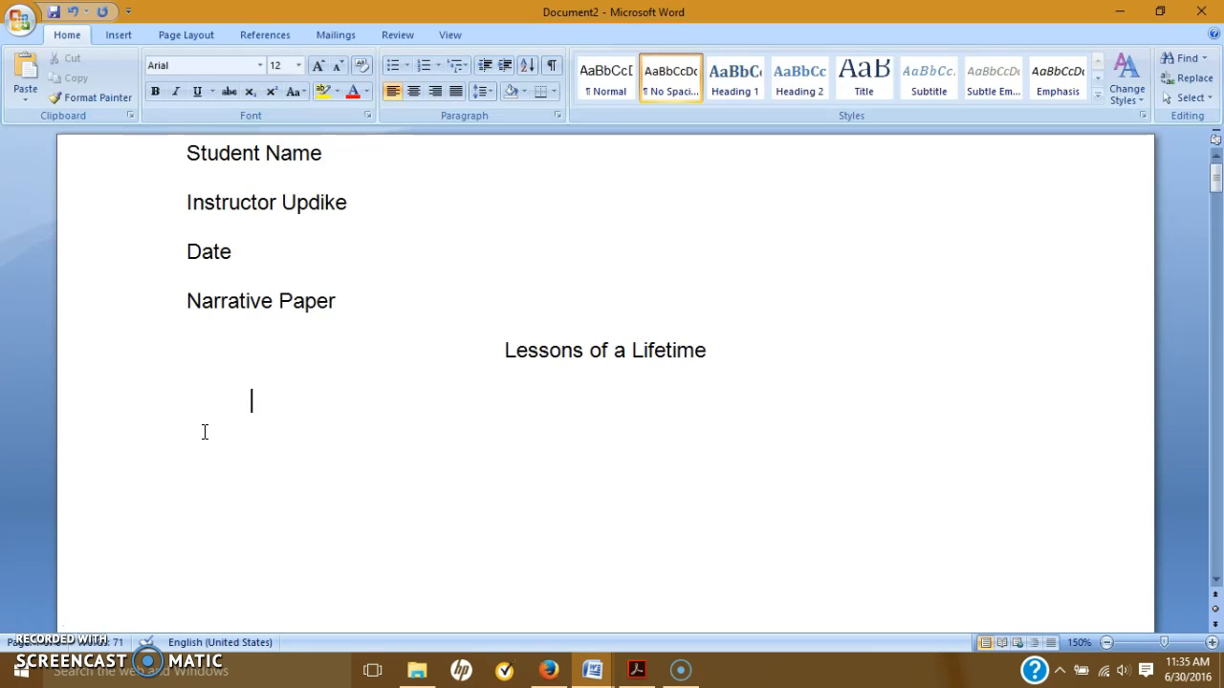
mouse_move(763, 316)
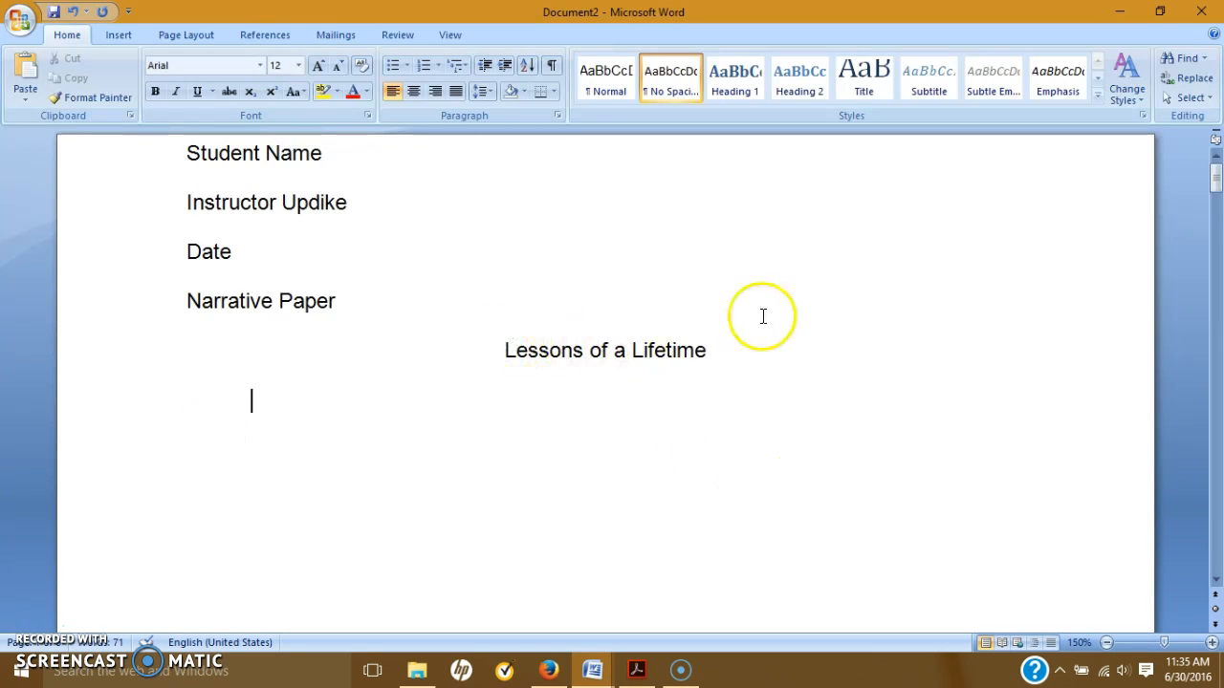
mouse_move(793, 492)
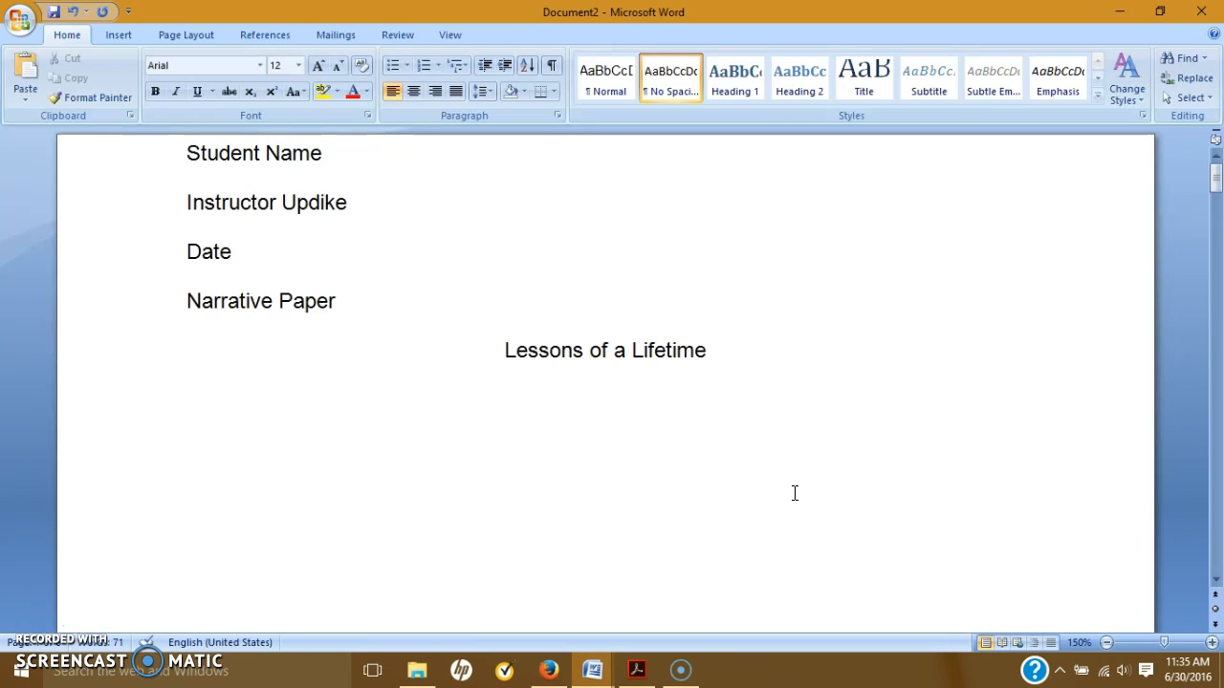
click(251, 401)
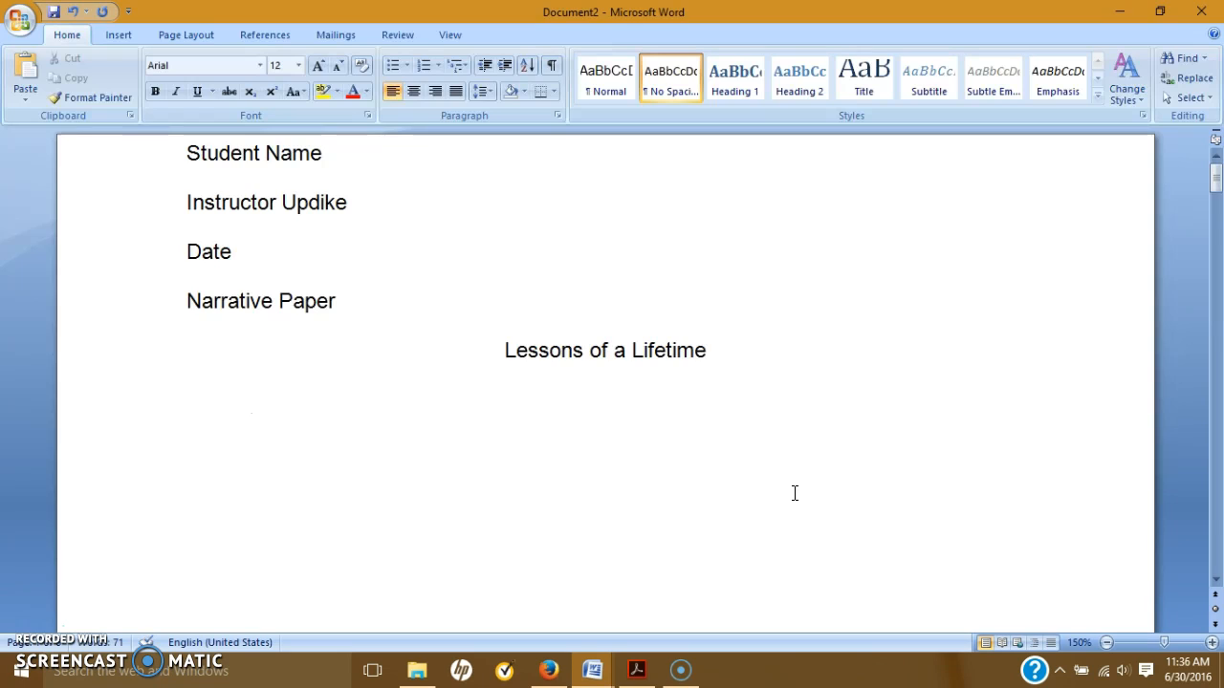
click(250, 401)
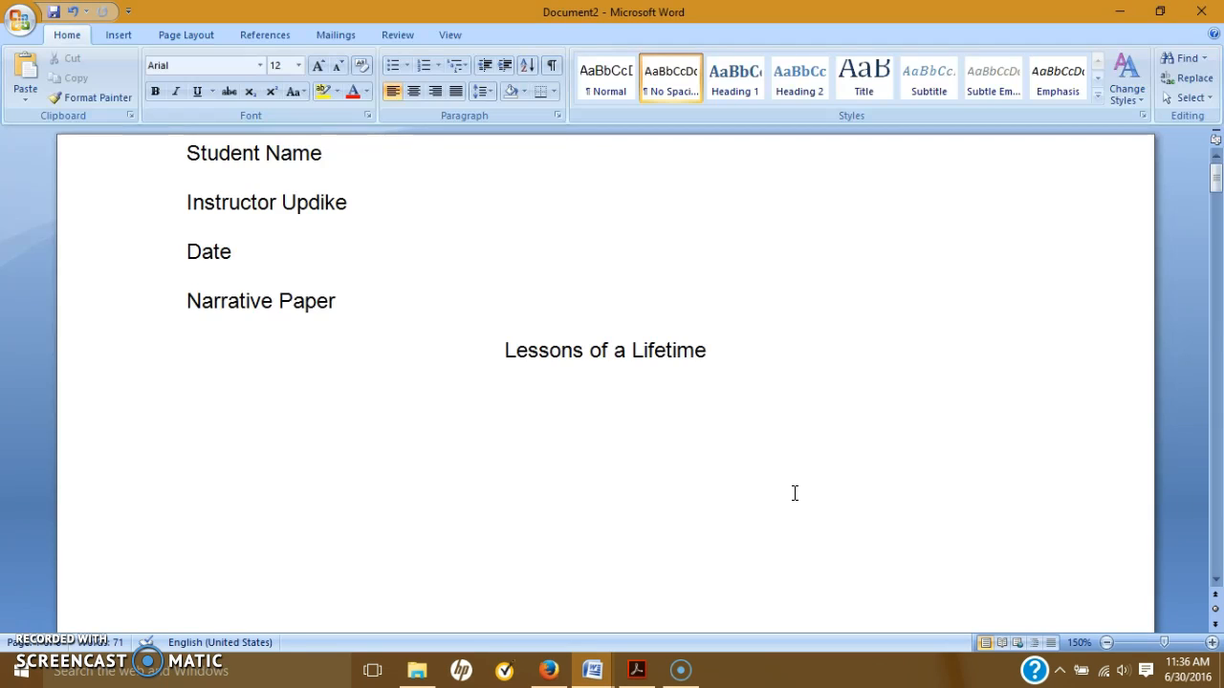
click(250, 401)
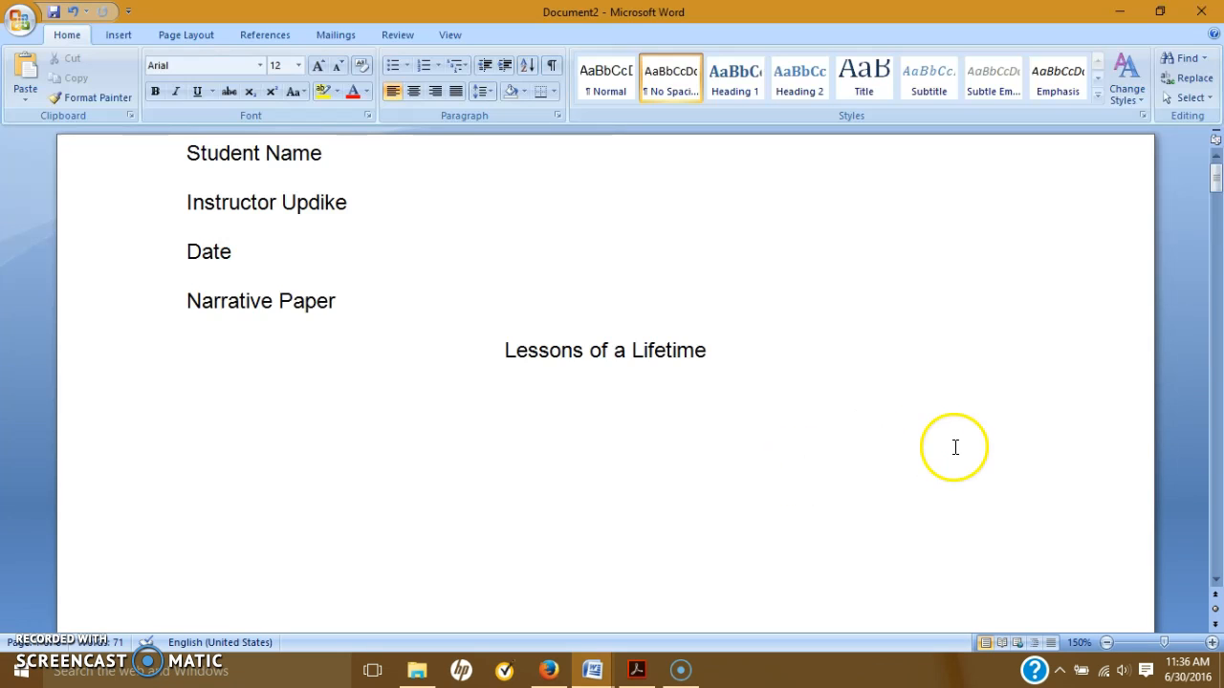
mouse_move(1001, 426)
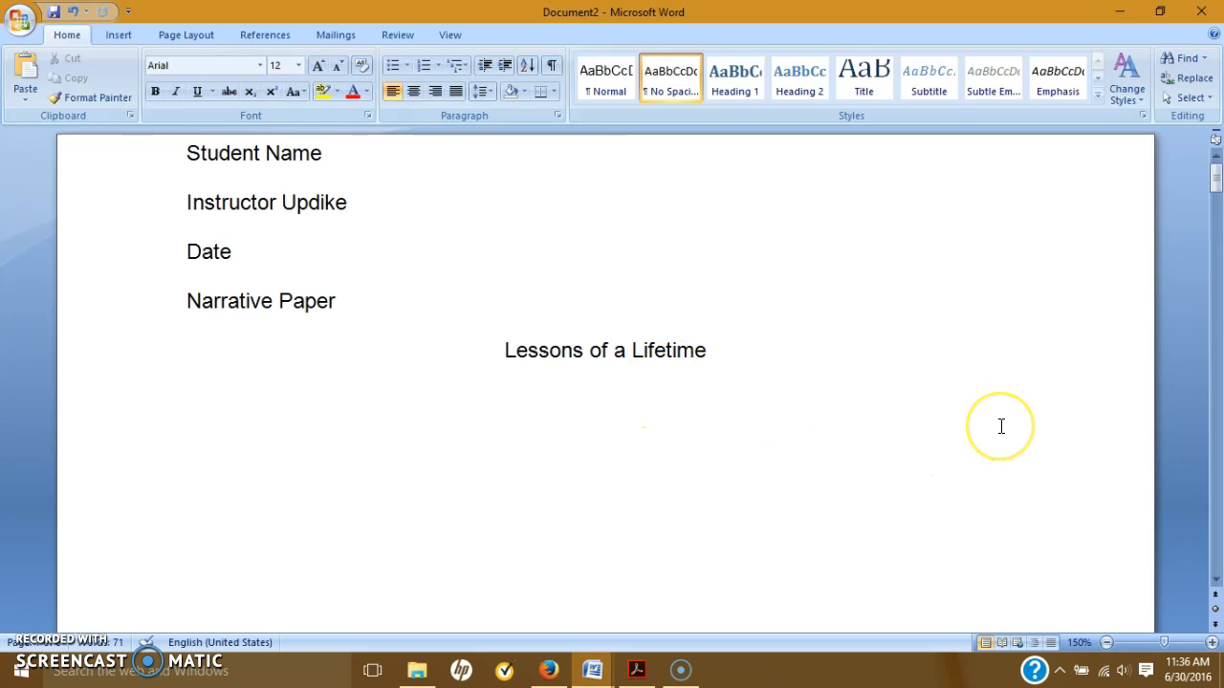
click(250, 401)
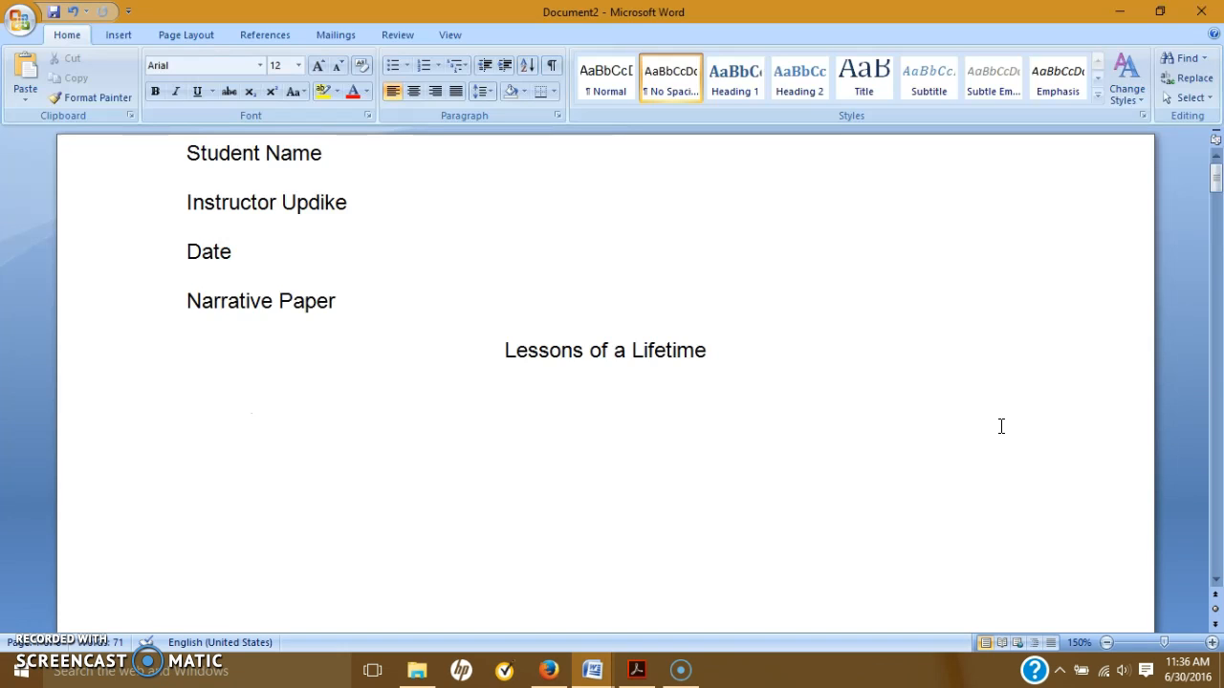
text(Titles)
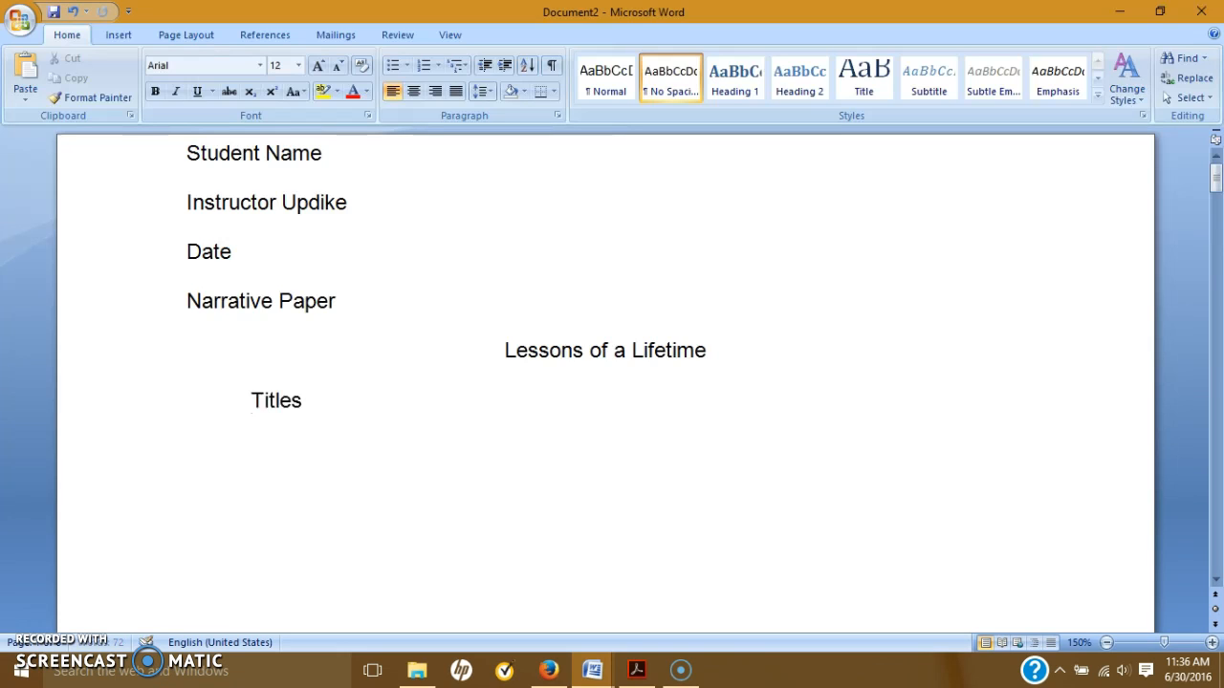
text(specifc)
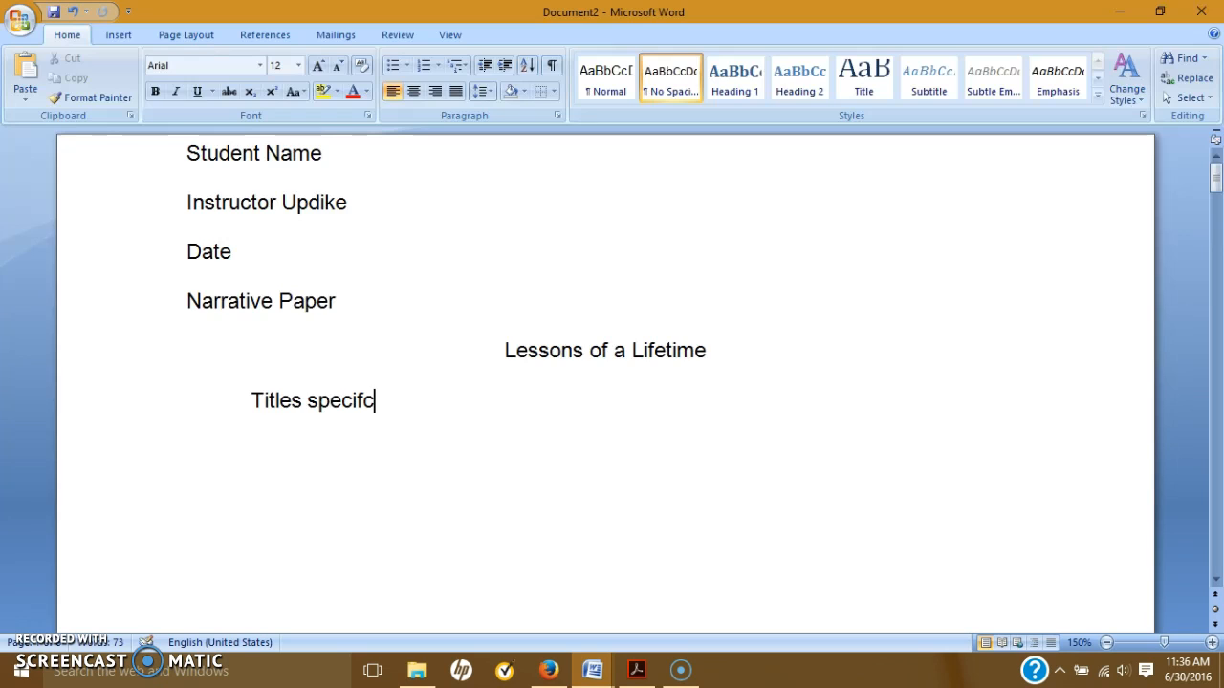
text(ic and)
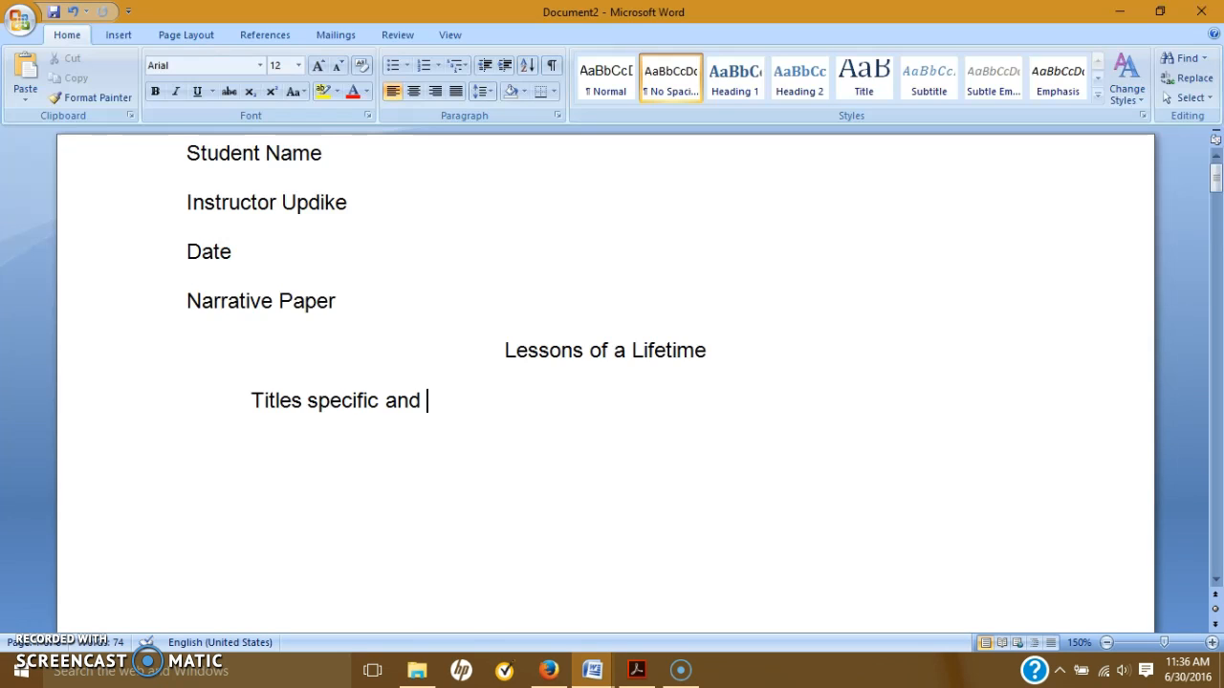
text(creative)
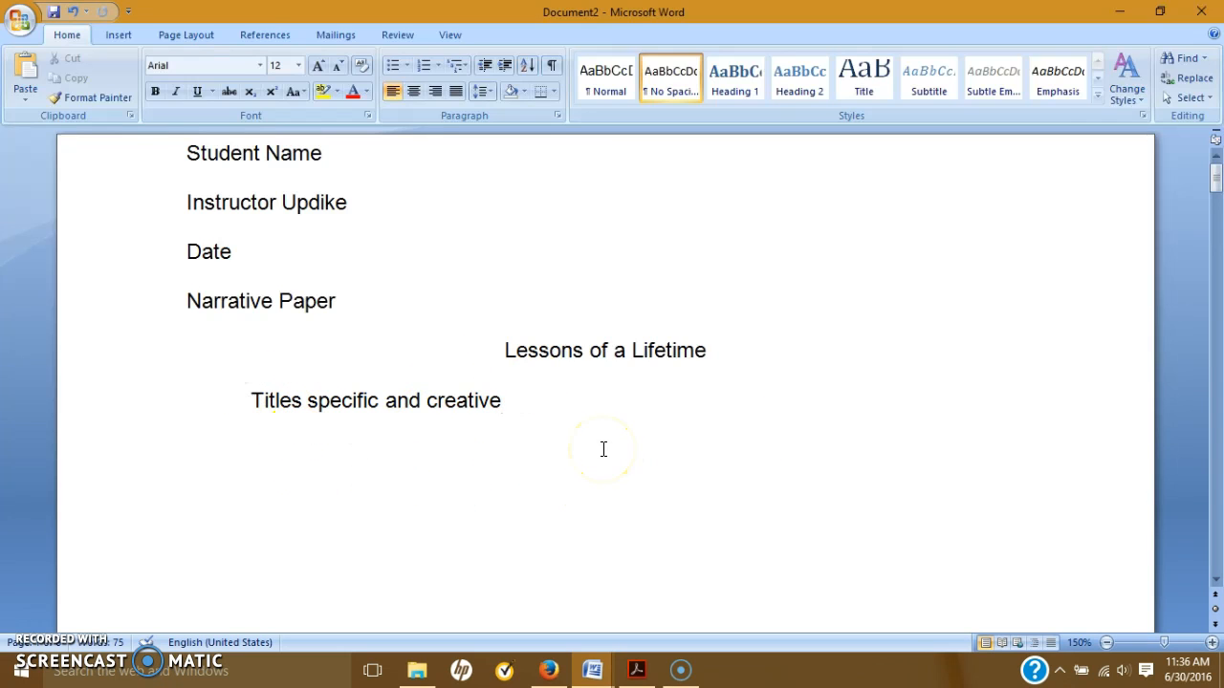
mouse_move(342, 415)
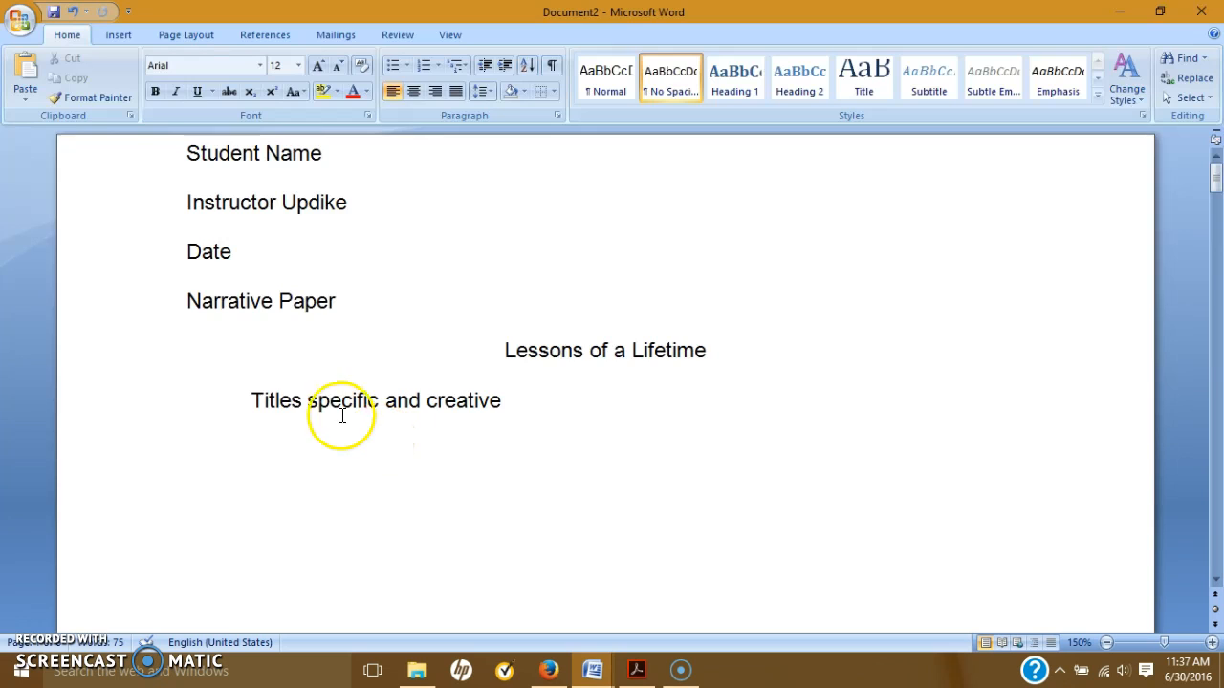
double_click(342, 401)
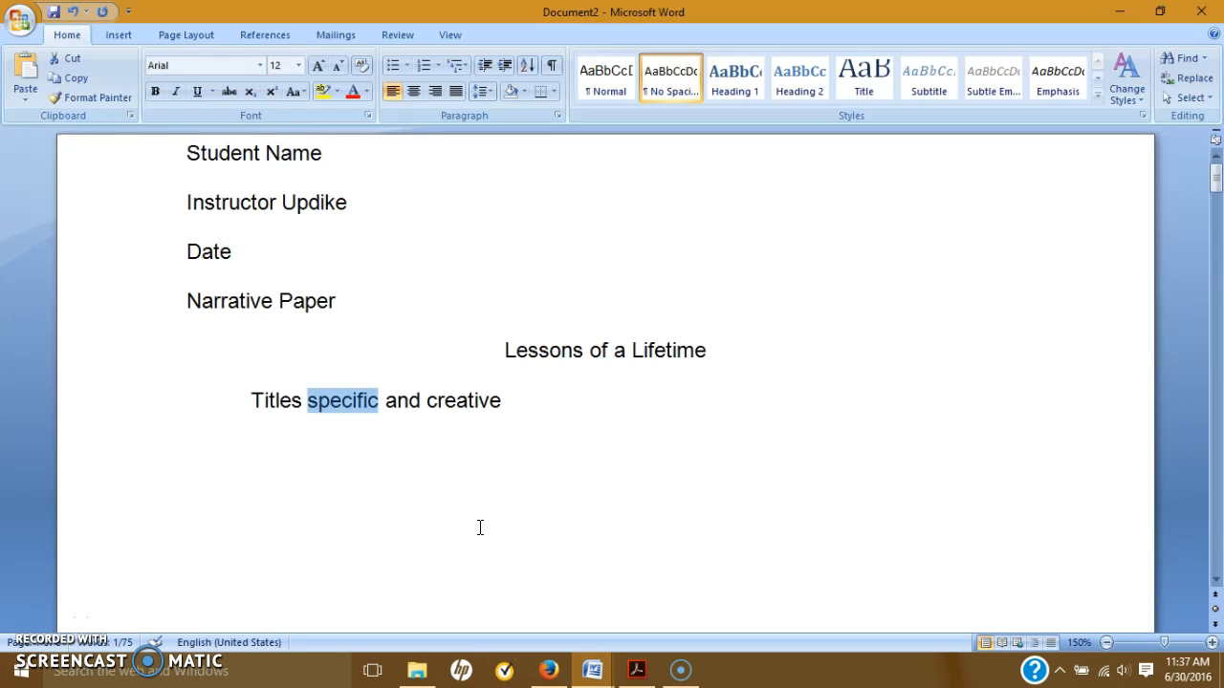
mouse_move(436, 426)
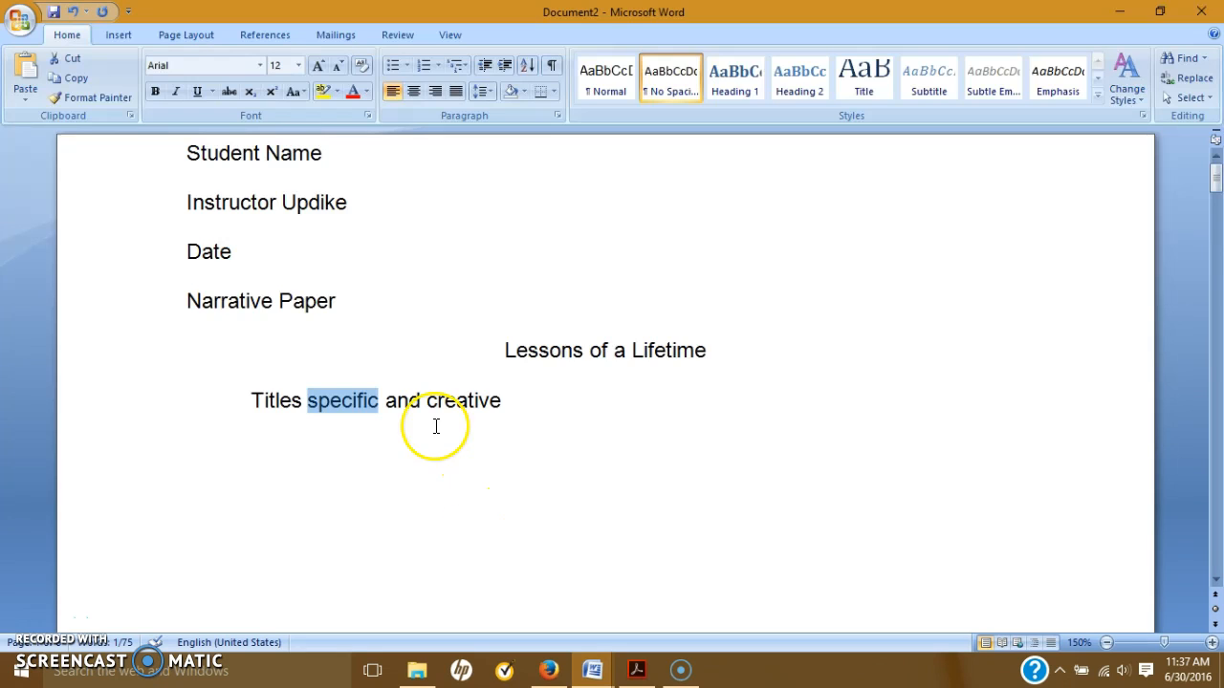
double_click(465, 401)
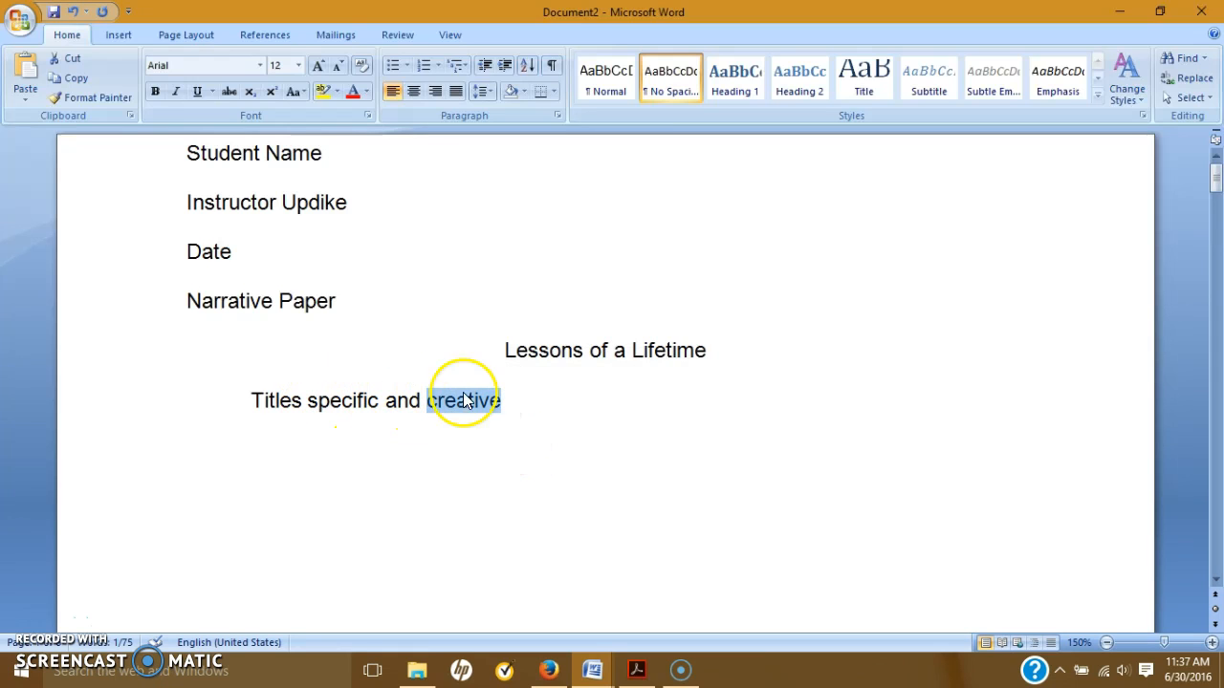
mouse_move(451, 438)
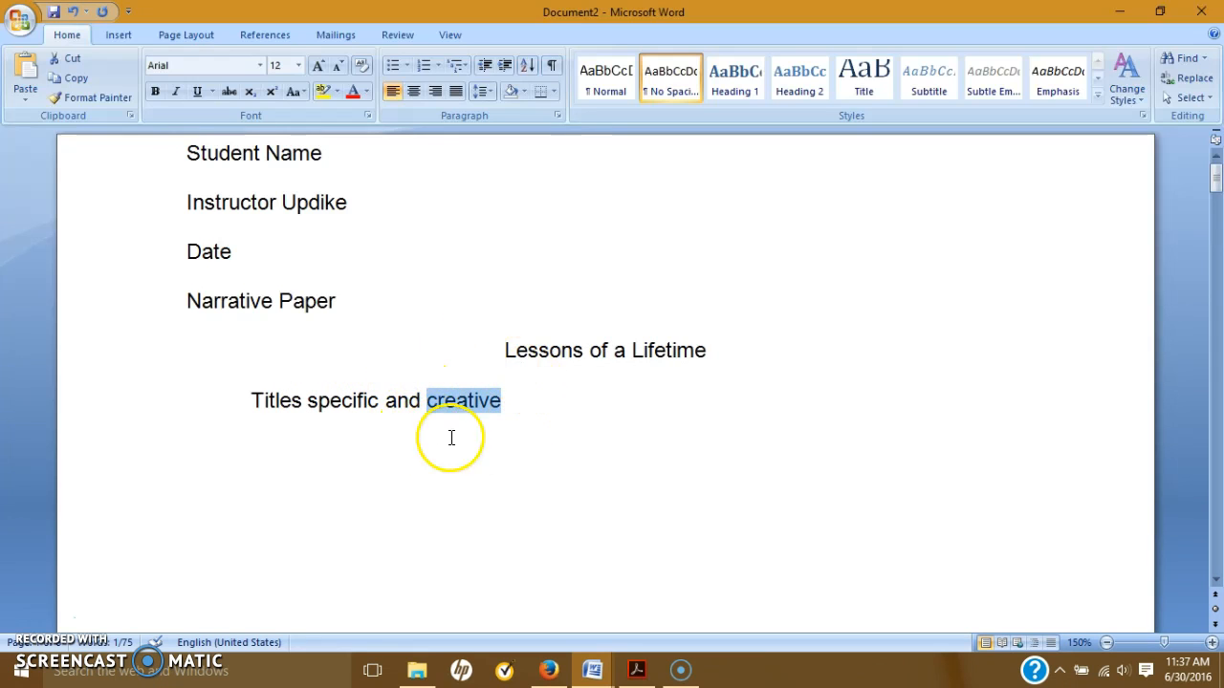
mouse_move(436, 414)
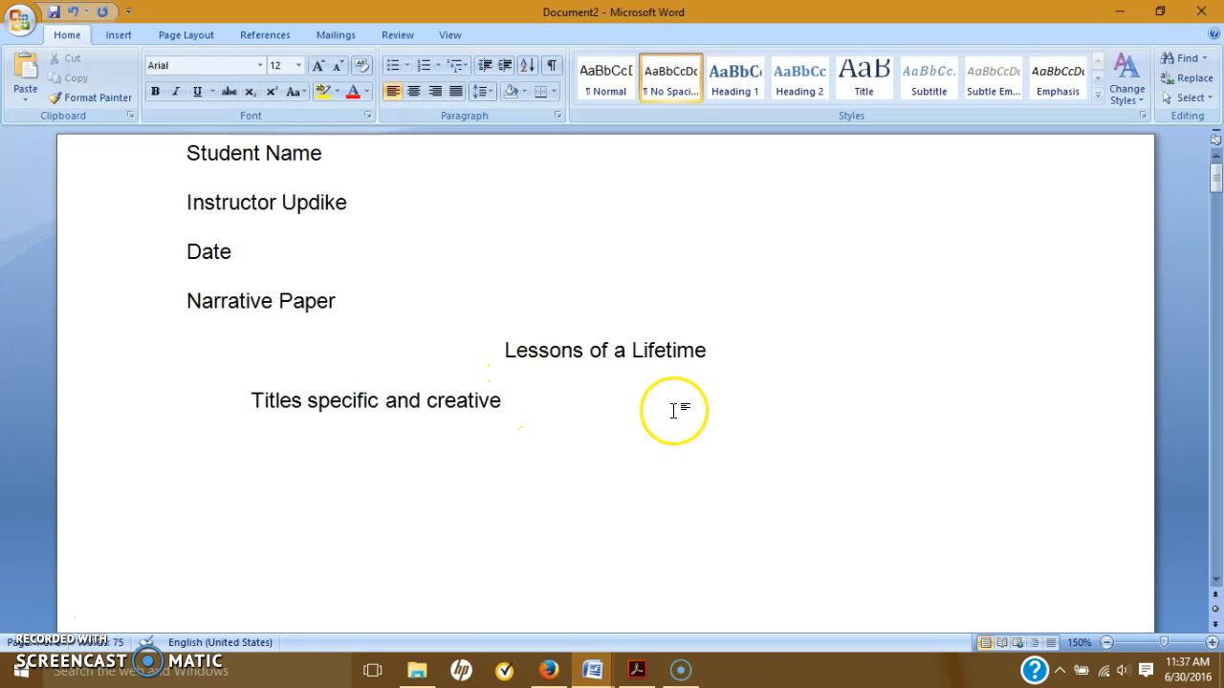
- Scroll down past 'Best of Both Worlds' to the 'Life for Granted' page
scroll(down, 3)
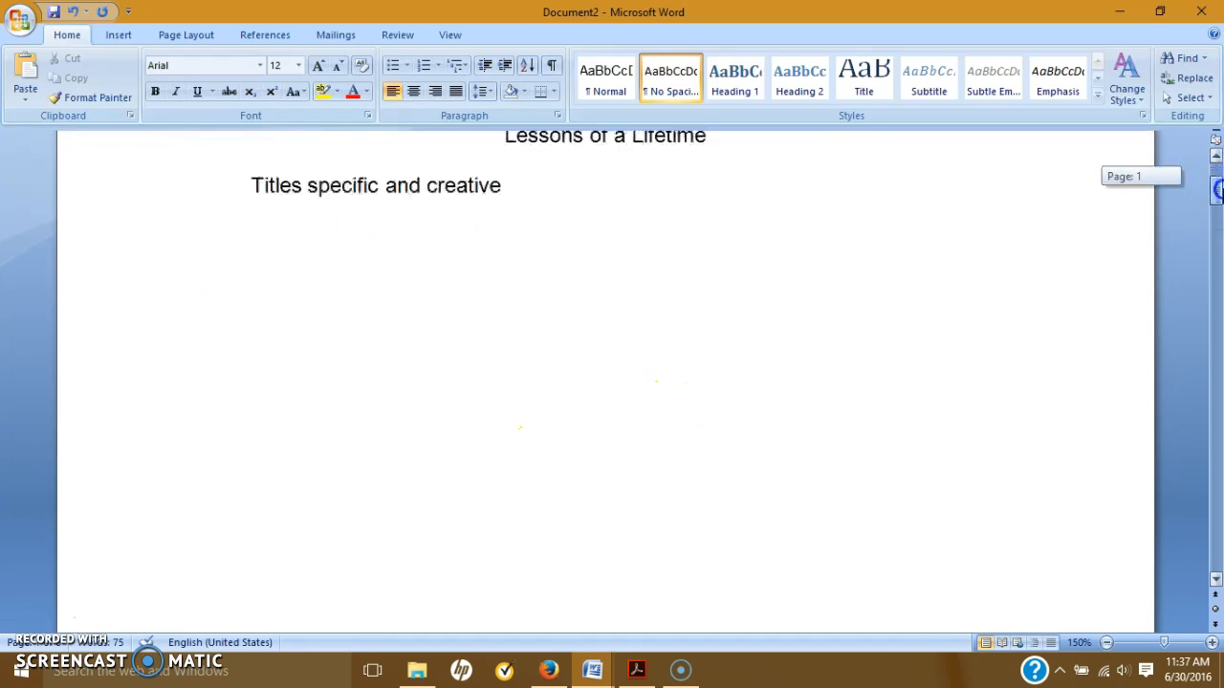
scroll(down, 3)
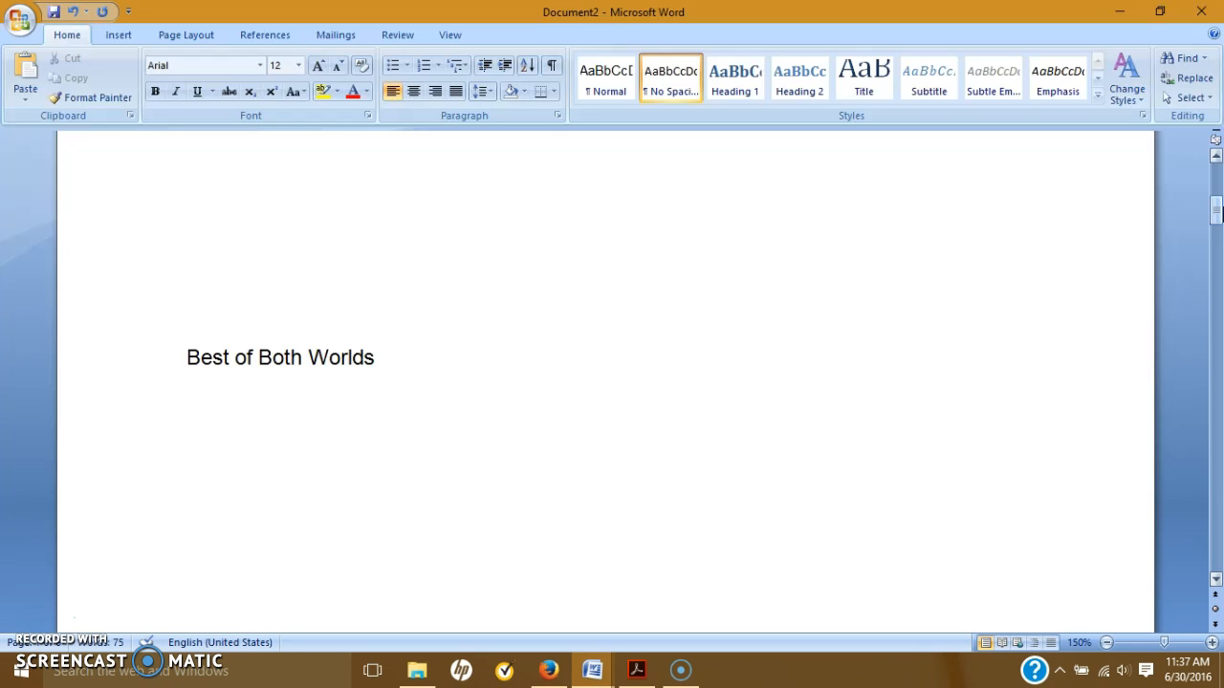
mouse_move(1211, 209)
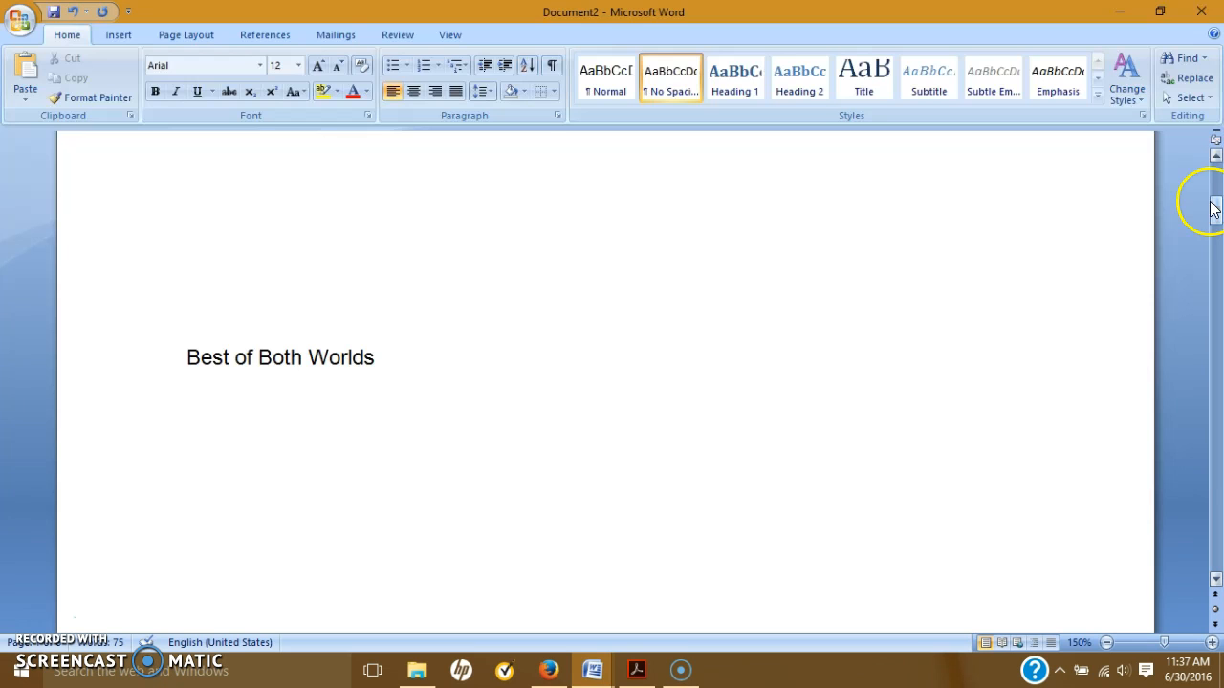
mouse_move(351, 344)
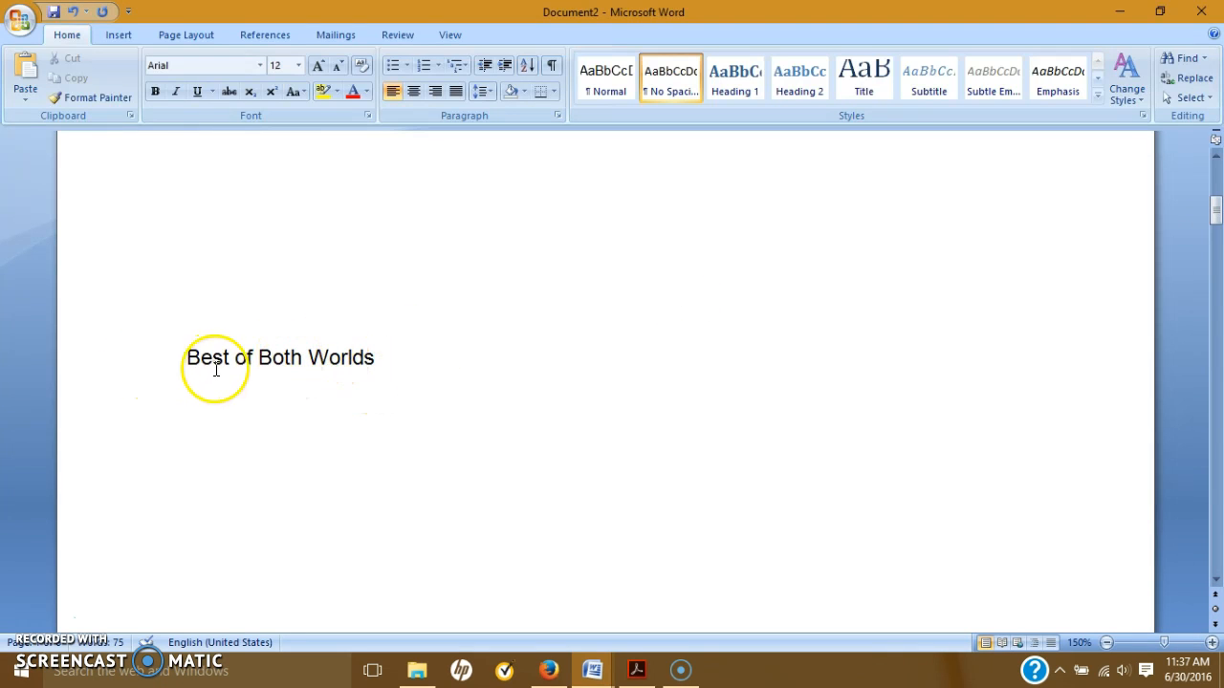
mouse_move(444, 372)
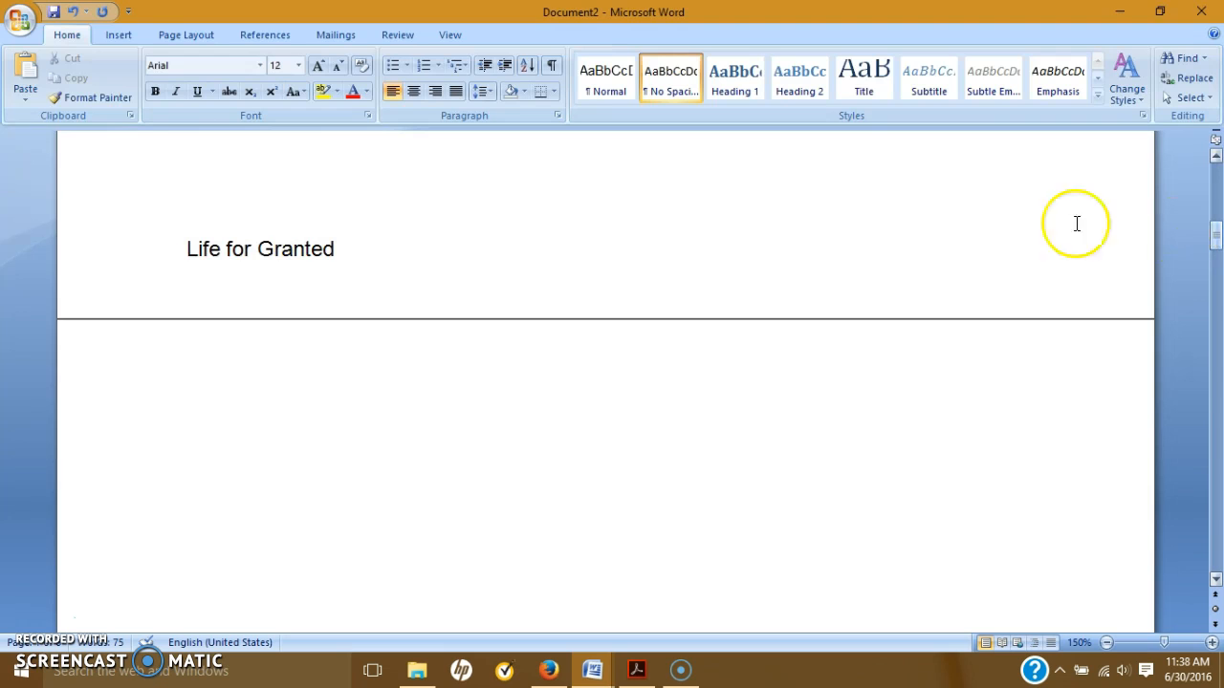
text(Taking)
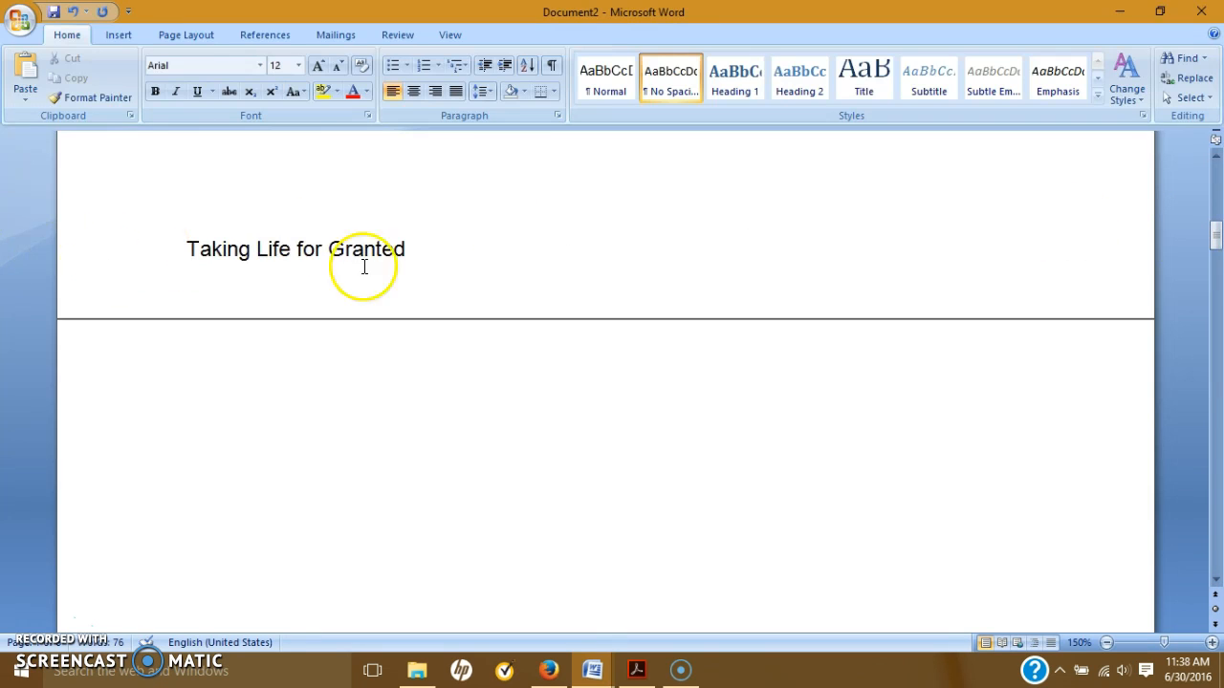
mouse_move(258, 247)
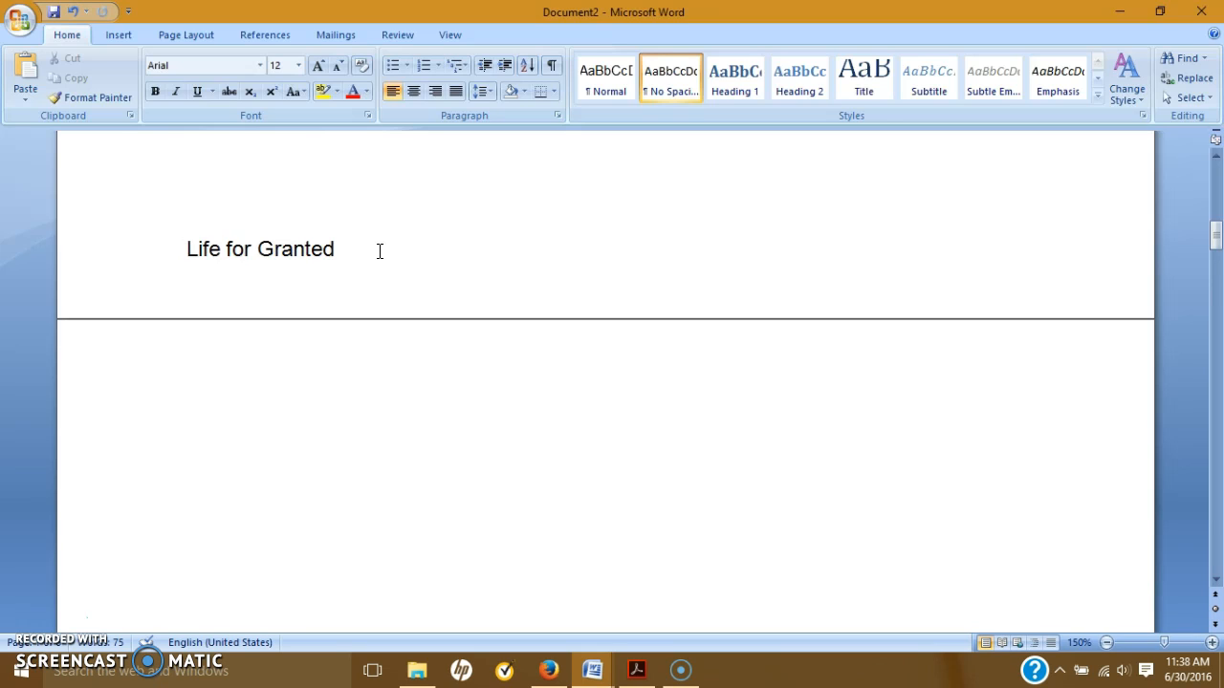
click(334, 249)
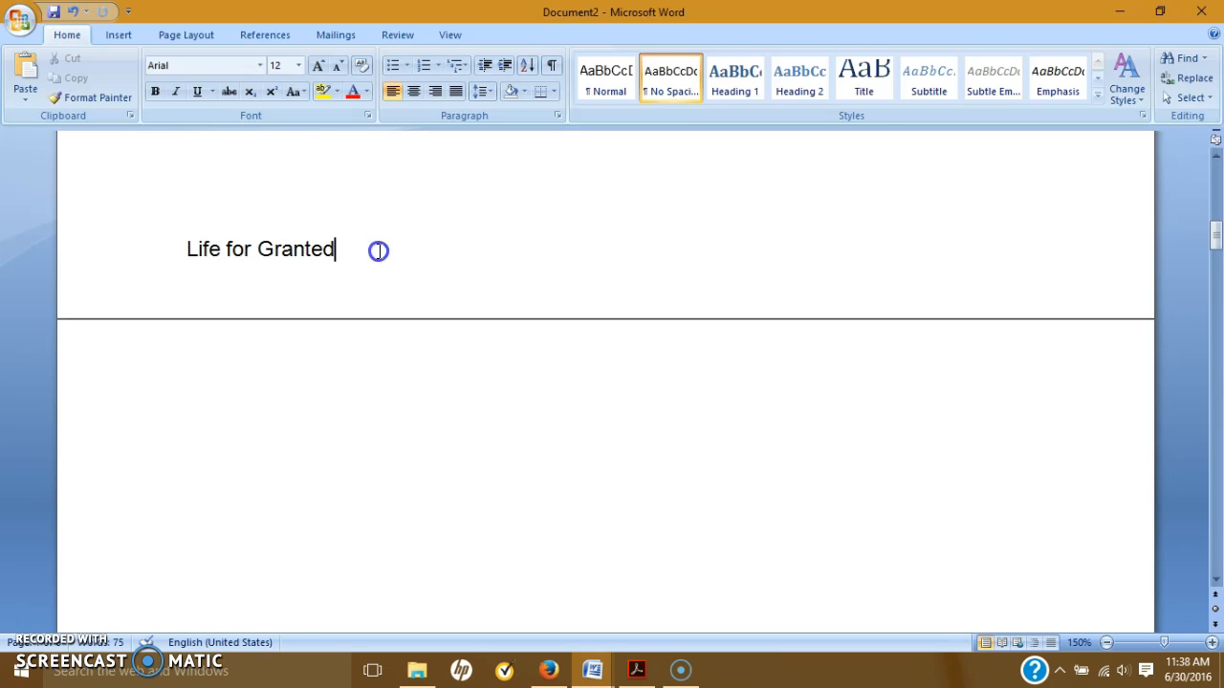
mouse_move(406, 260)
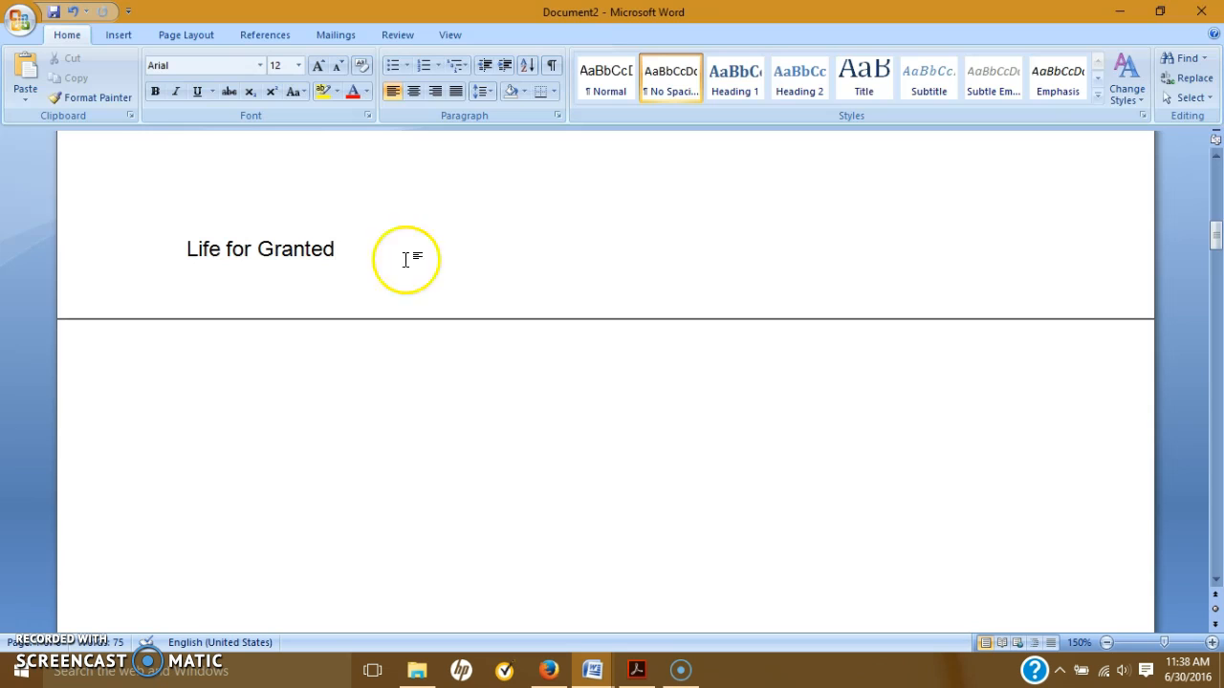
mouse_move(1144, 351)
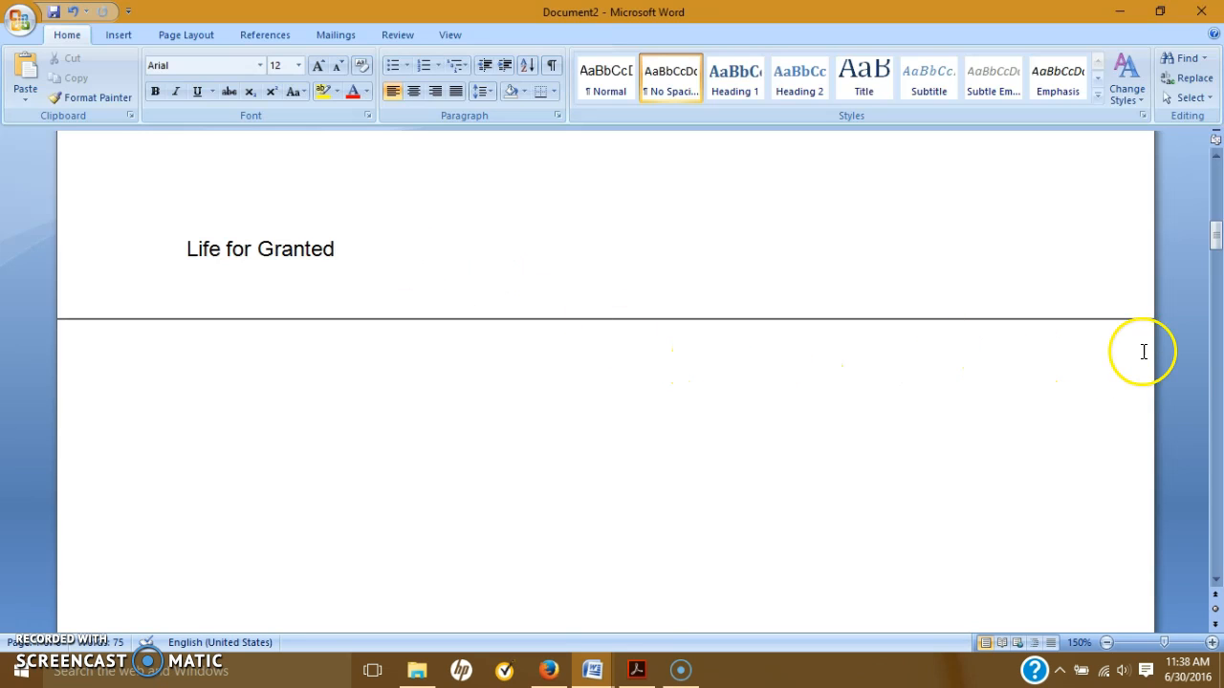
mouse_move(1138, 349)
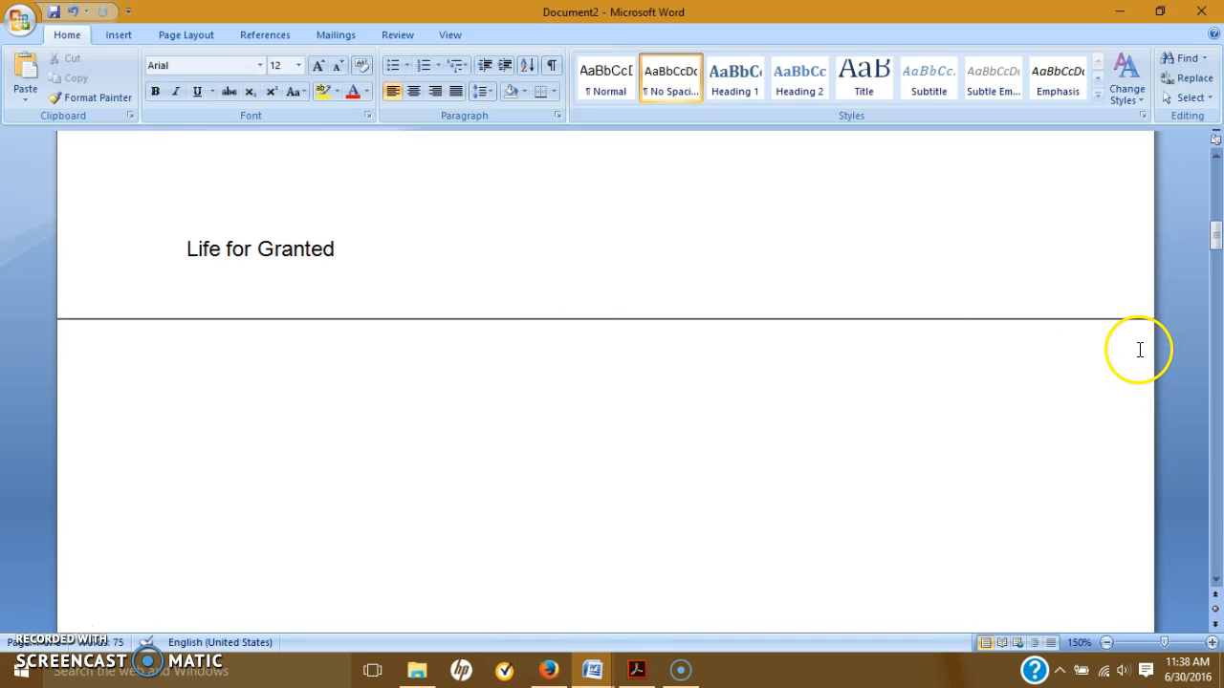
mouse_move(1212, 277)
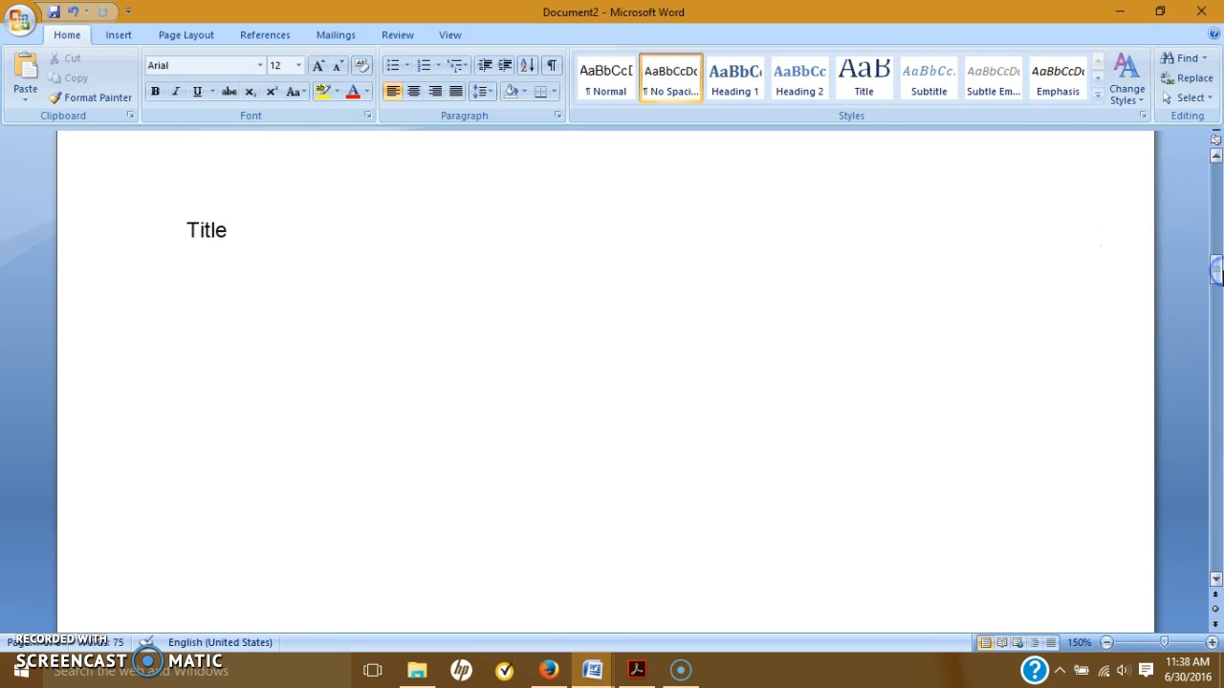
mouse_move(270, 275)
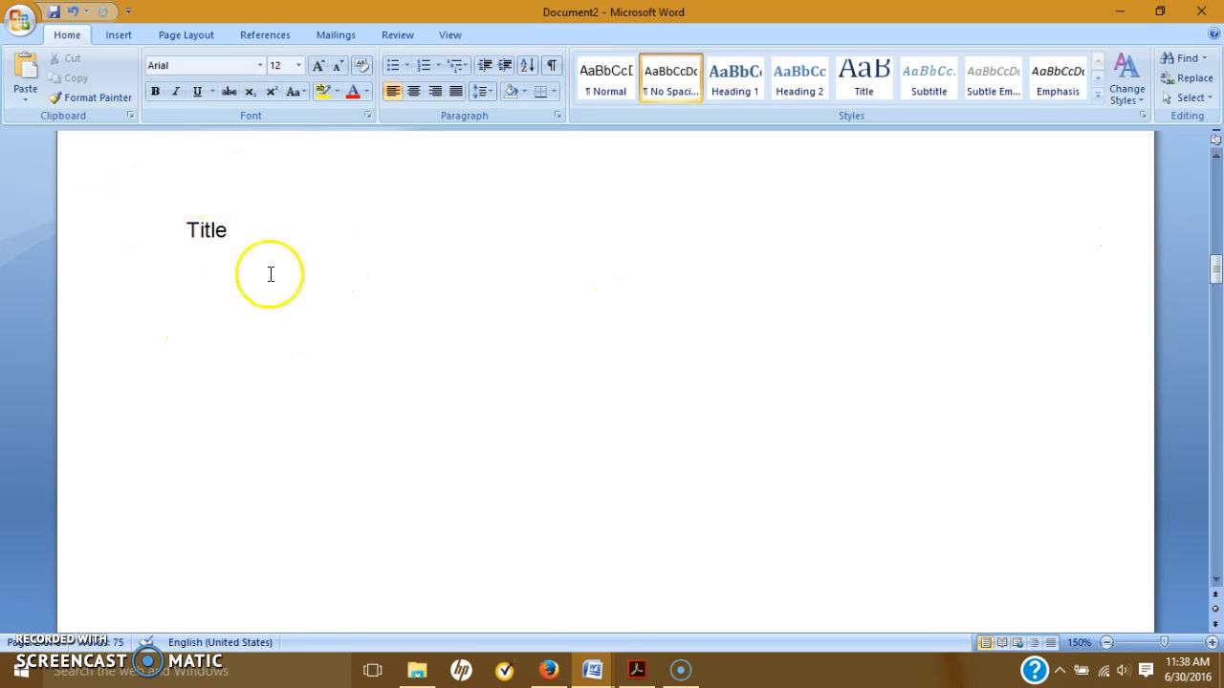
mouse_move(103, 319)
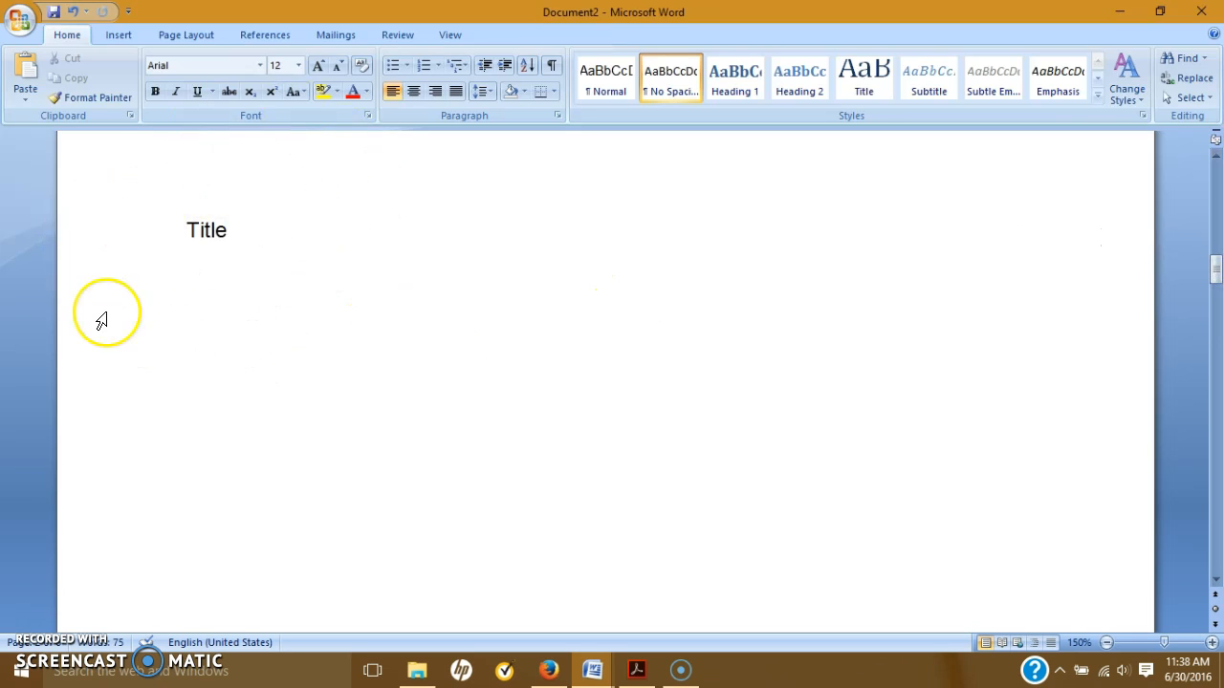
mouse_move(102, 320)
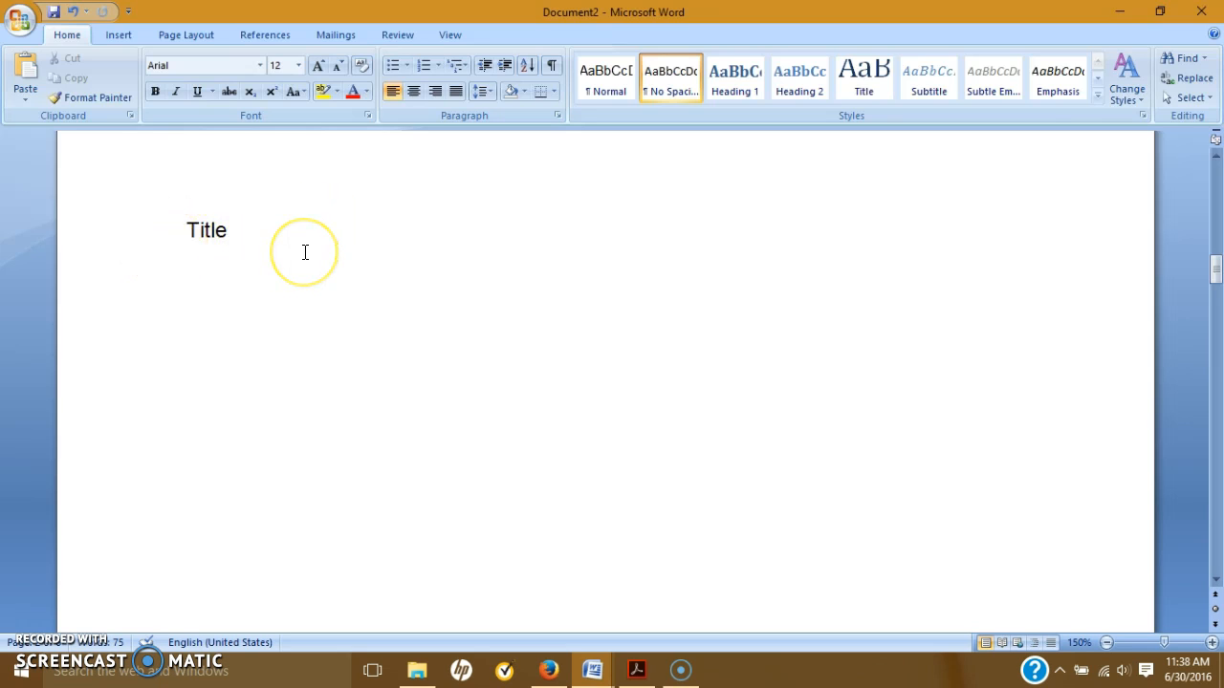
mouse_move(146, 245)
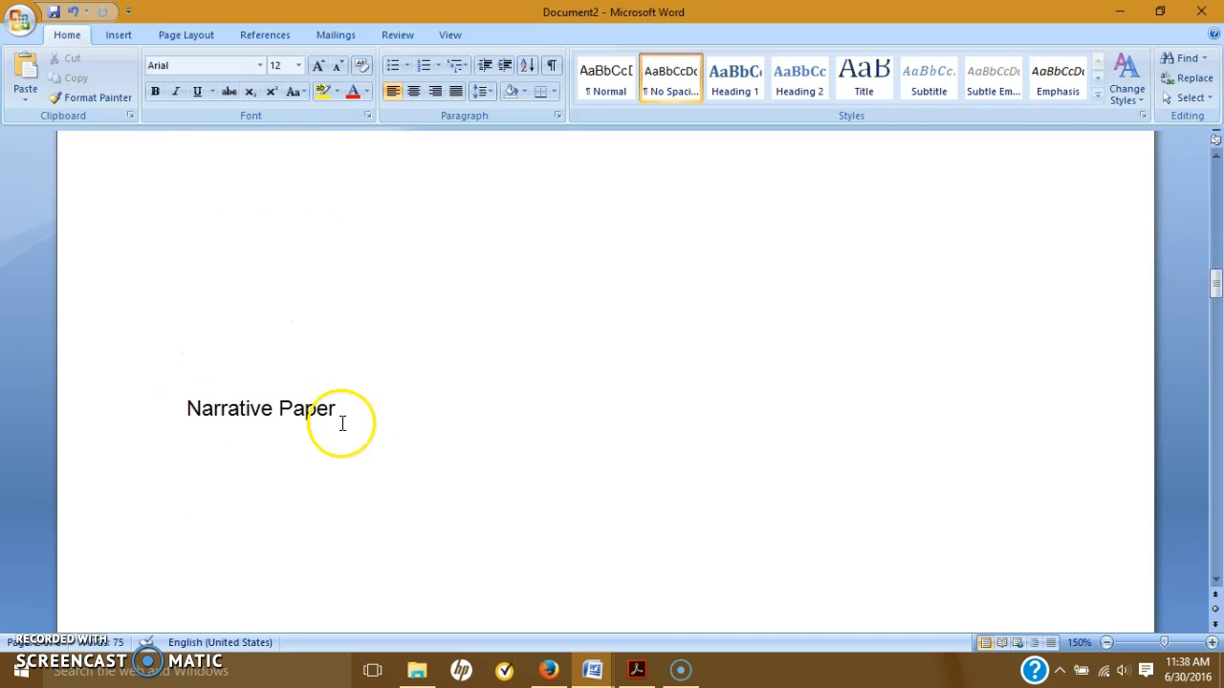
mouse_move(108, 418)
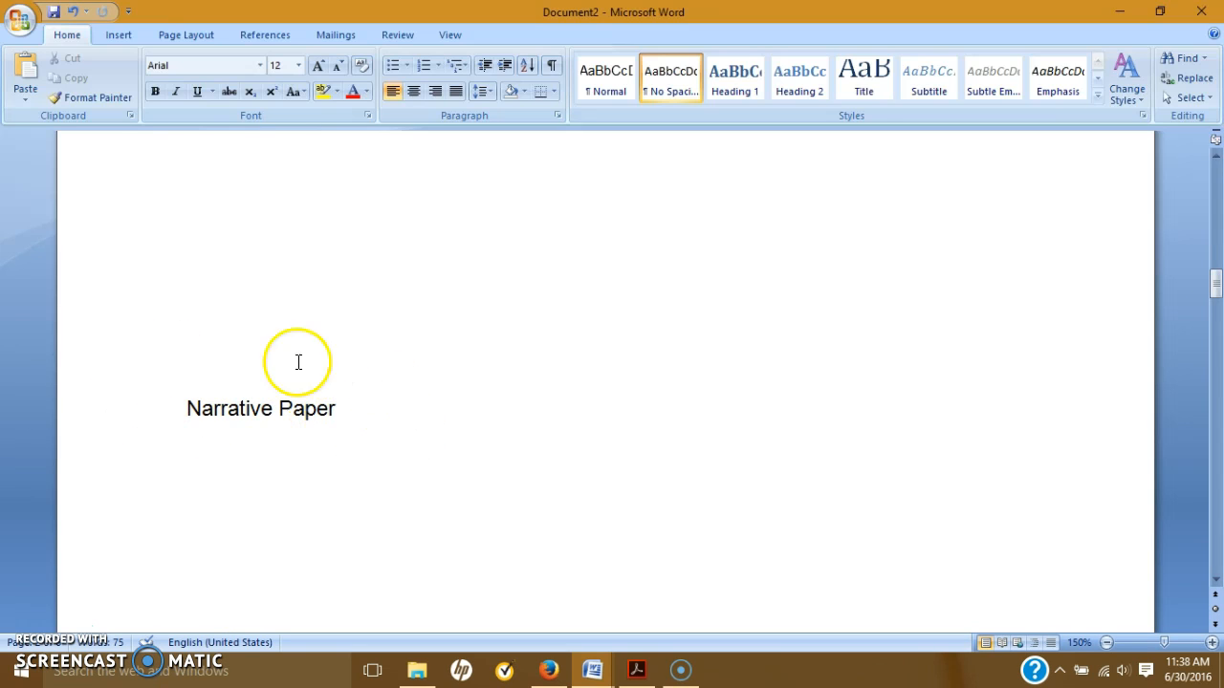
mouse_move(362, 415)
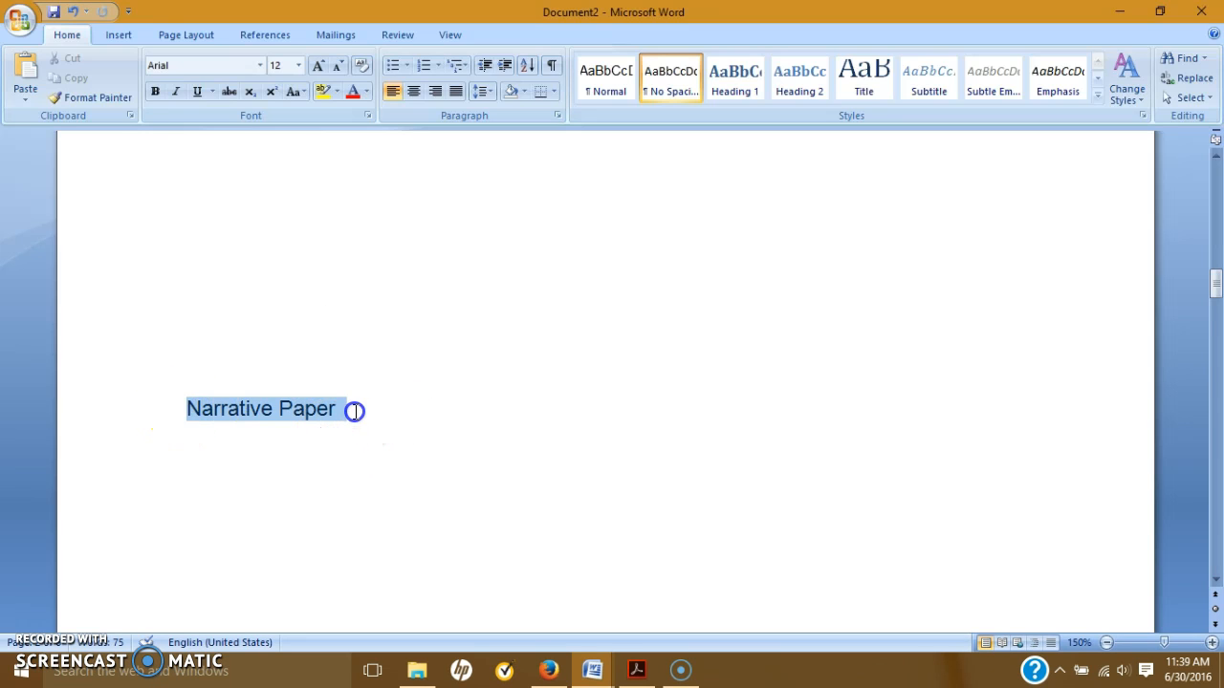
- Add 'My' to make 'My Narrative Paper', then scroll on to 'The Nerd Awakens'
click(340, 409)
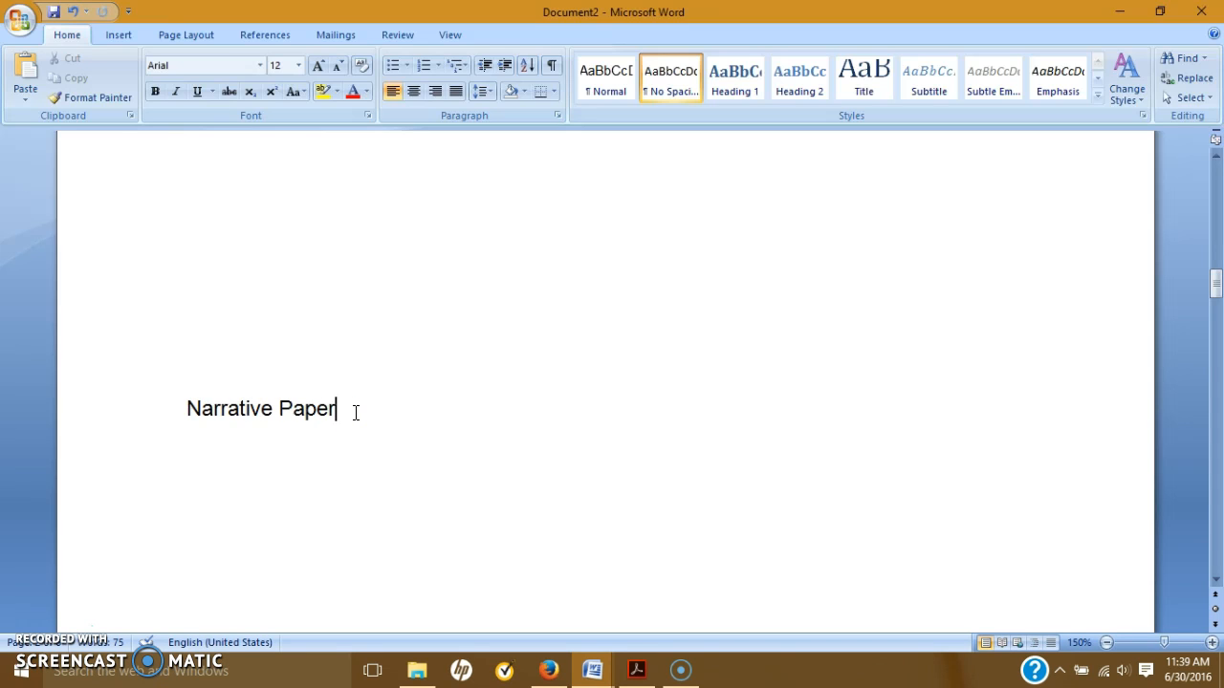
scroll(down, 3)
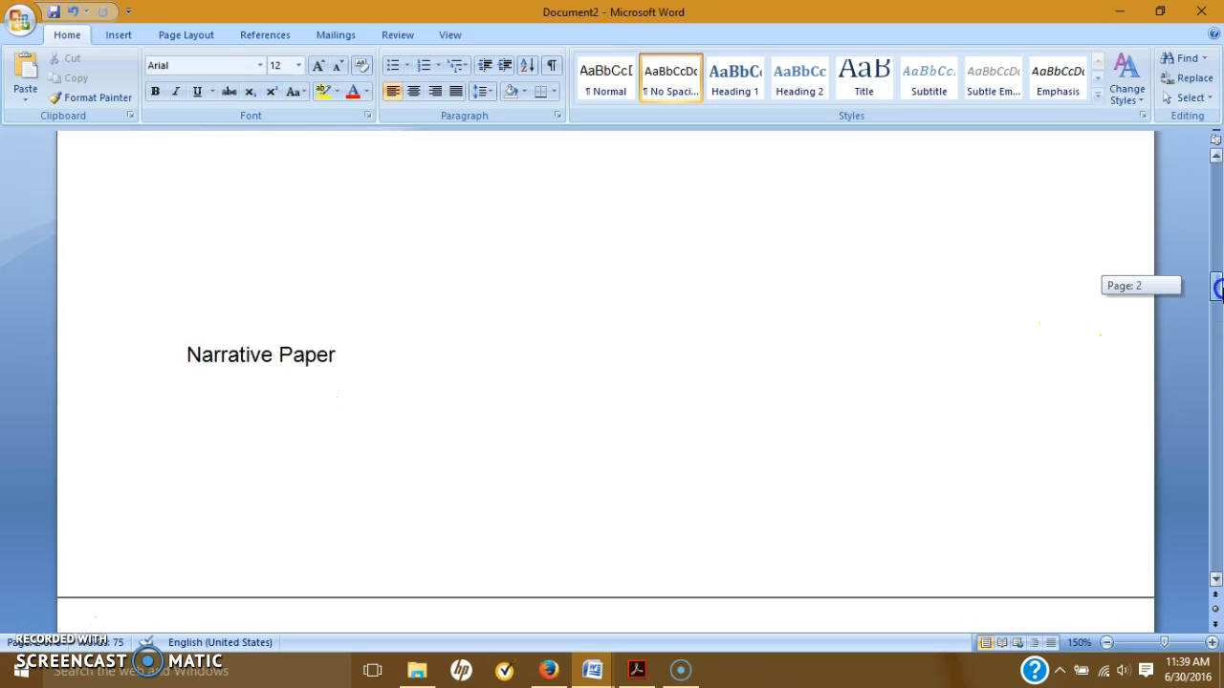
text(My)
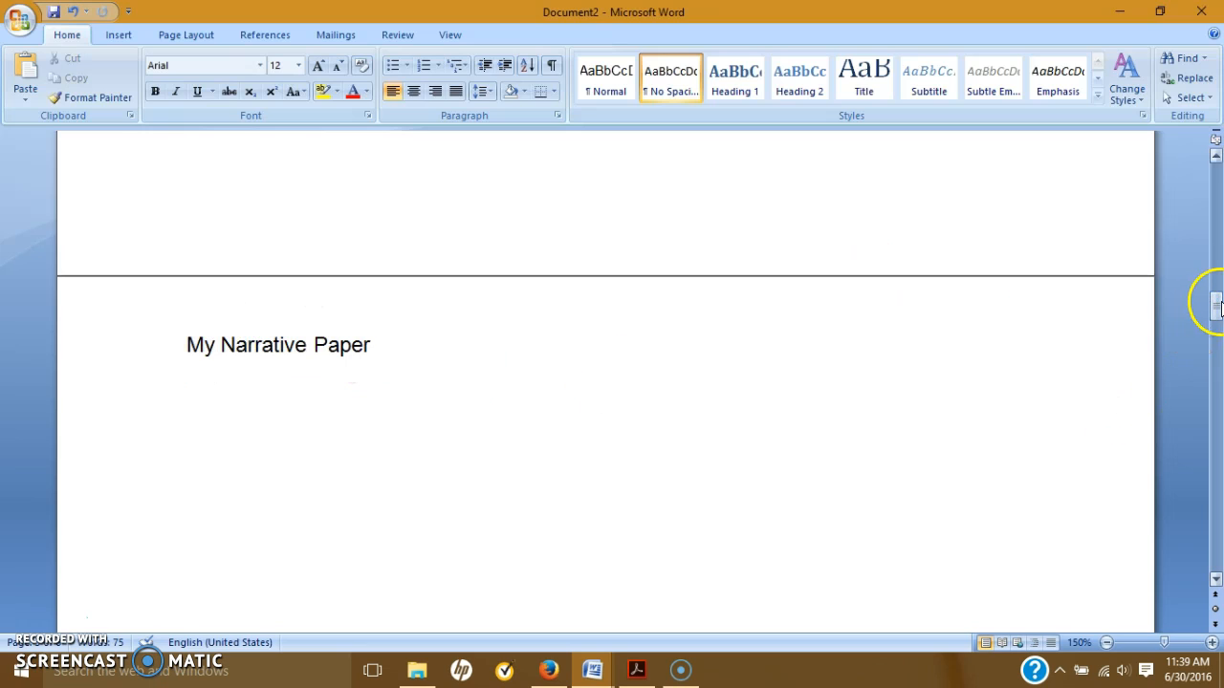
click(371, 345)
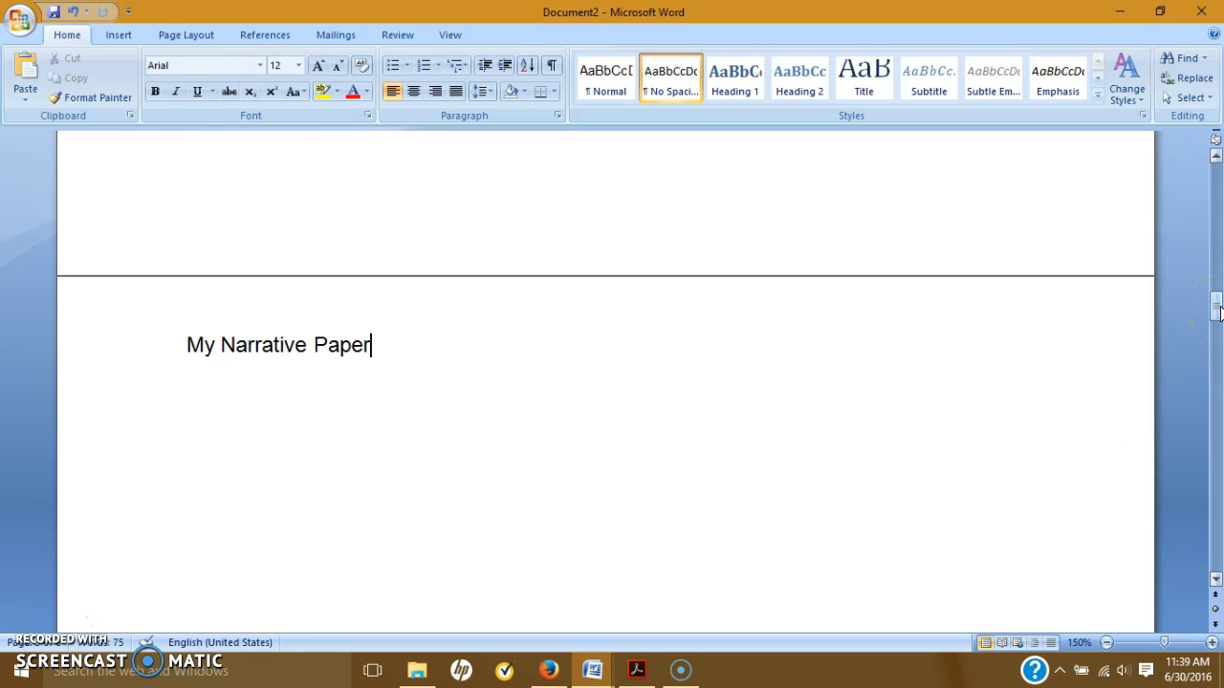
scroll(down, 3)
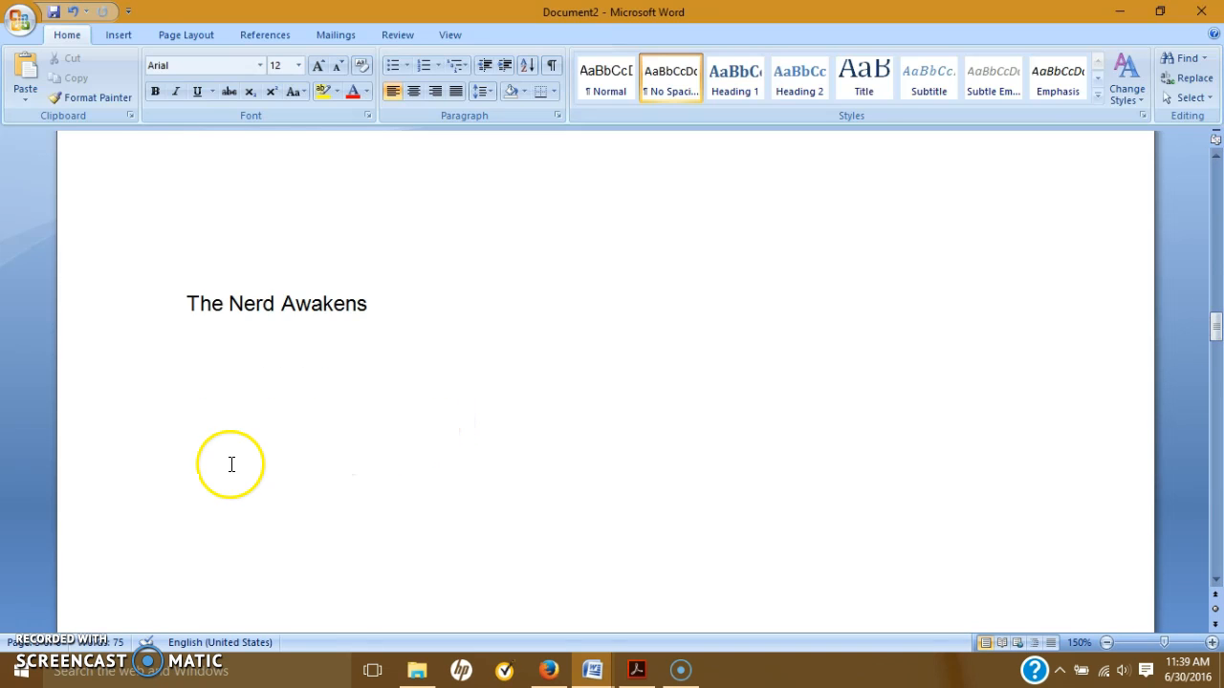
mouse_move(474, 364)
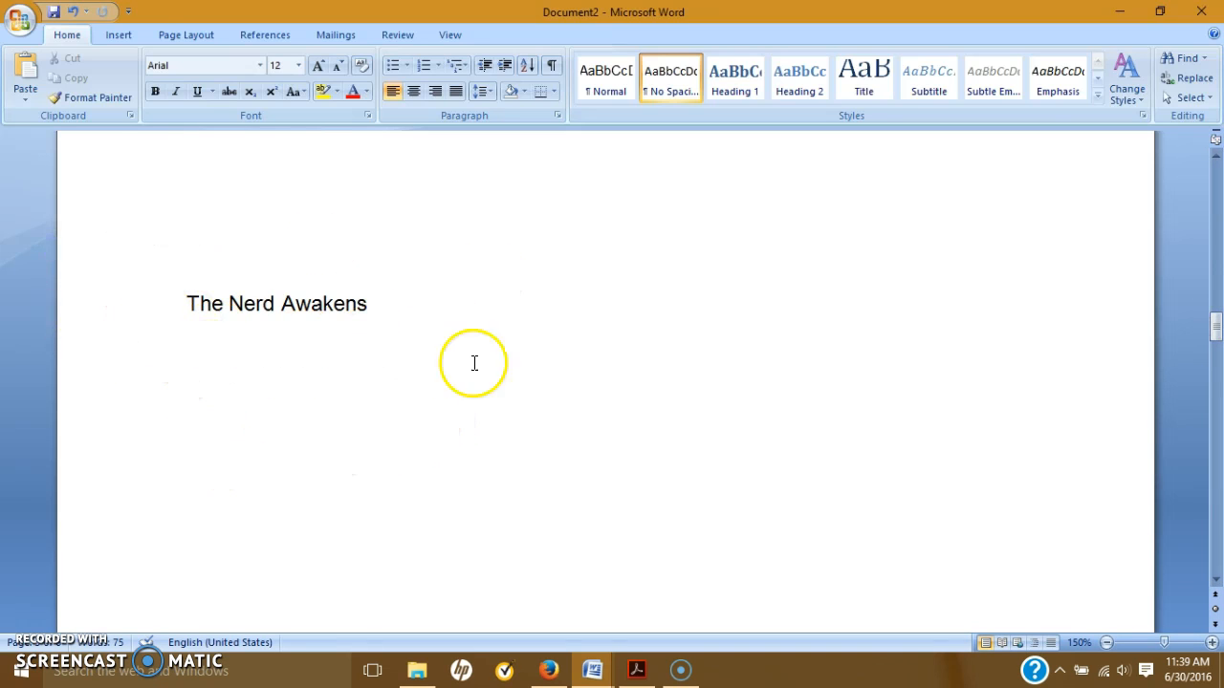
mouse_move(499, 363)
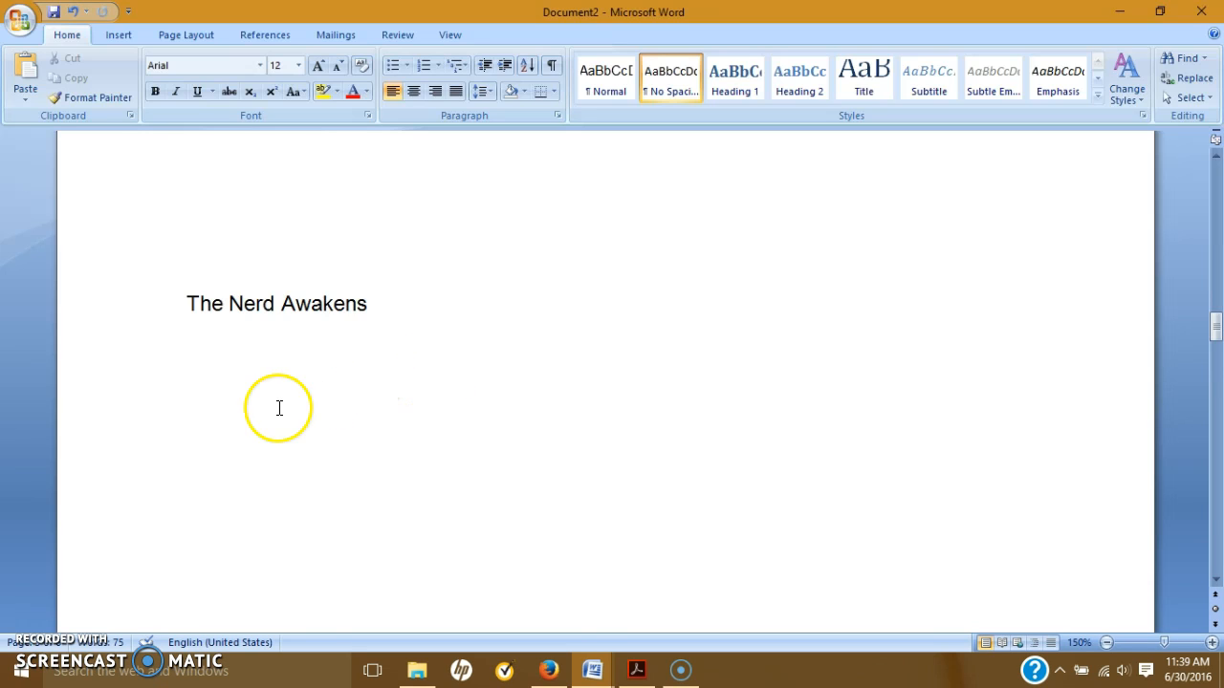
mouse_move(154, 323)
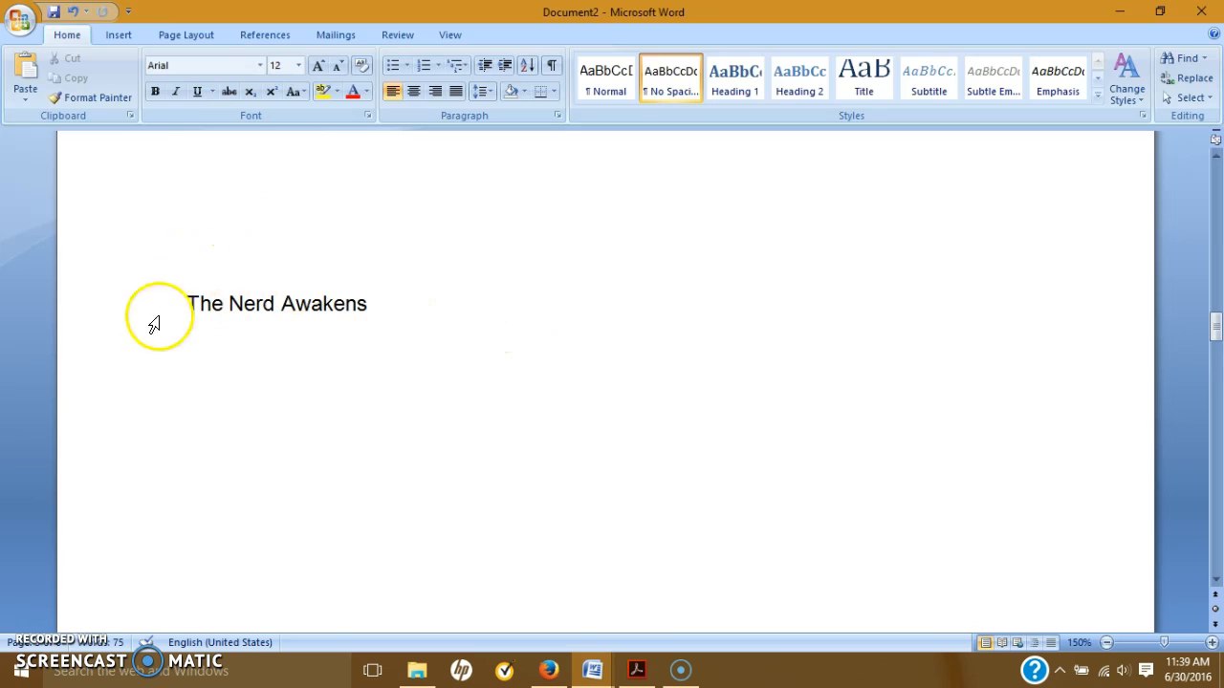
mouse_move(390, 326)
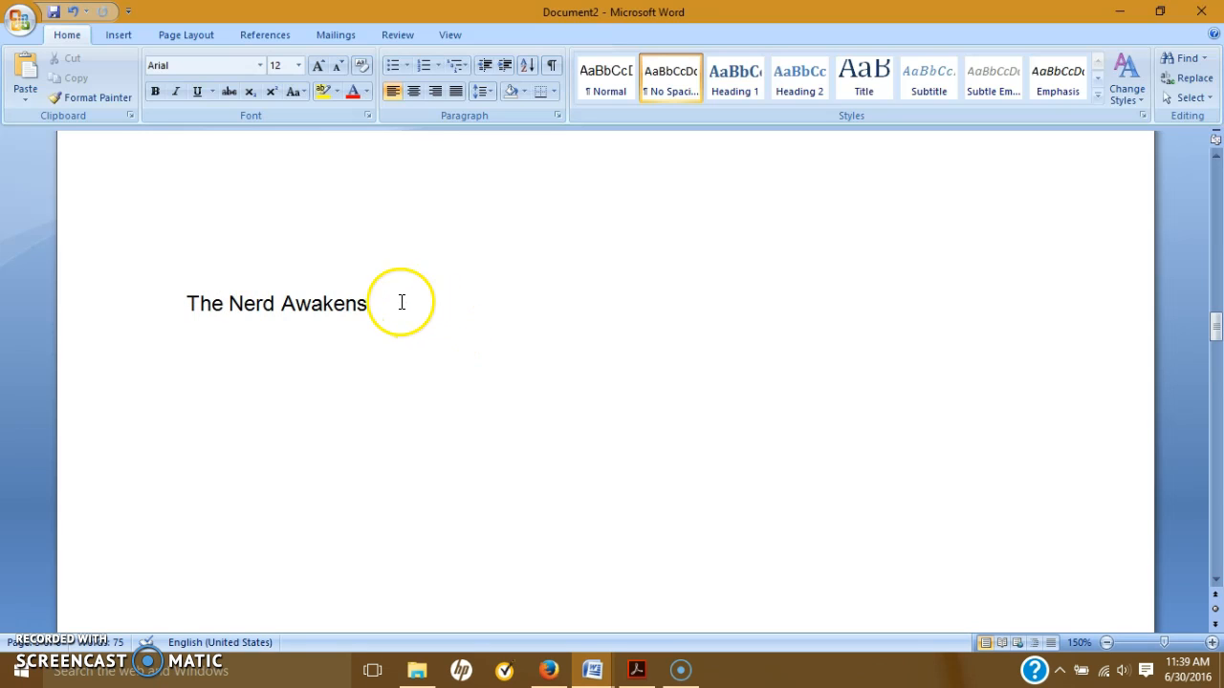
- Select the word 'Nerd' in 'The Nerd Awakens', then deselect it
double_click(251, 303)
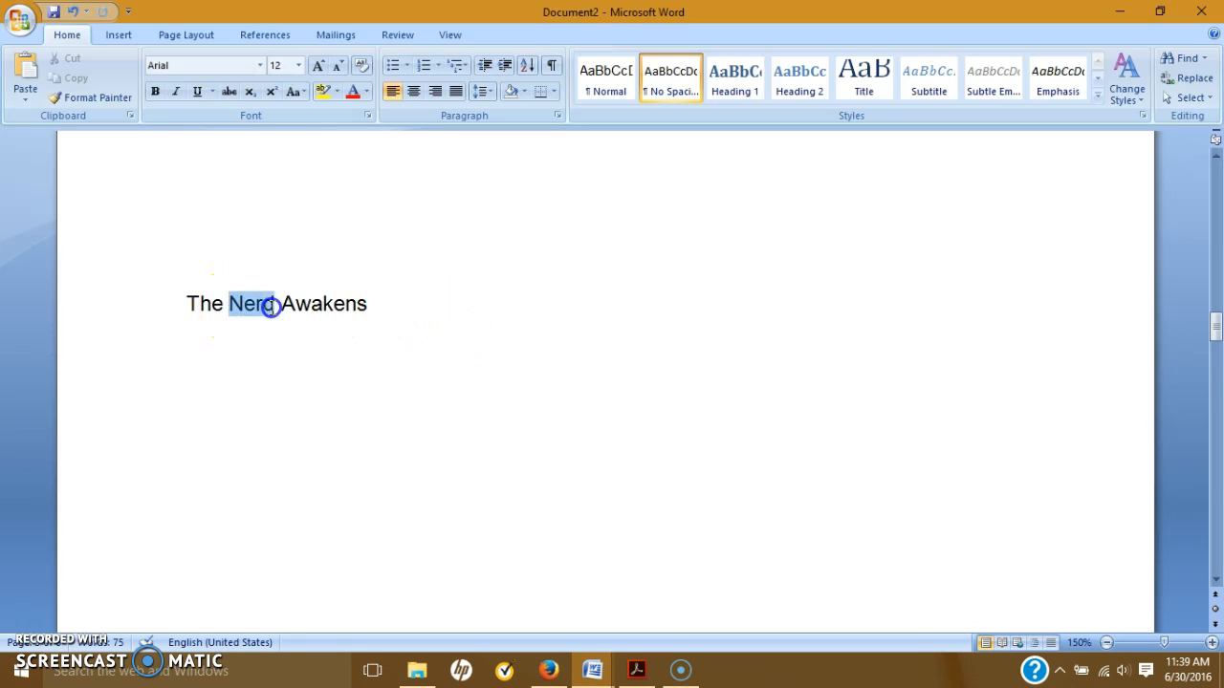
click(564, 331)
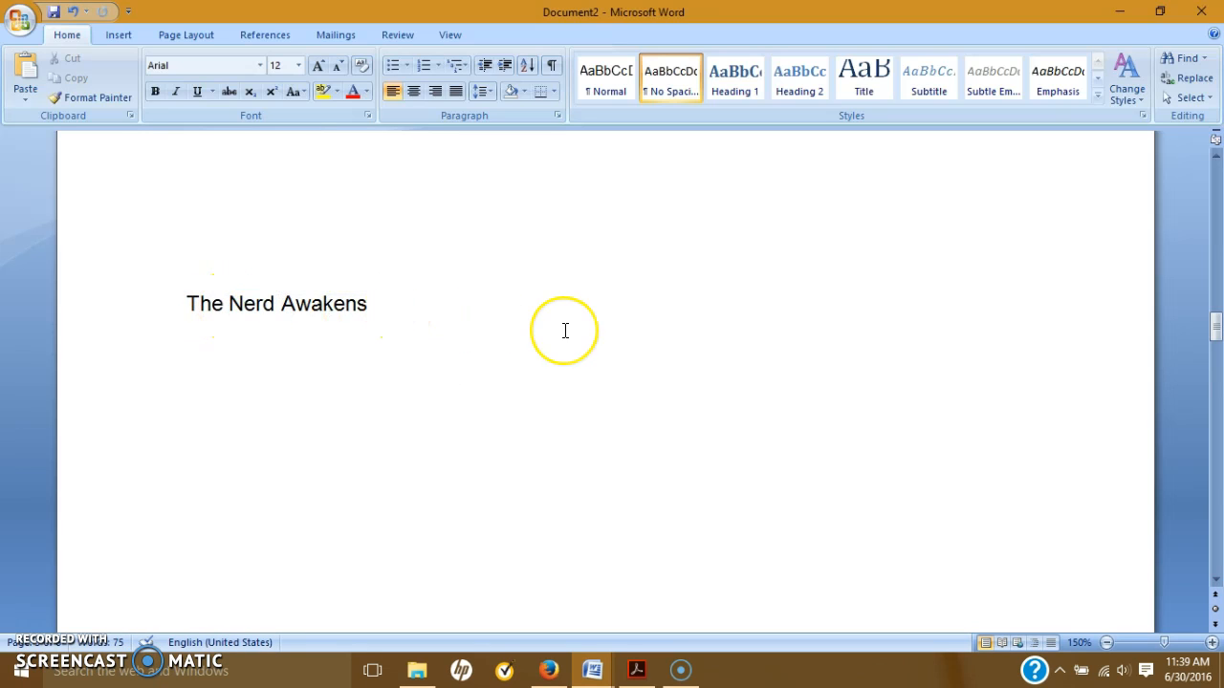
mouse_move(851, 353)
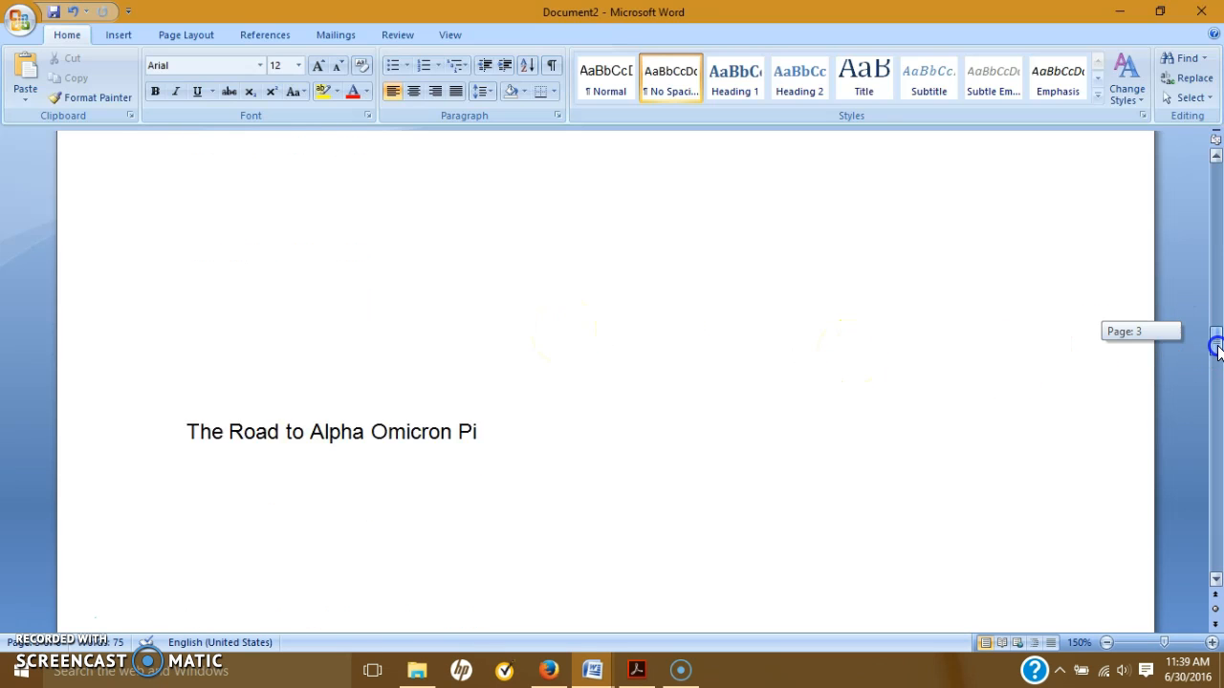
scroll(up, 3)
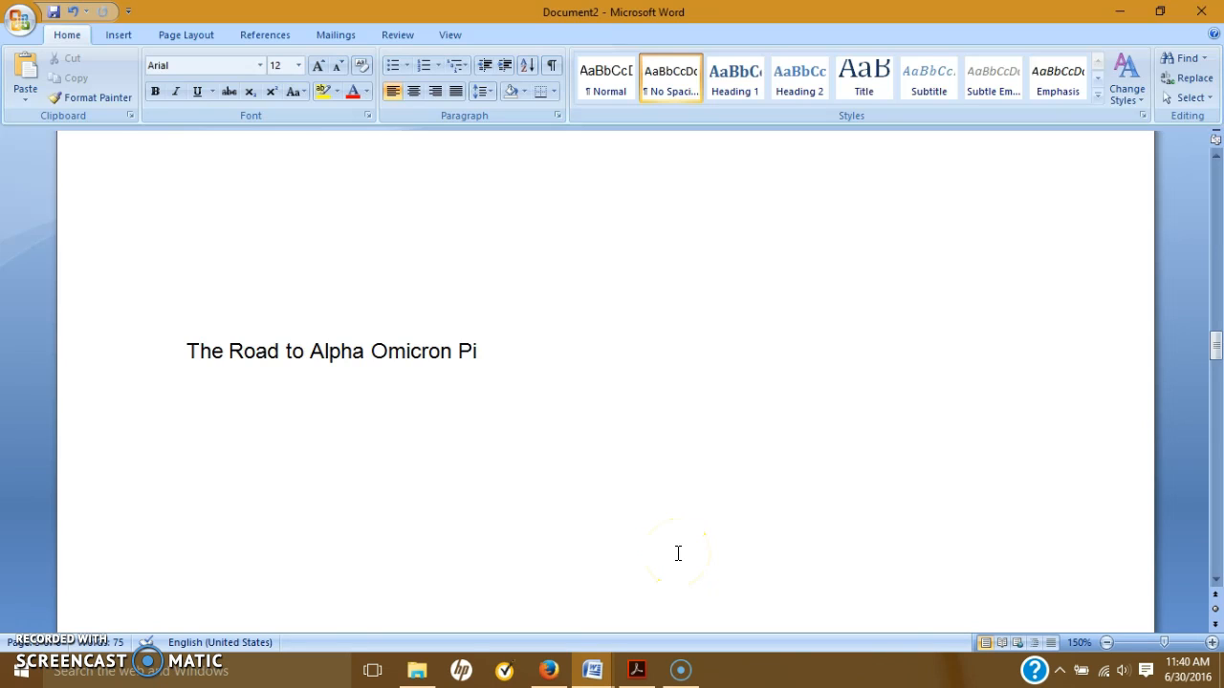
click(494, 351)
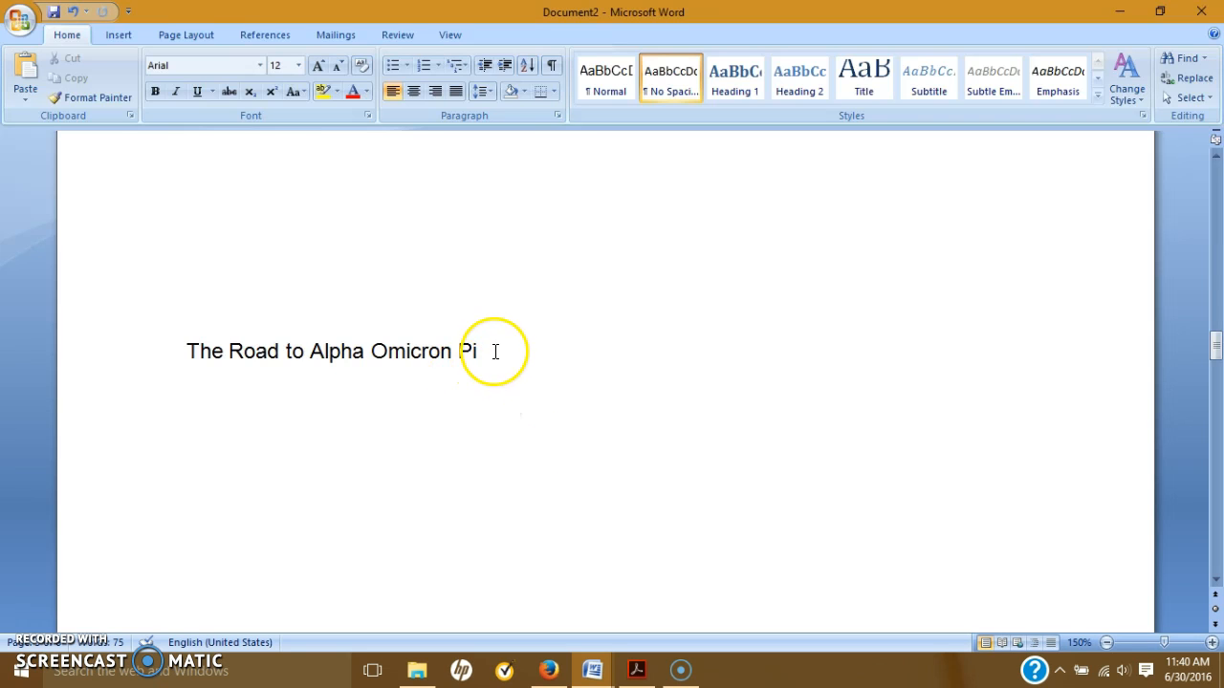
drag(451, 351, 311, 351)
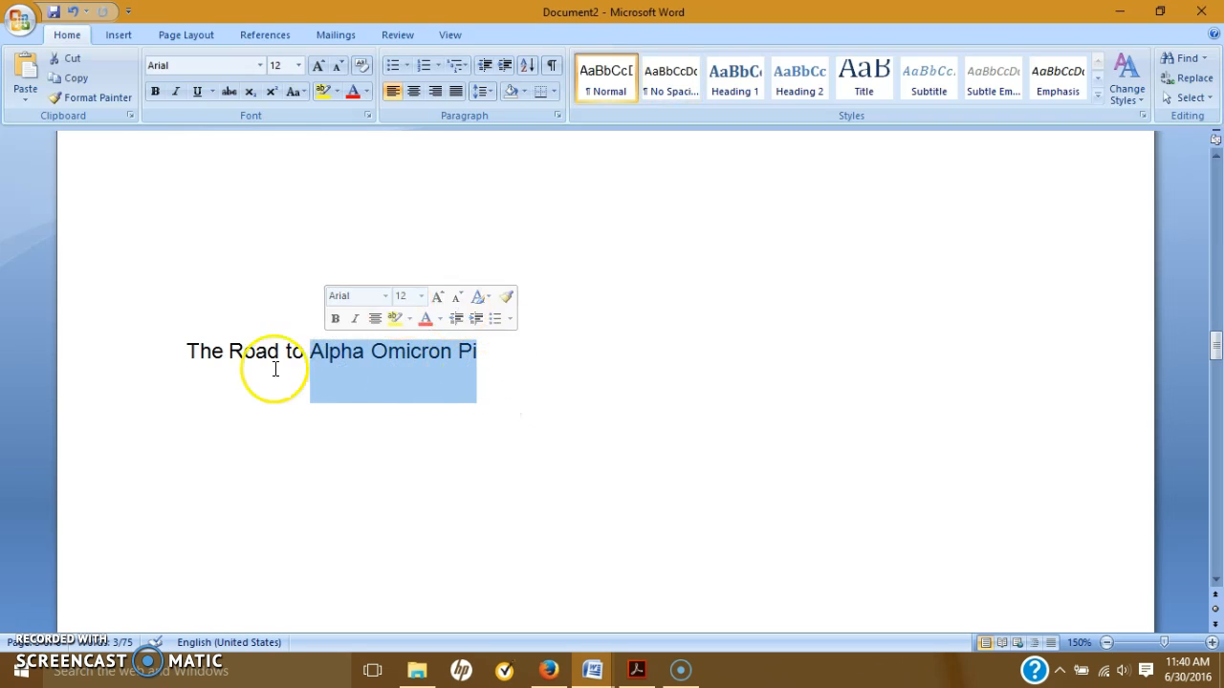
click(501, 378)
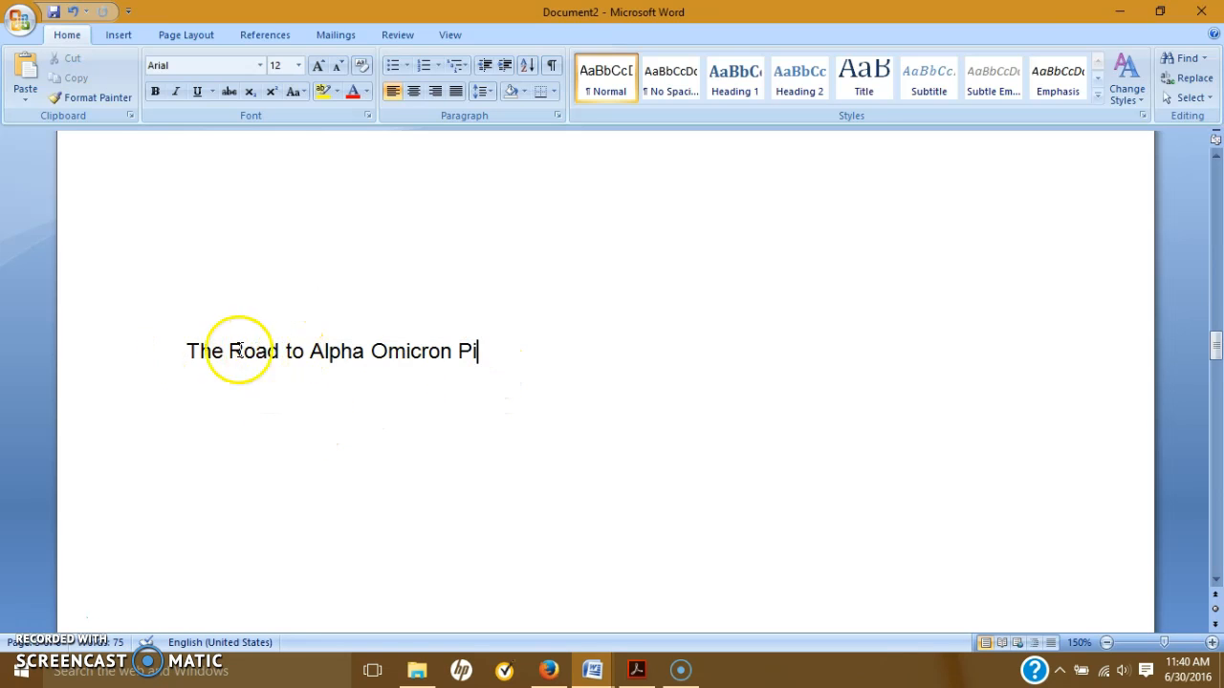
mouse_move(296, 350)
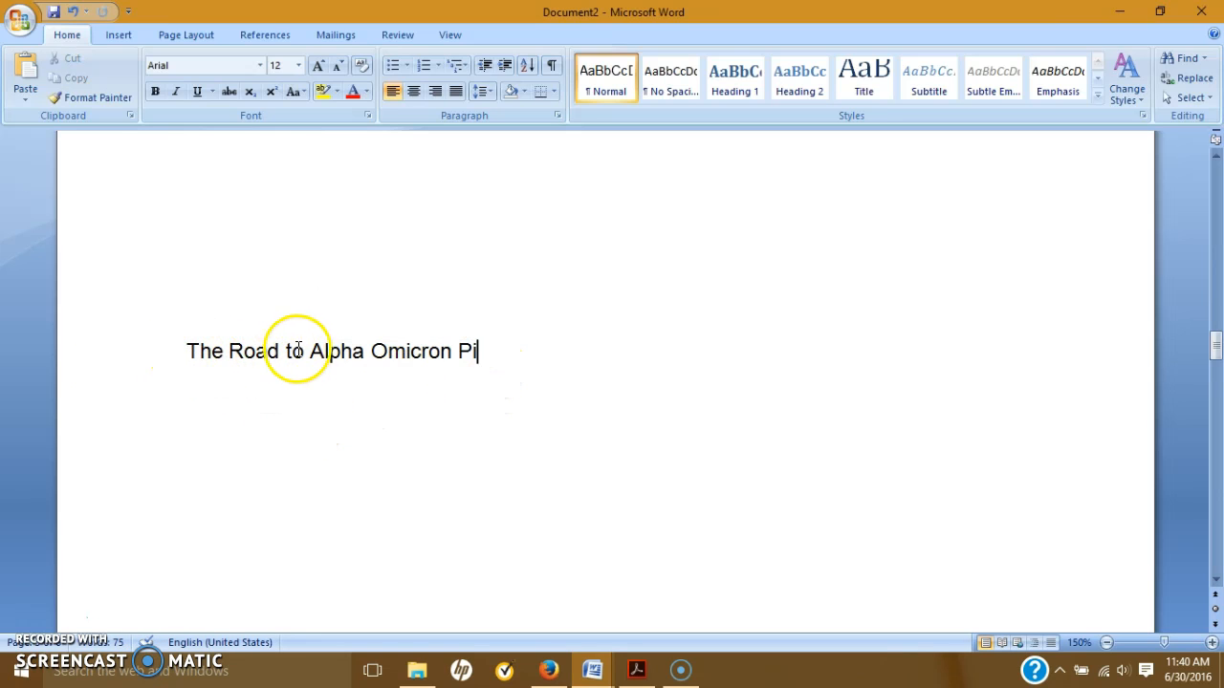
mouse_move(355, 399)
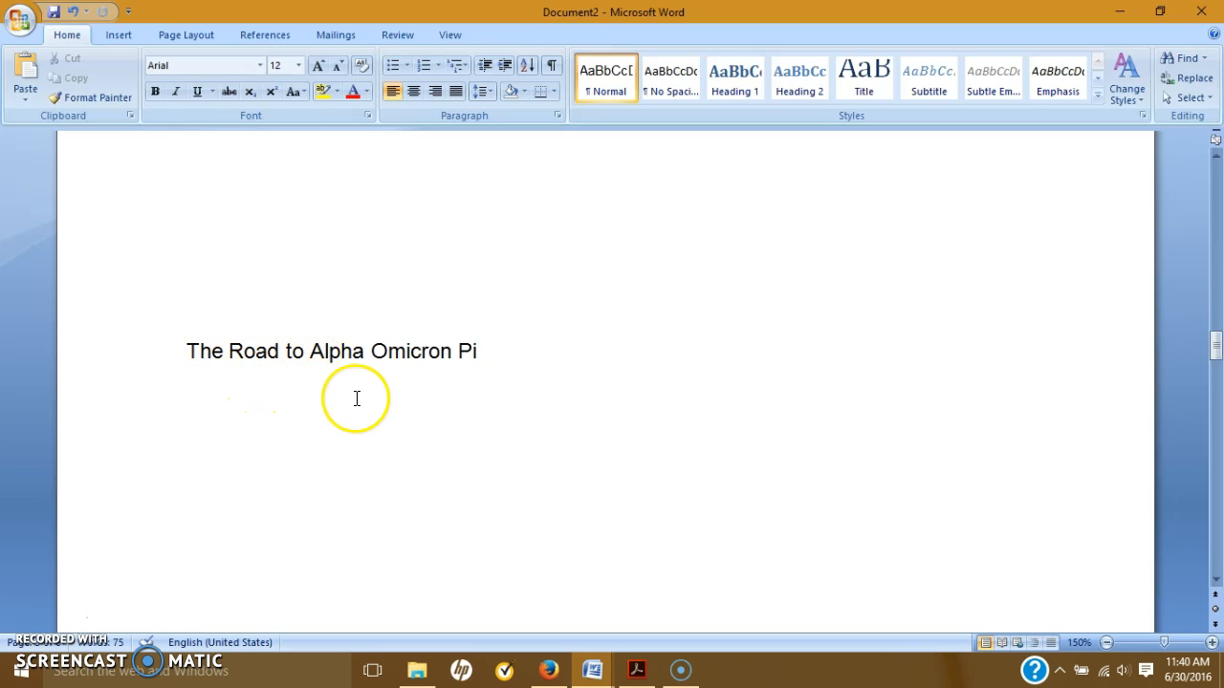
mouse_move(903, 421)
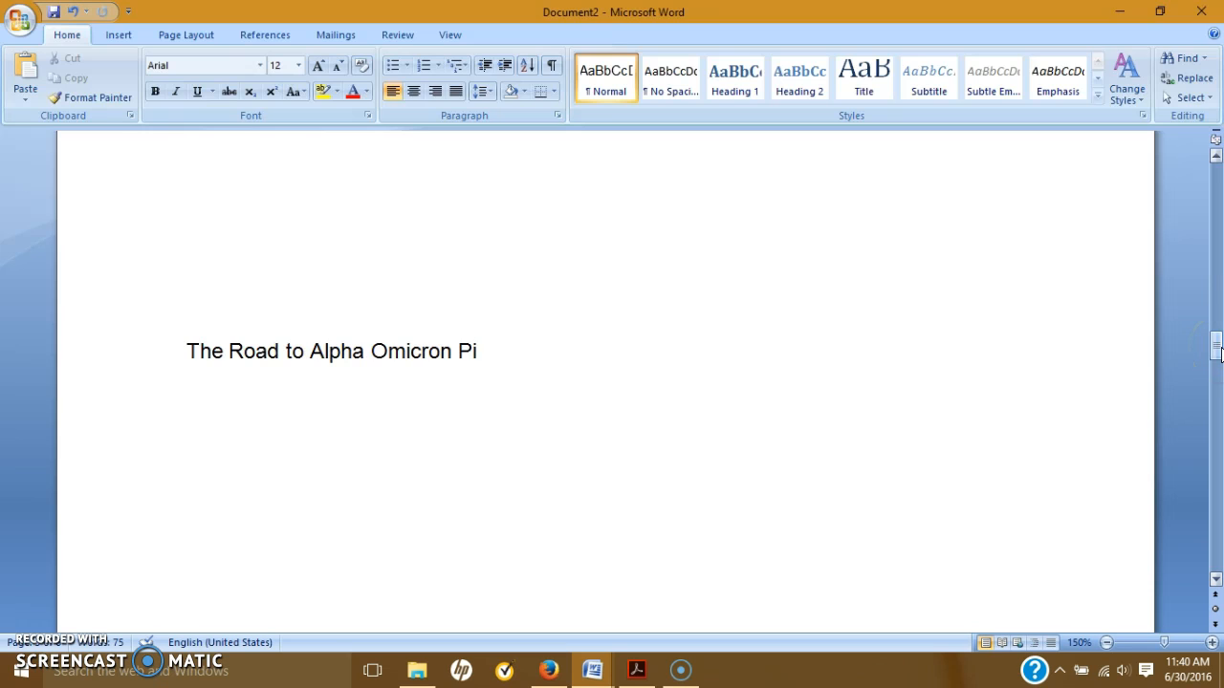
- Scroll to 'Meeting the Love of My Life at Twenty-One' and highlight its words
scroll(down, 3)
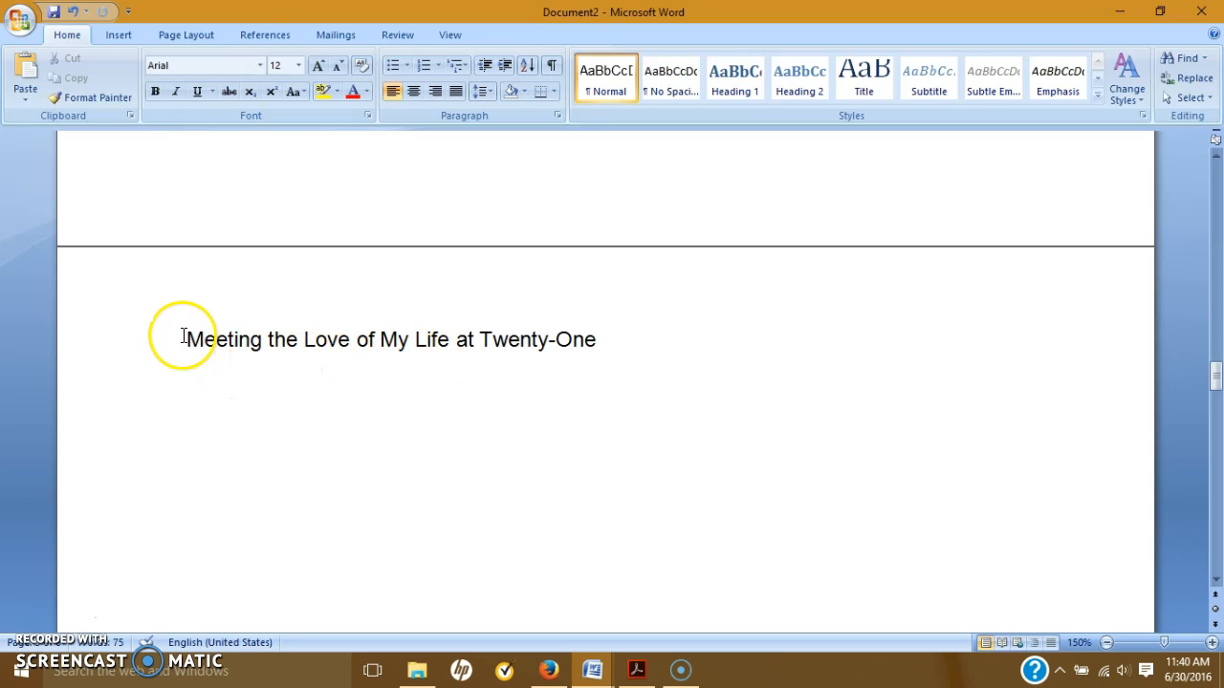
double_click(536, 340)
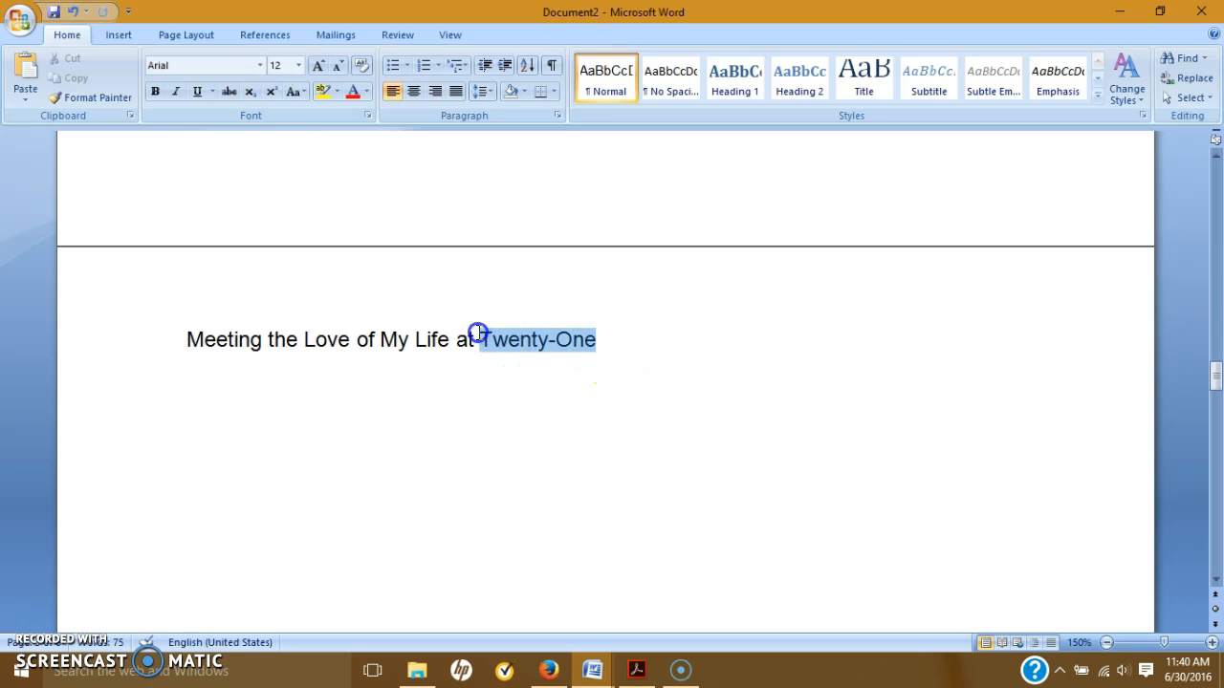
click(179, 347)
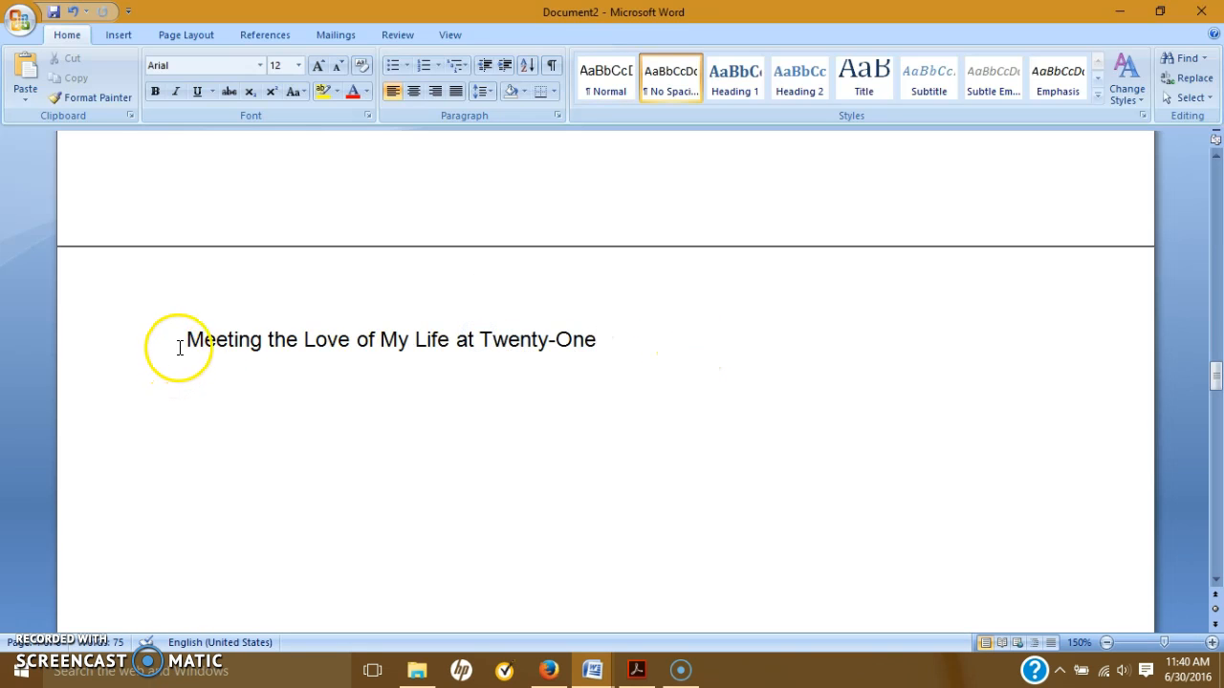
drag(186, 340, 359, 340)
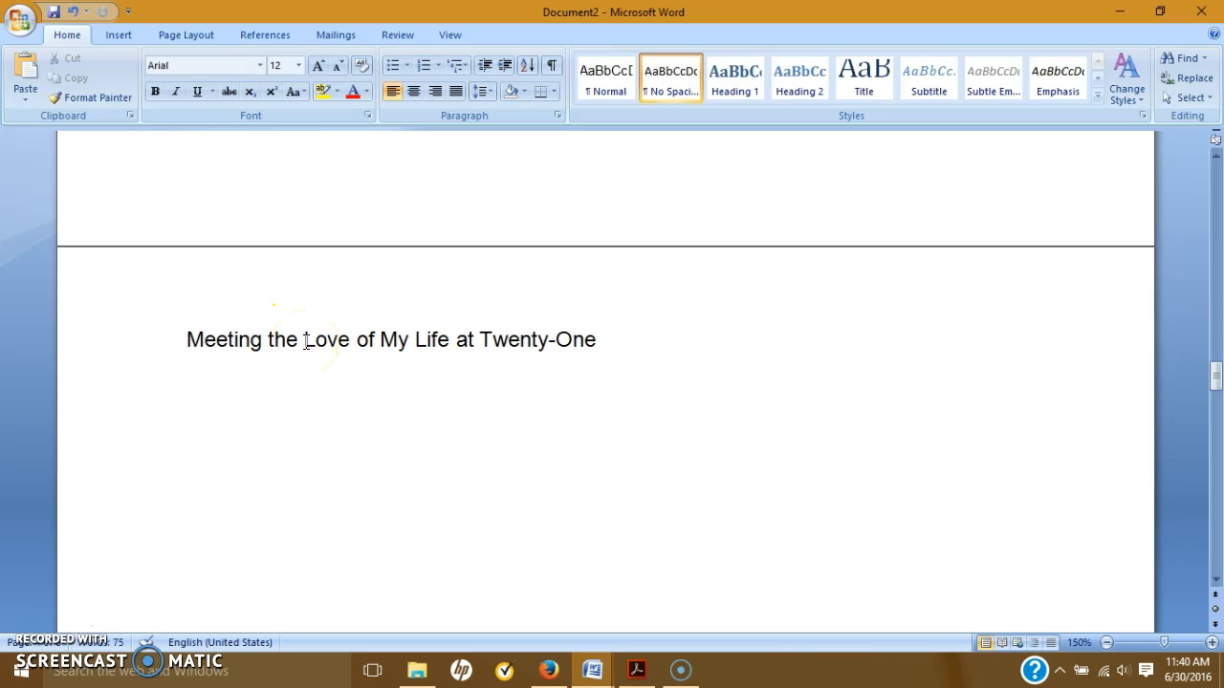
mouse_move(1212, 400)
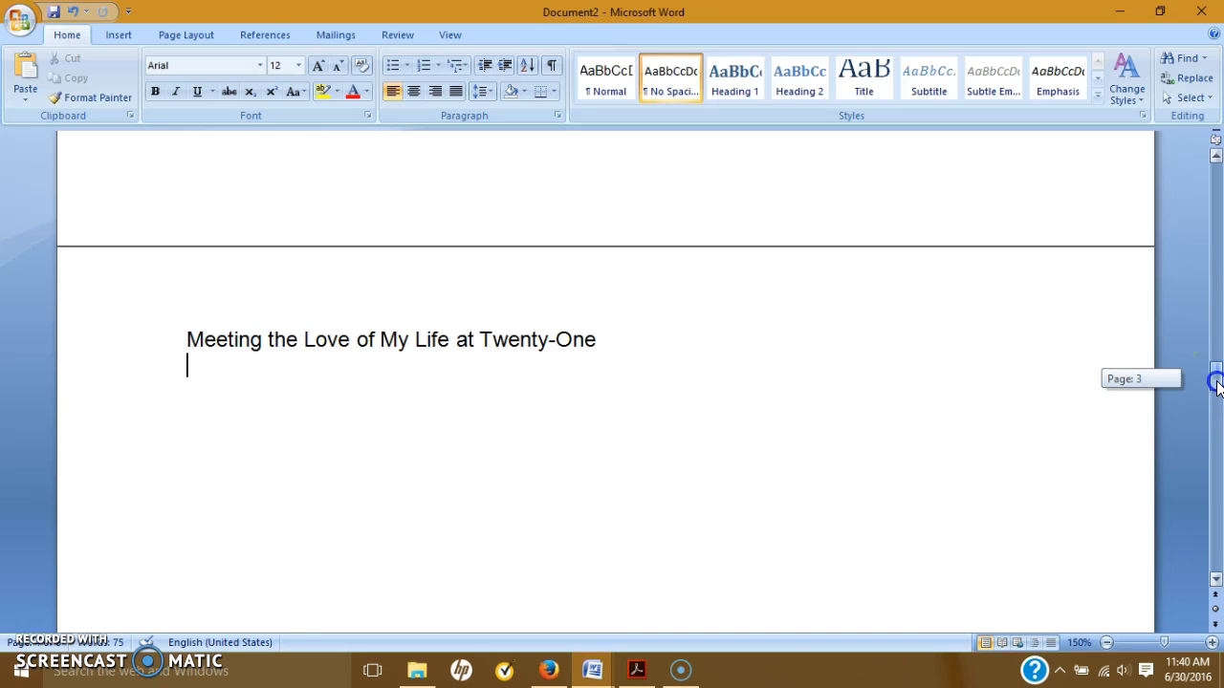
- Scroll past the Twenty-One page to the 'Immersion Therapy' example title
scroll(up, 3)
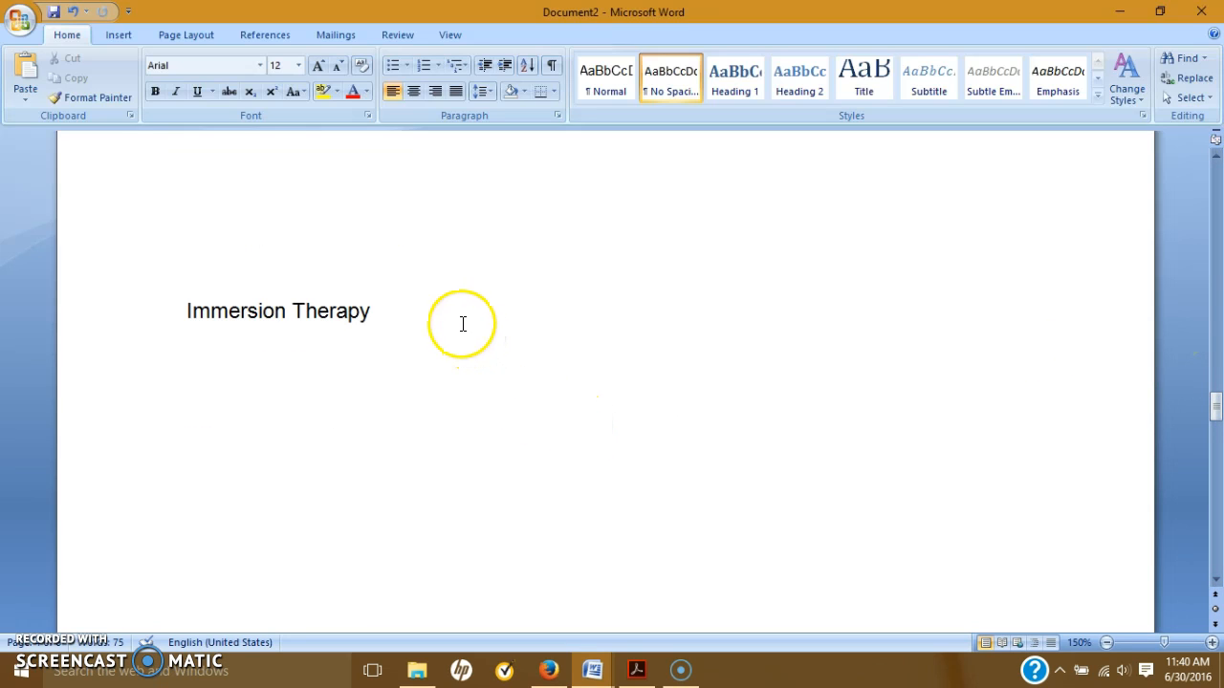
mouse_move(457, 320)
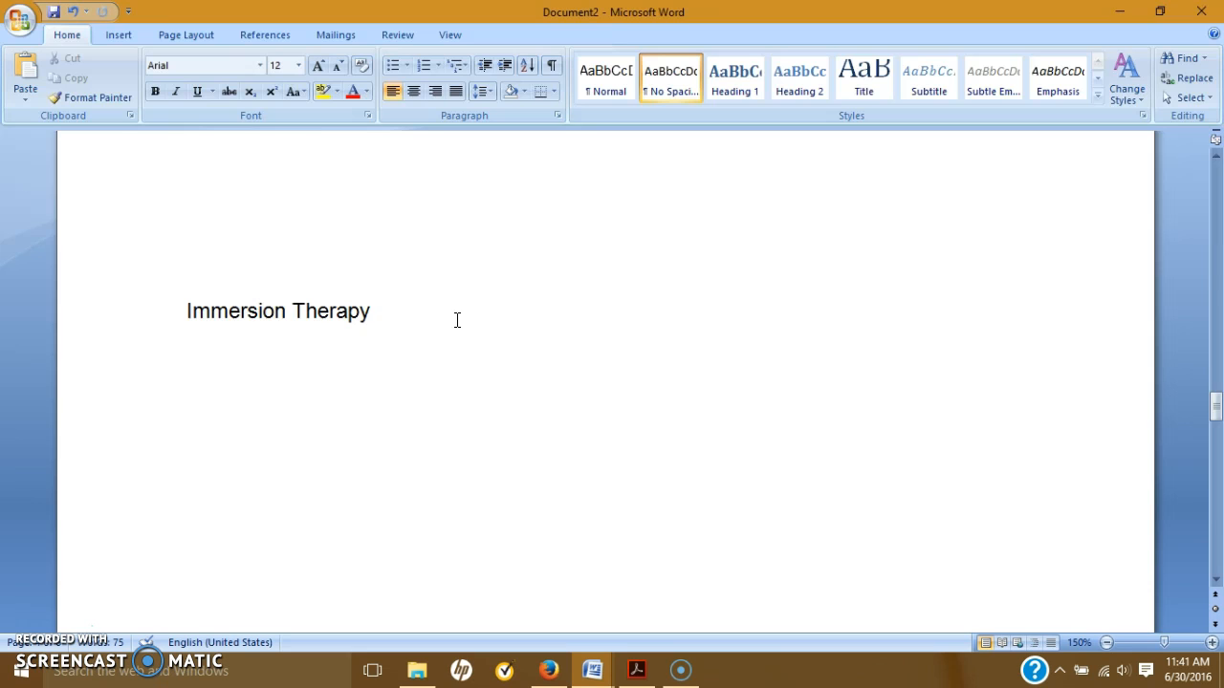
mouse_move(1215, 418)
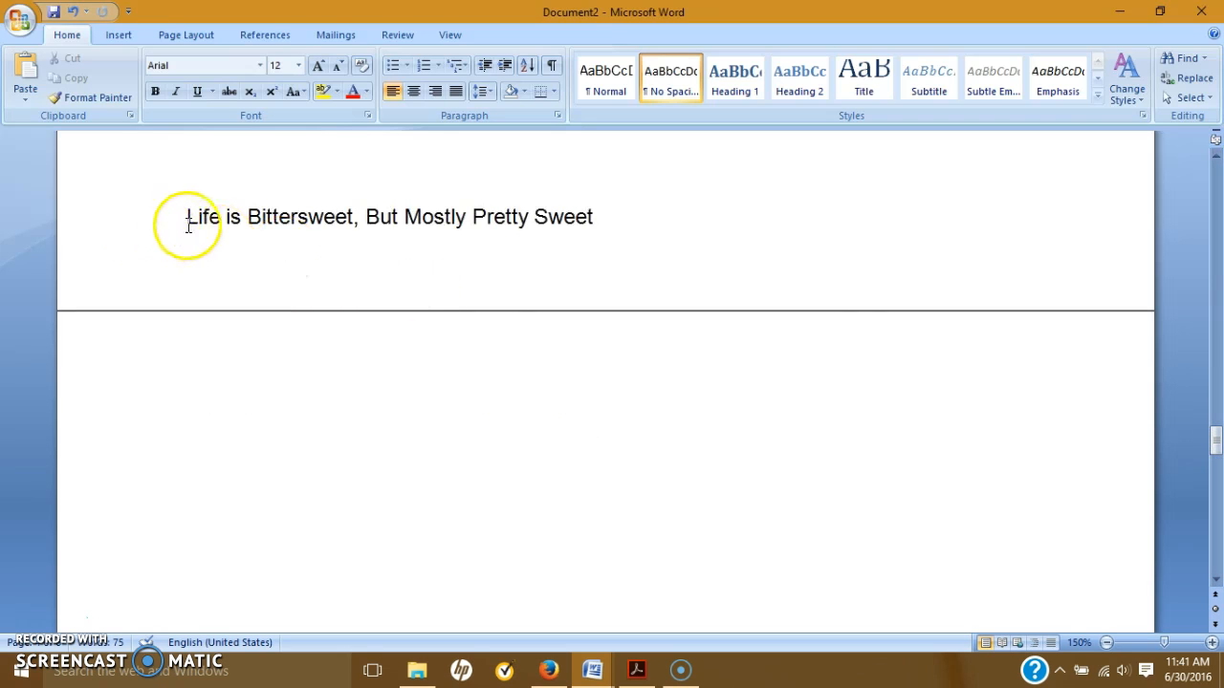
mouse_move(300, 228)
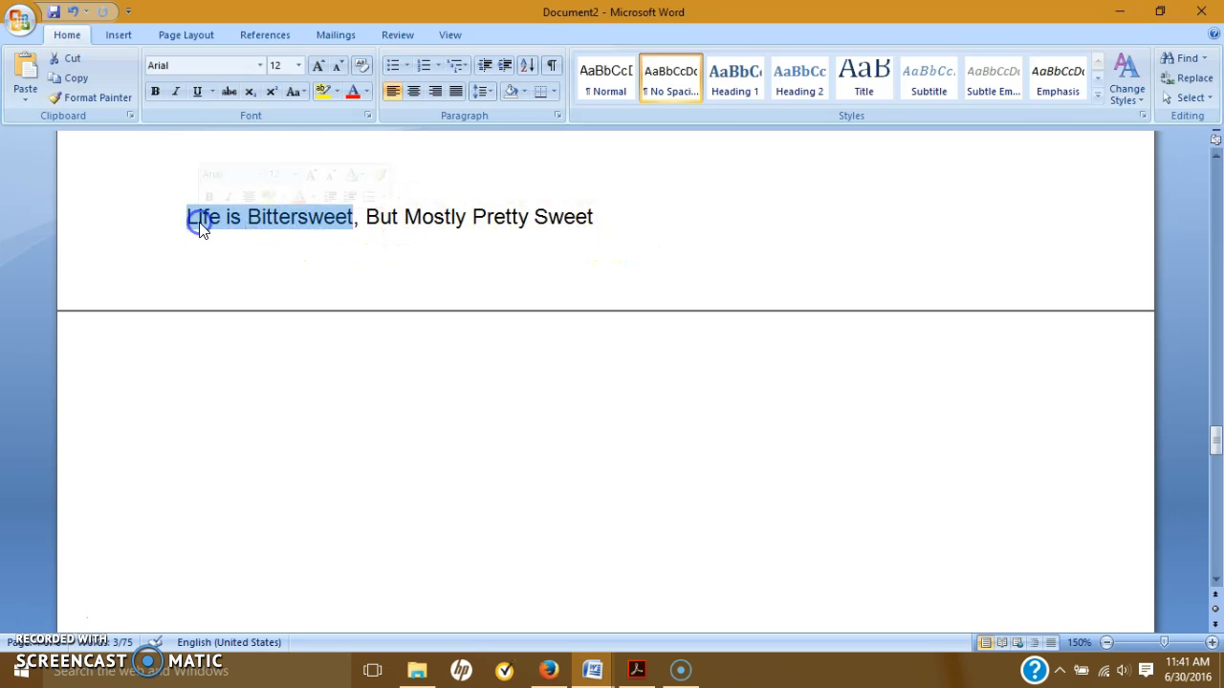
mouse_move(319, 272)
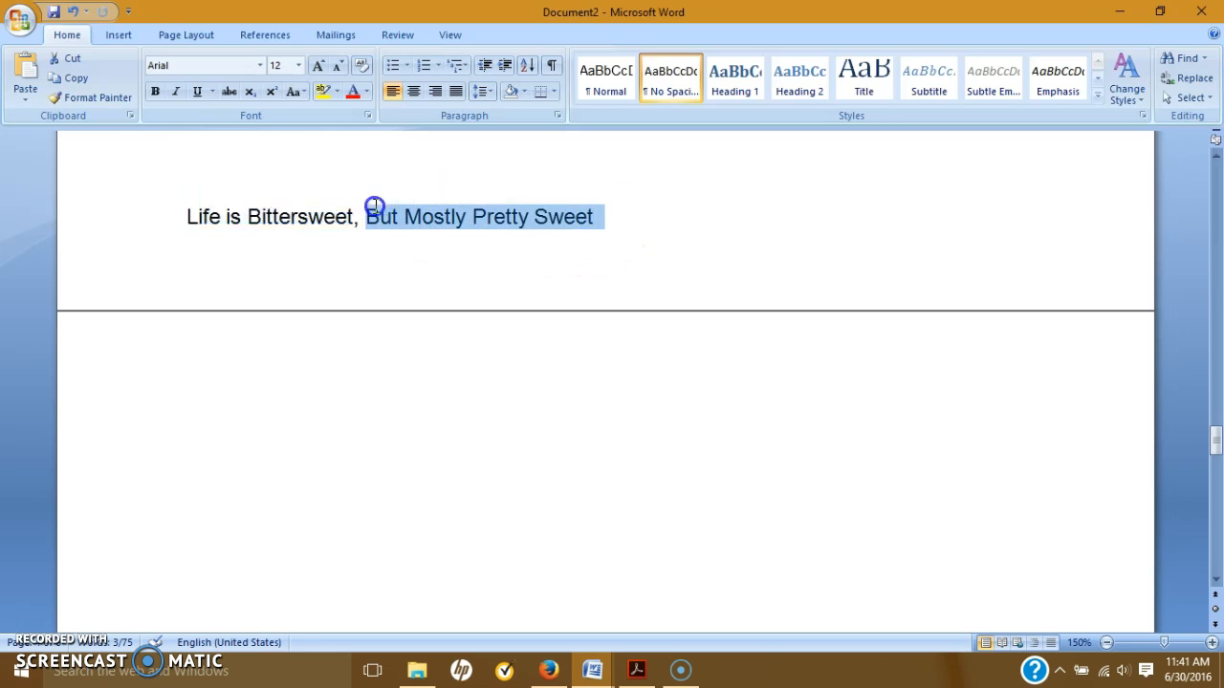
- Deselect 'But Mostly Pretty Sweet' on the 'Life is Bittersweet' title page
click(323, 289)
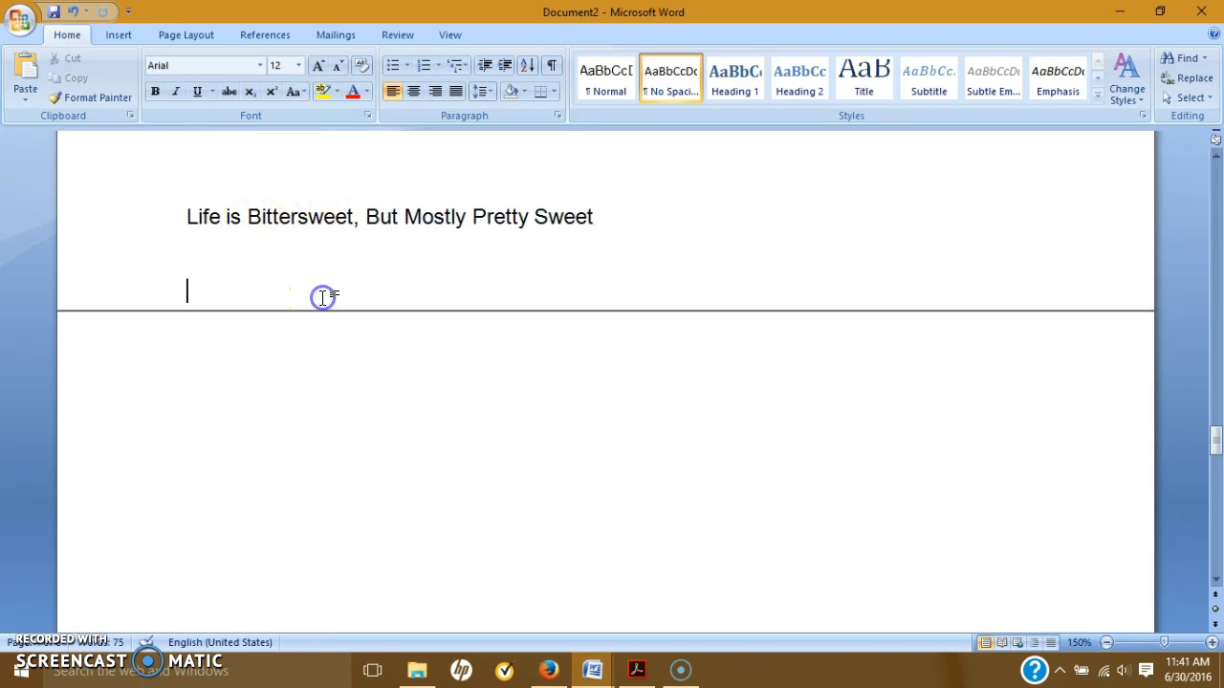
mouse_move(531, 183)
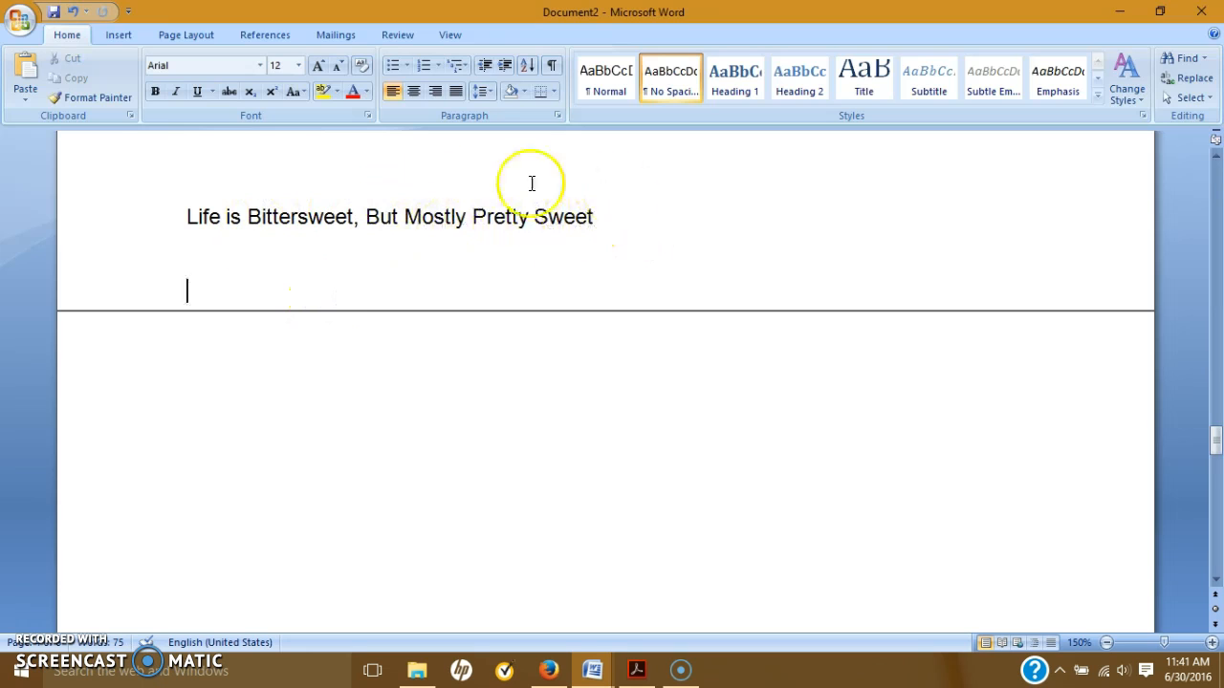
mouse_move(1201, 373)
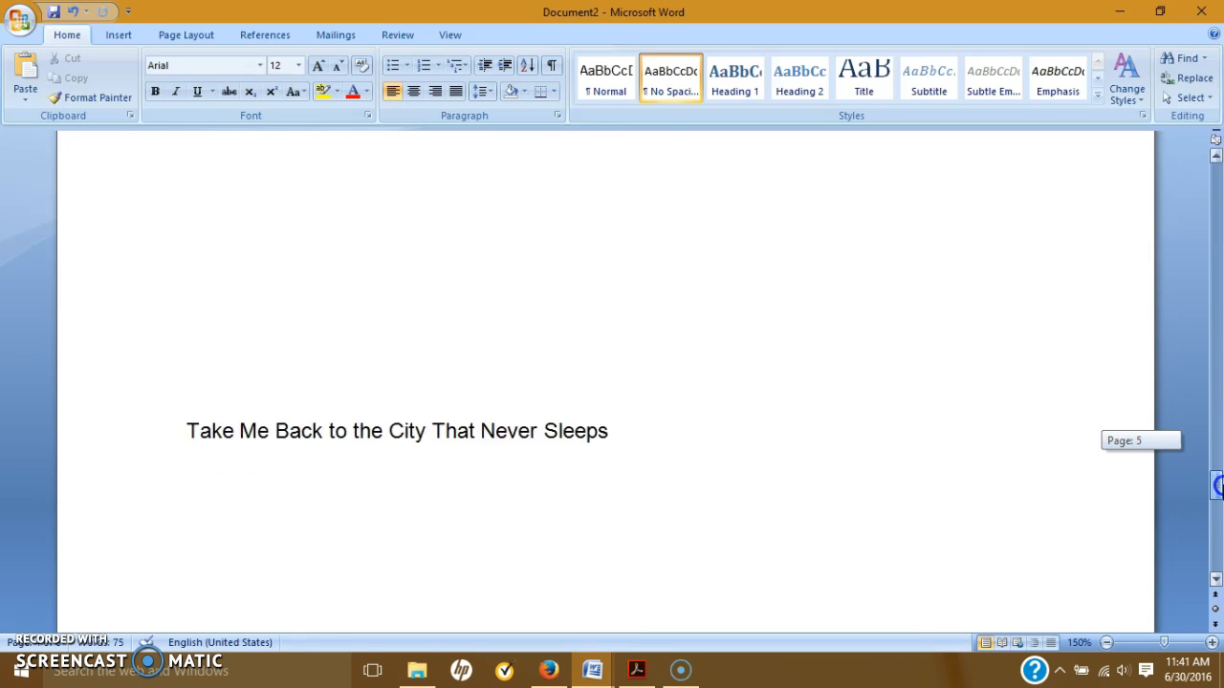
- Scroll to 'Take Me Back to the City That Never Sleeps' and 'Missing Pieces', then deselect them
scroll(down, 3)
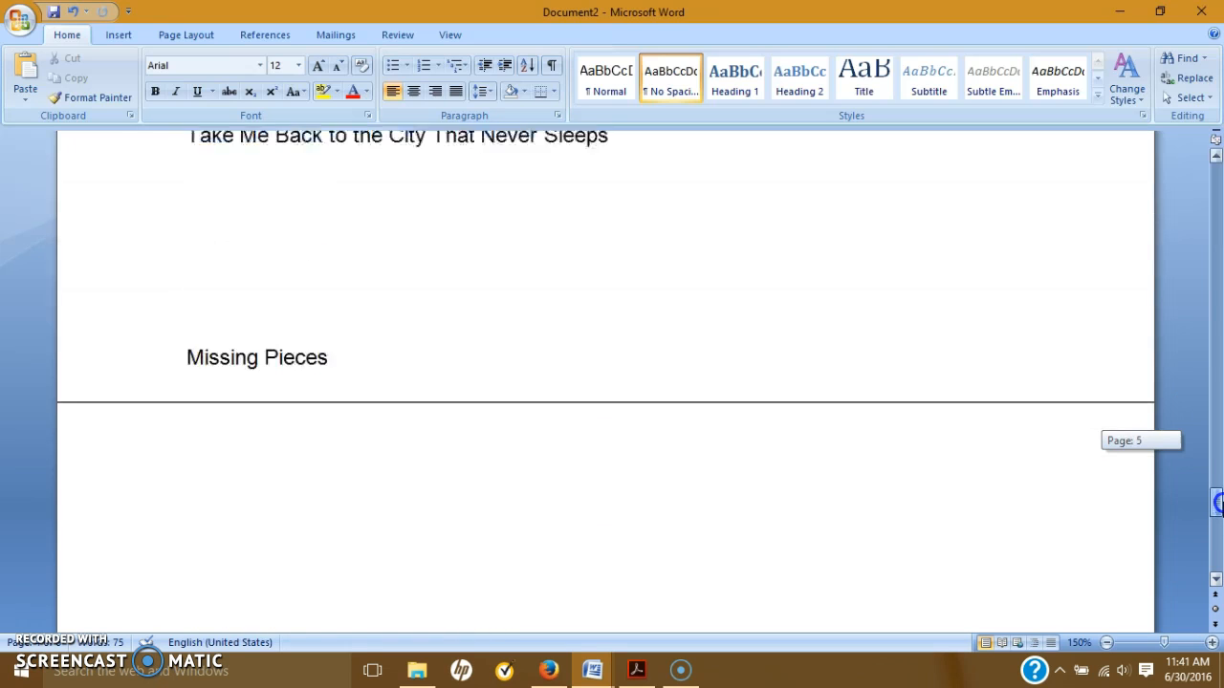
scroll(down, 3)
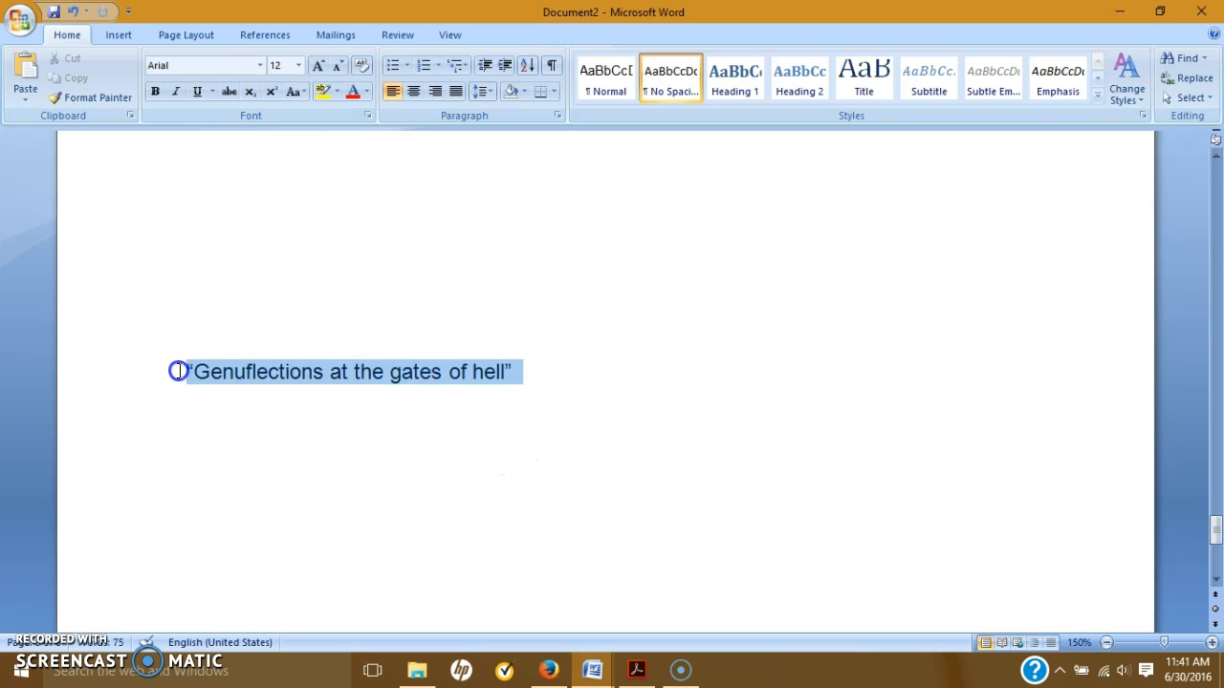
scroll(down, 3)
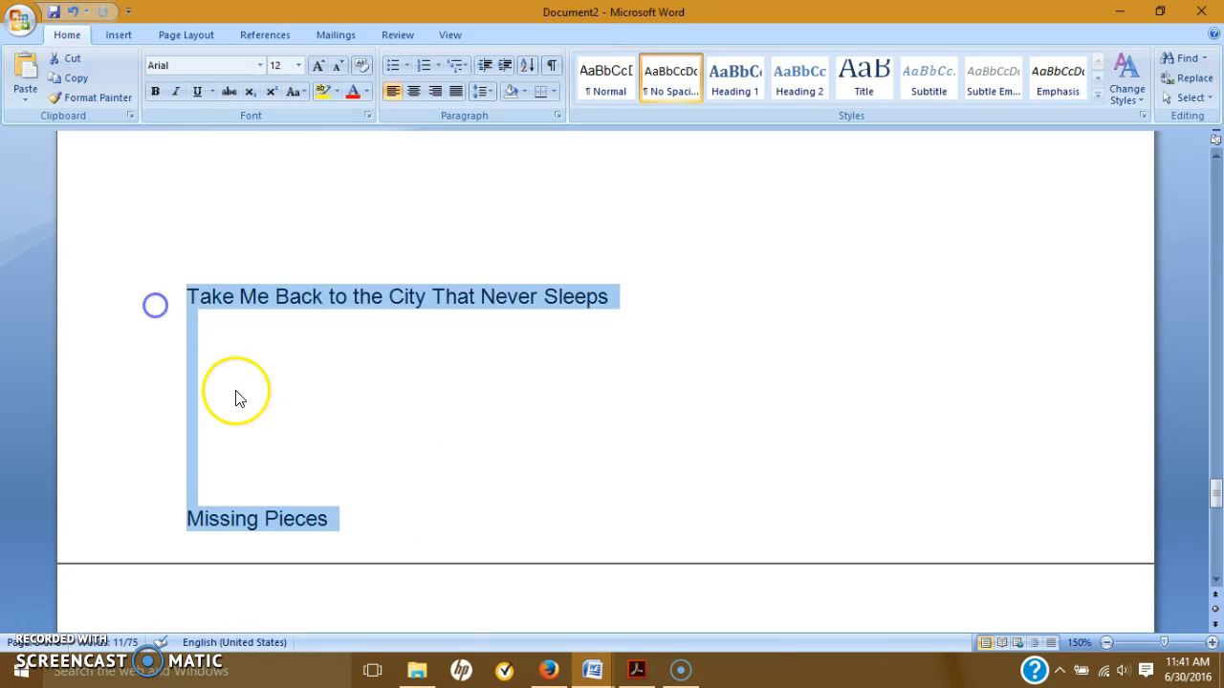
click(467, 437)
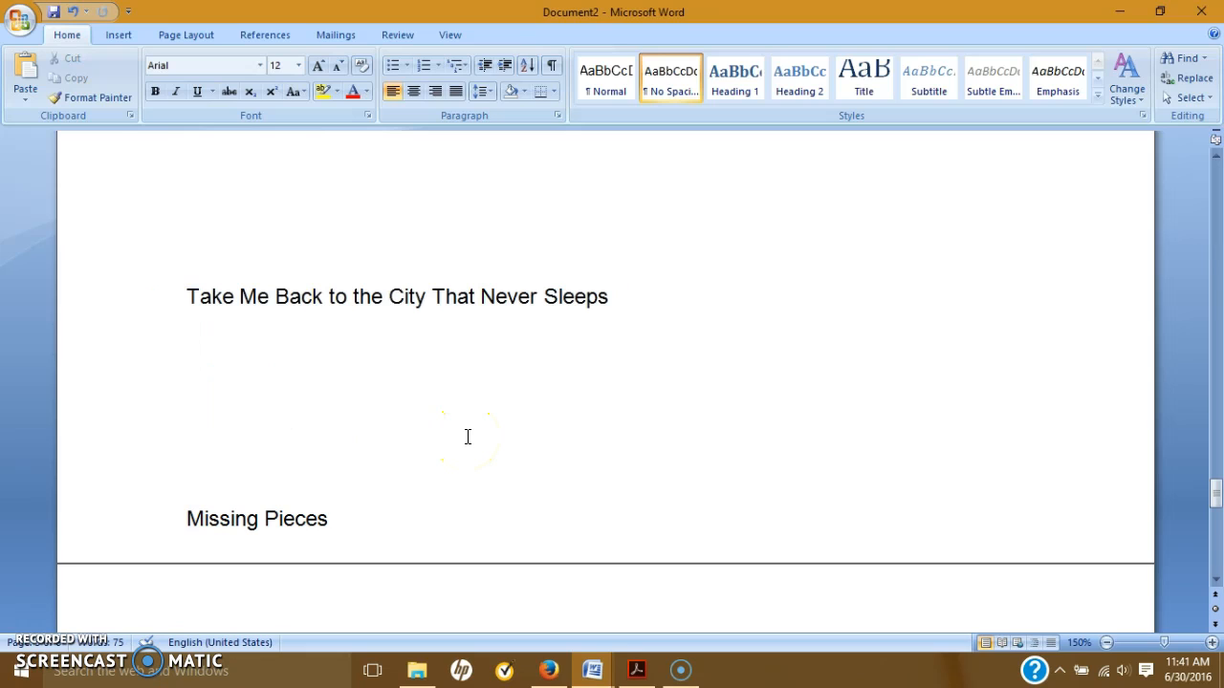
click(188, 396)
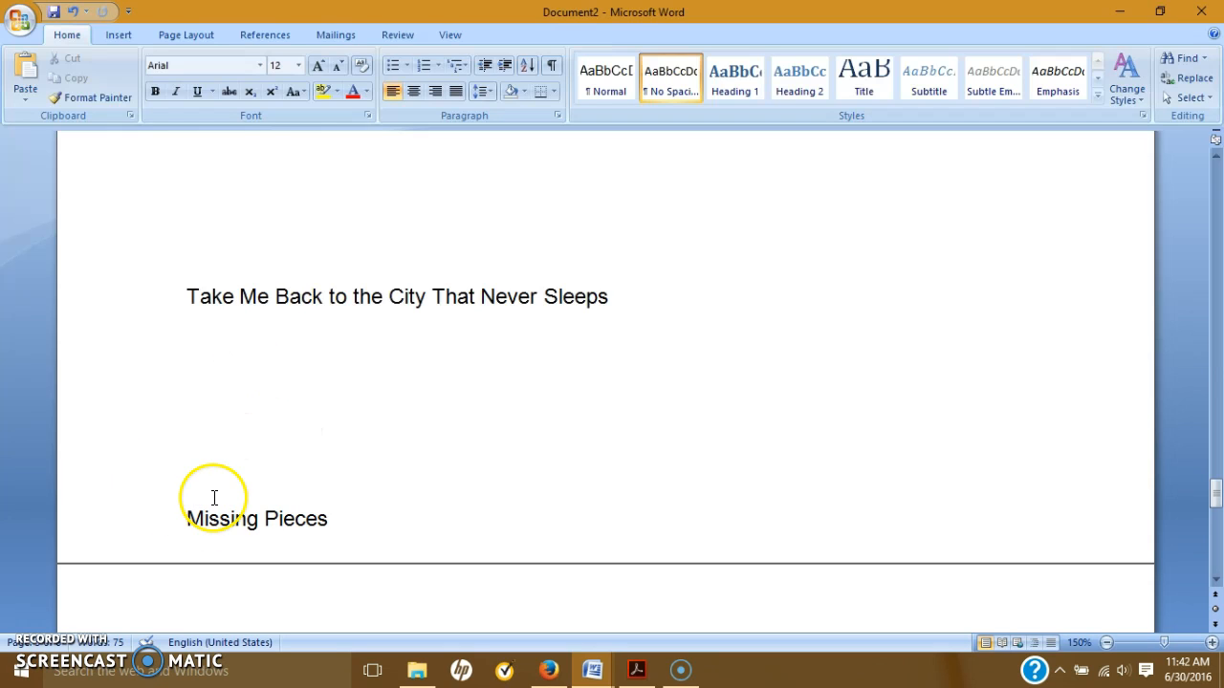
mouse_move(271, 427)
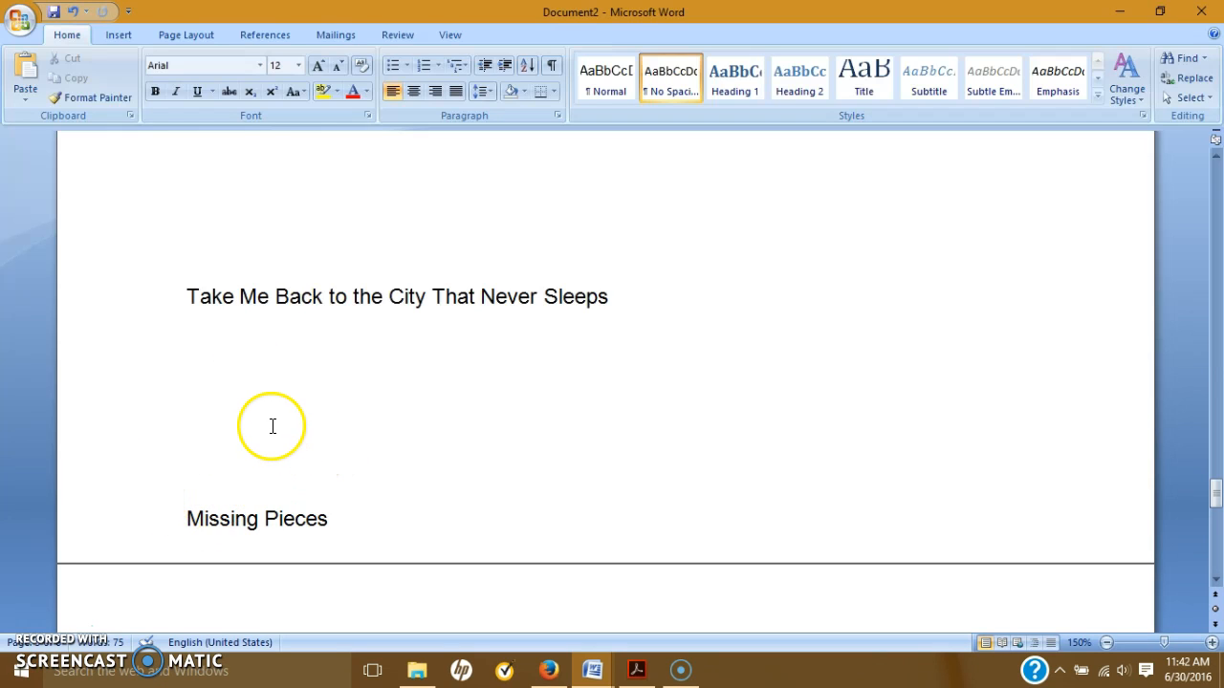